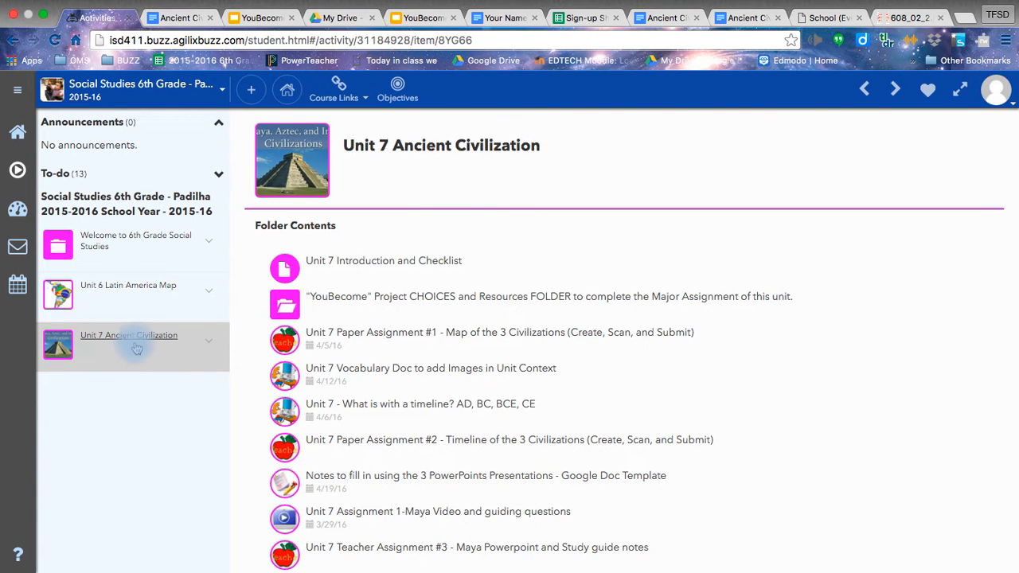
mouse_move(103, 344)
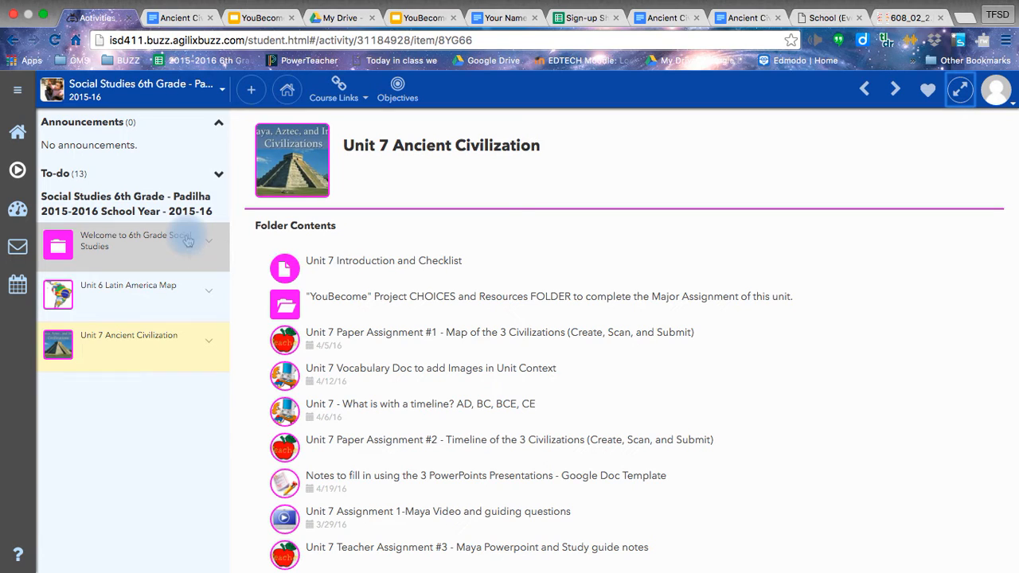
mouse_move(215, 352)
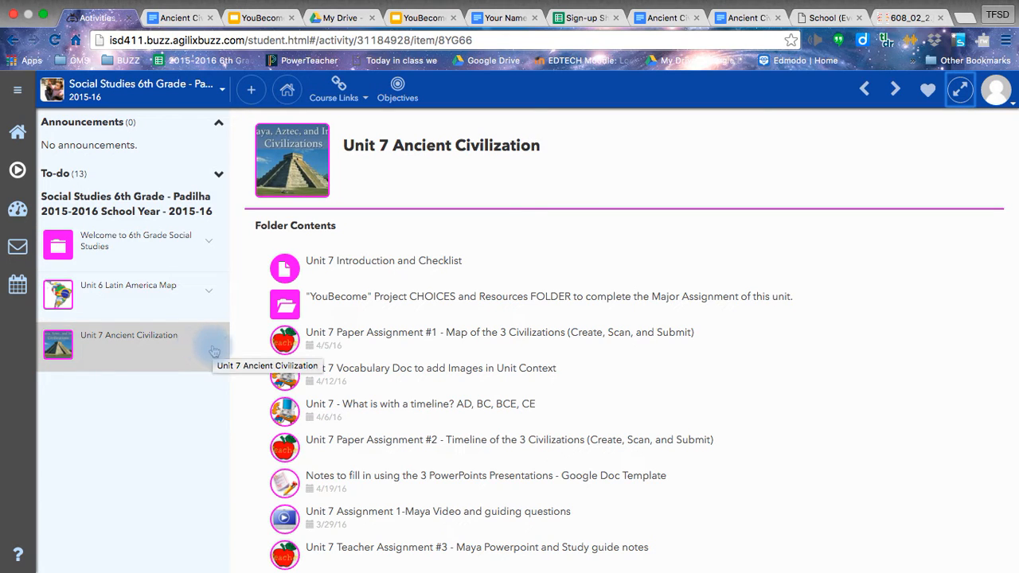
Expand the Unit 7 Ancient Civilization folder in the course outline and scan its activities
click(127, 334)
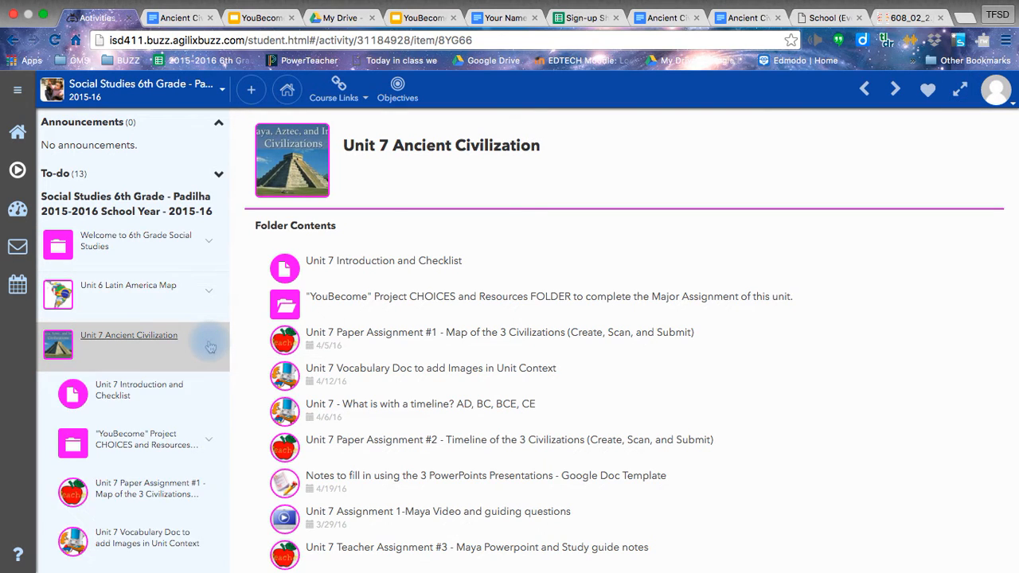
click(127, 334)
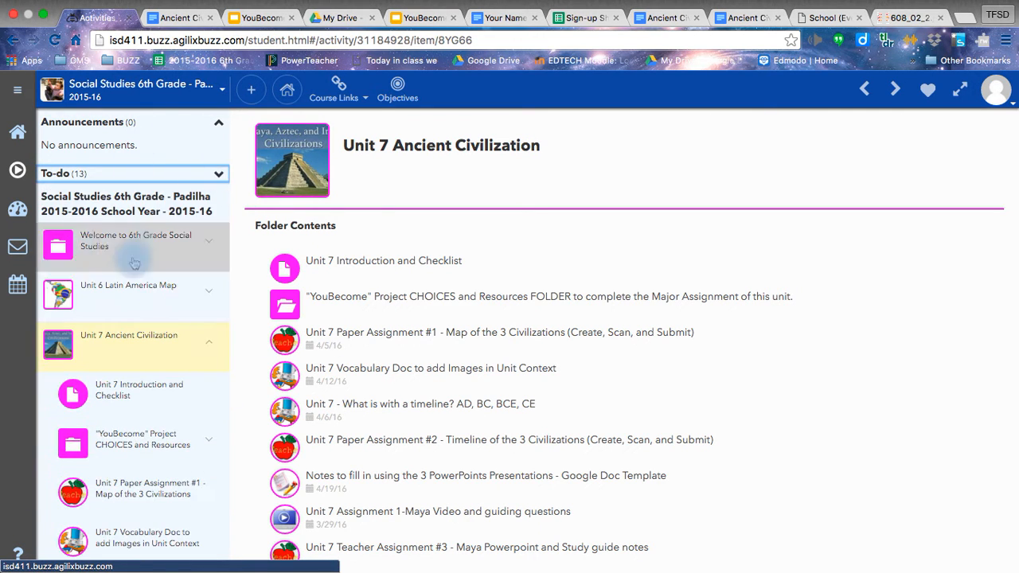
mouse_move(135, 246)
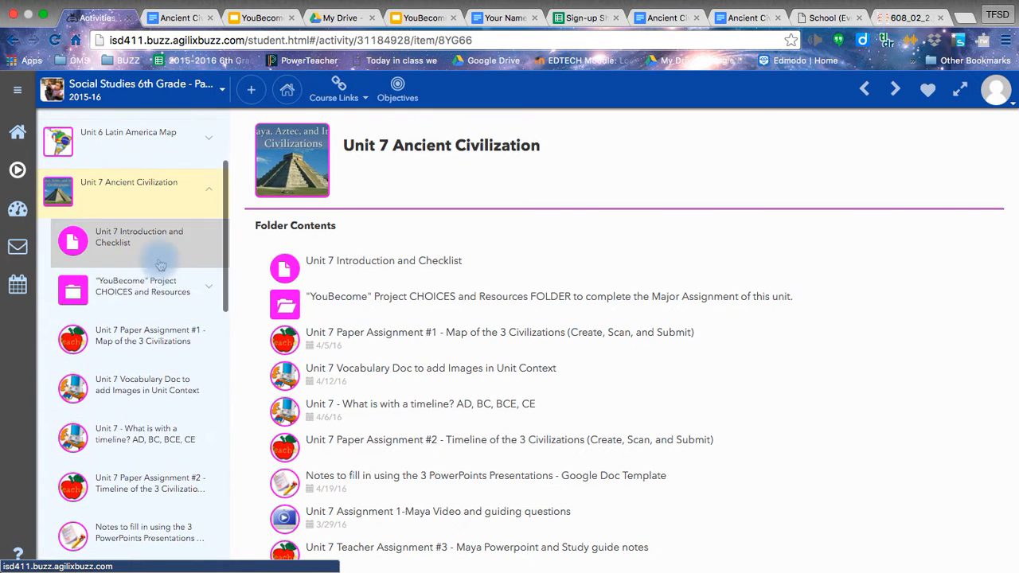
scroll(down, 3)
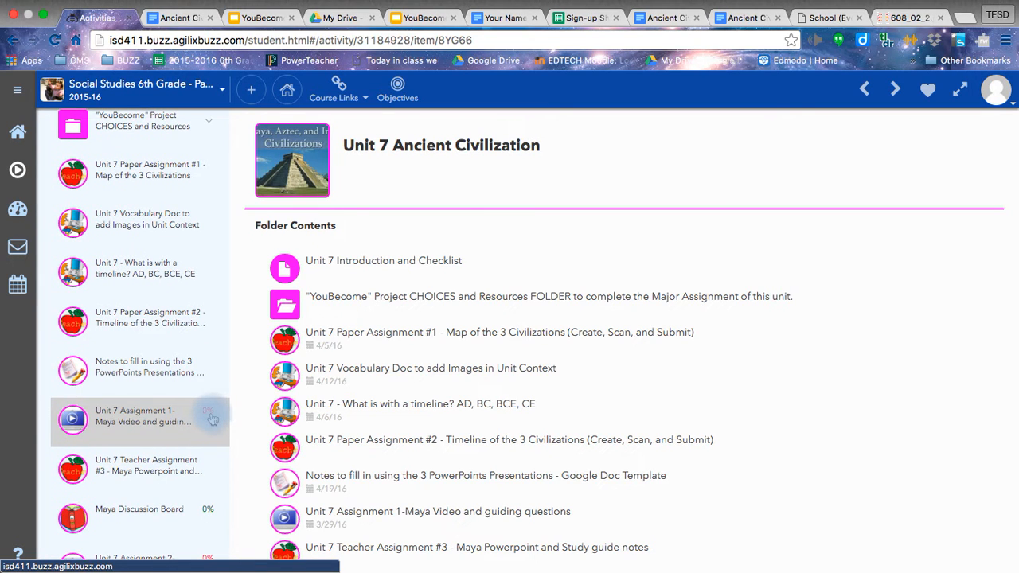
mouse_move(215, 420)
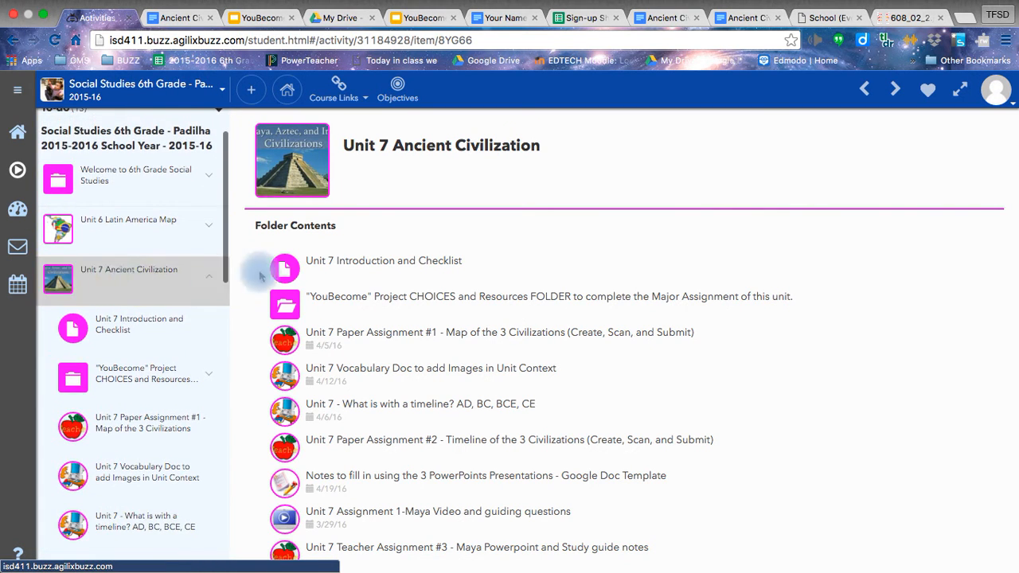
mouse_move(176, 262)
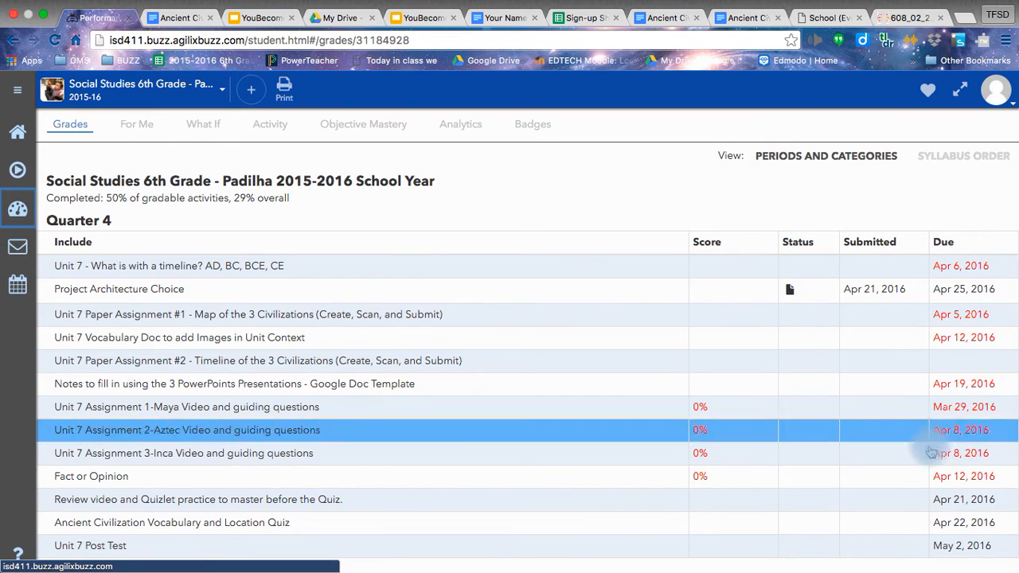
mouse_move(721, 313)
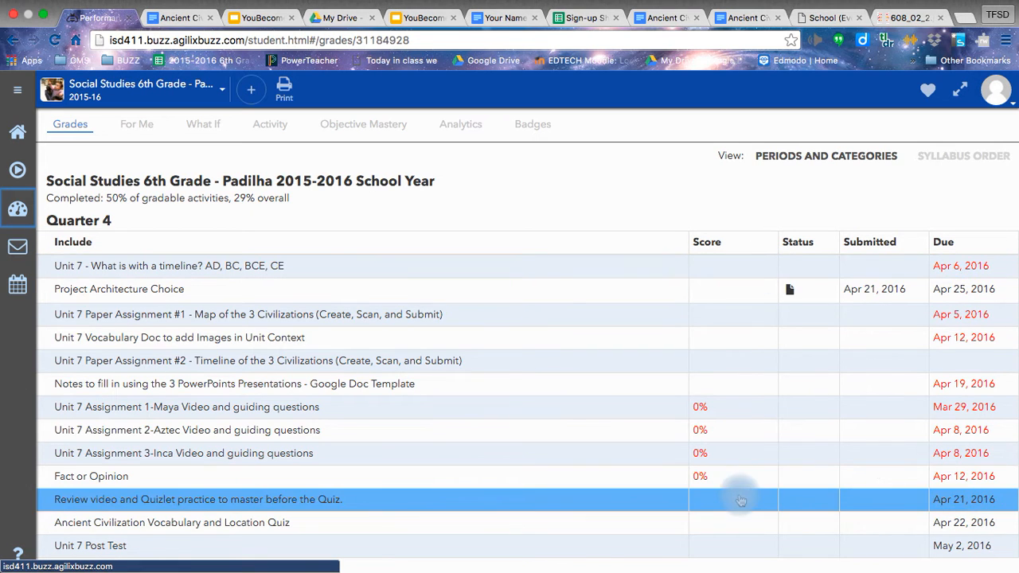
Scroll the Grades page through the Quarter 4 Unit 7 assignment list
scroll(down, 3)
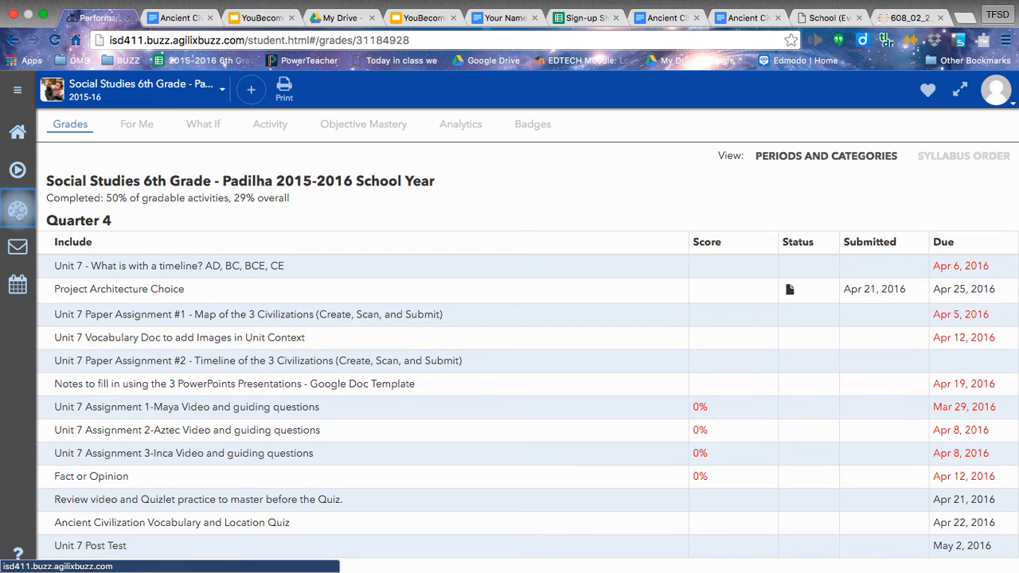
mouse_move(17, 207)
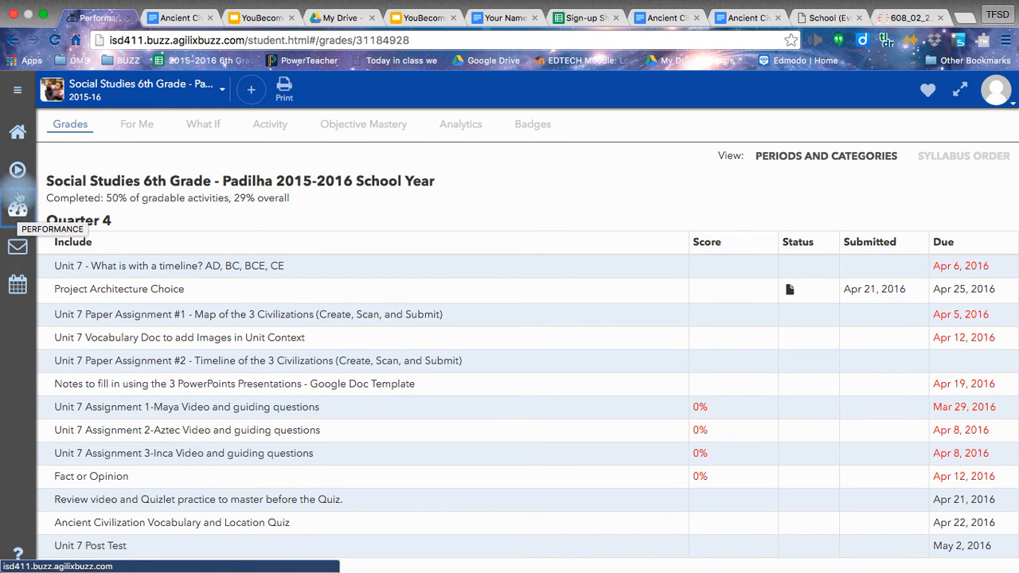
mouse_move(17, 169)
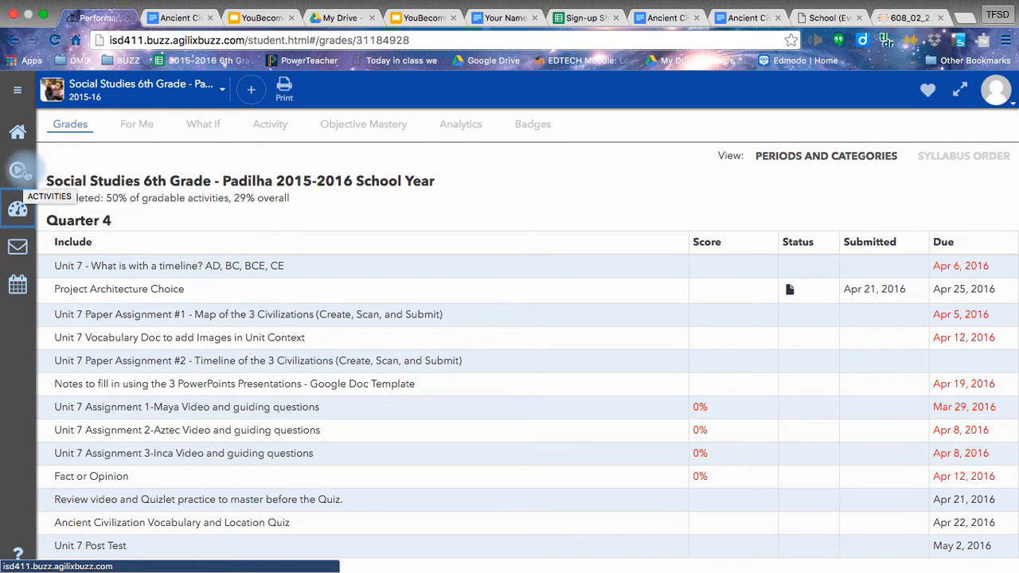
mouse_move(18, 208)
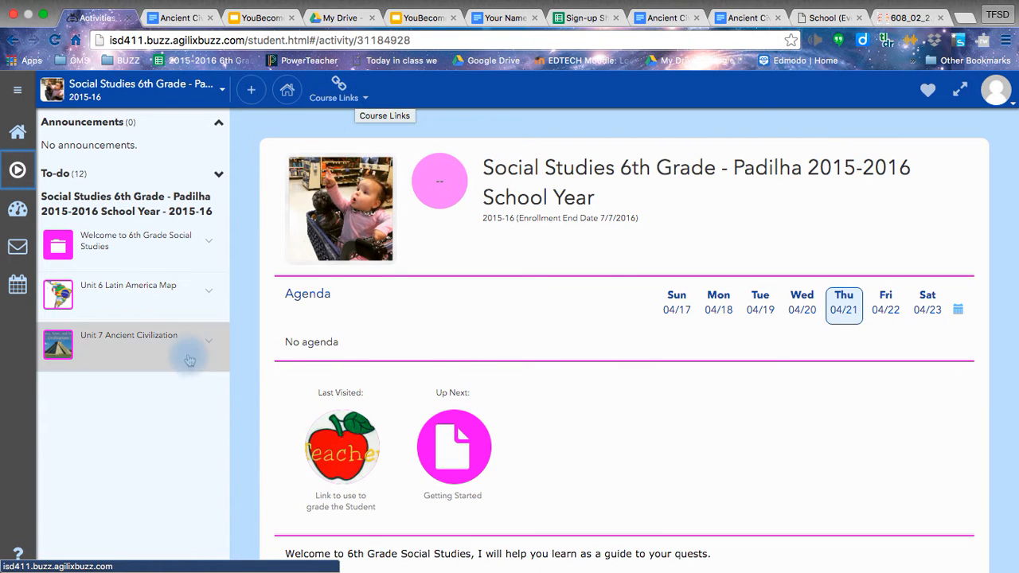
From the Unit 7 folder, launch the Google Drive Folder of Scans course link
click(128, 334)
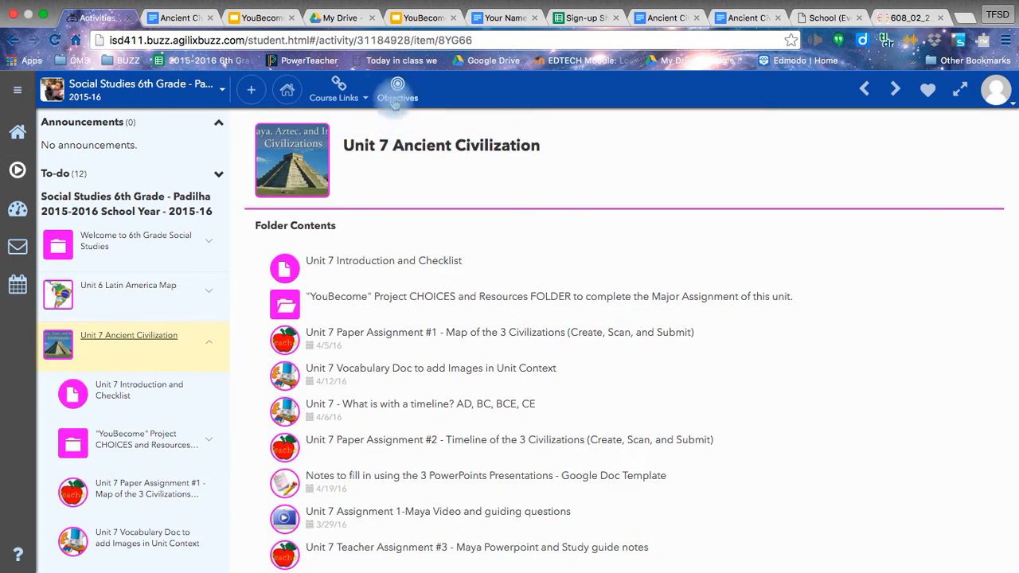
mouse_move(338, 90)
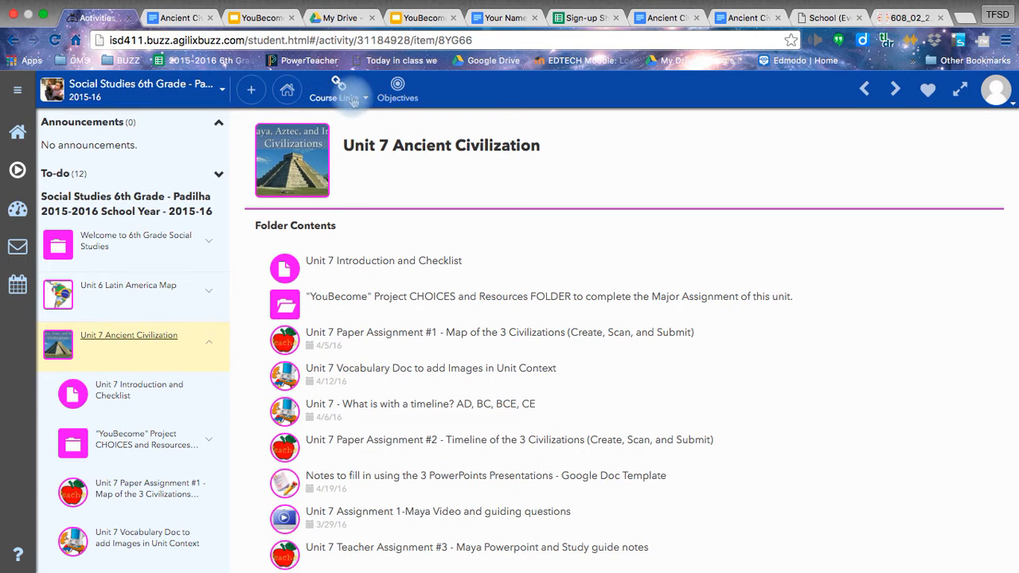
click(334, 94)
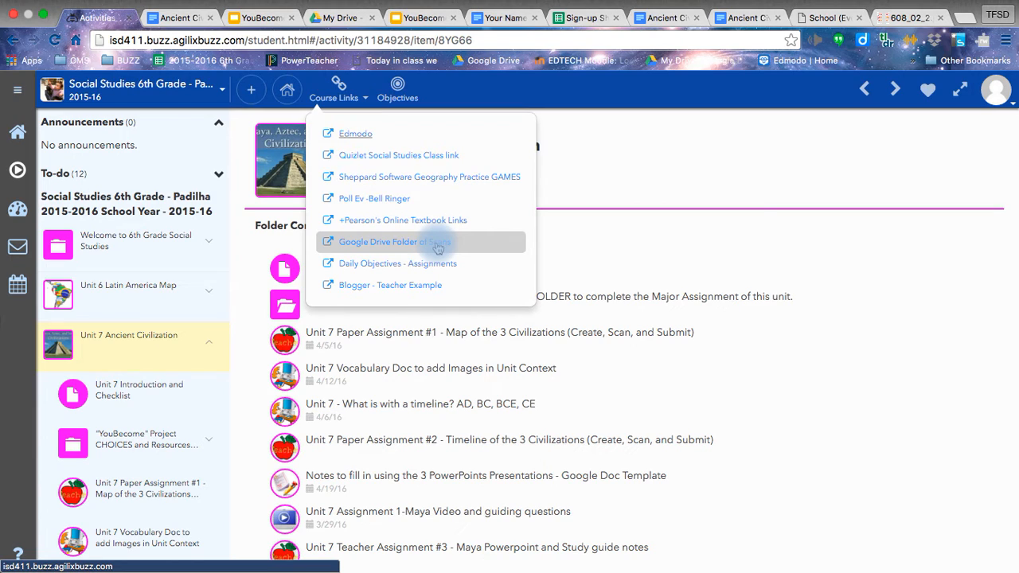
click(378, 242)
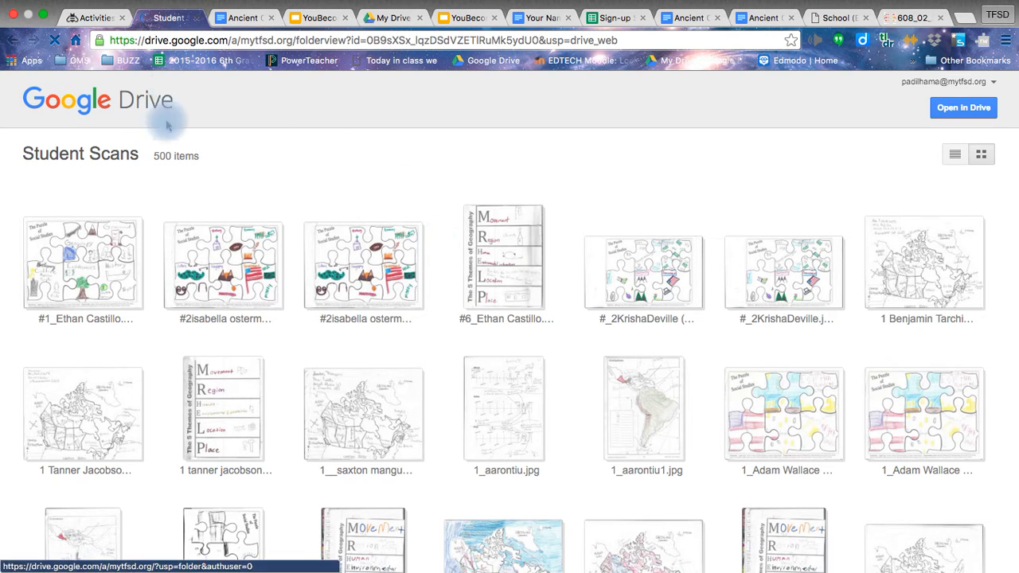
mouse_move(629, 173)
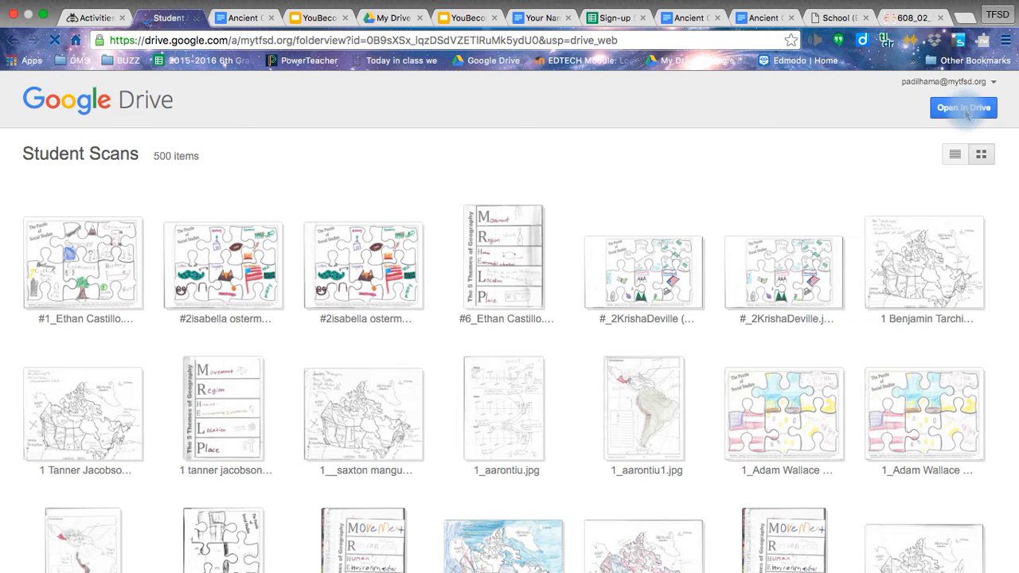
Open the Student Scans folder in the full Google Drive interface
click(963, 108)
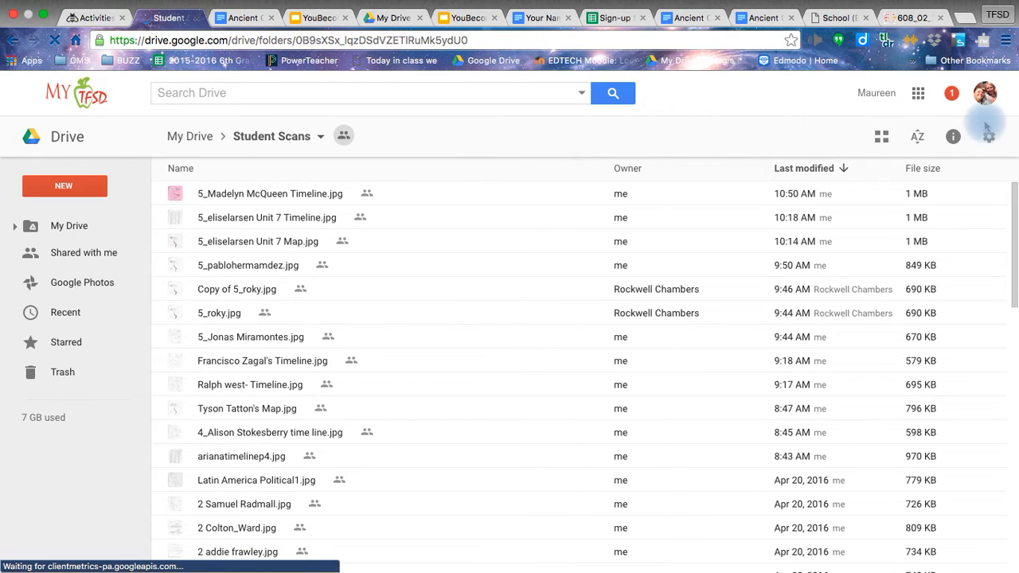
Sort Student Scans by Last modified, select the newest timeline scan, and expand My Drive
click(917, 137)
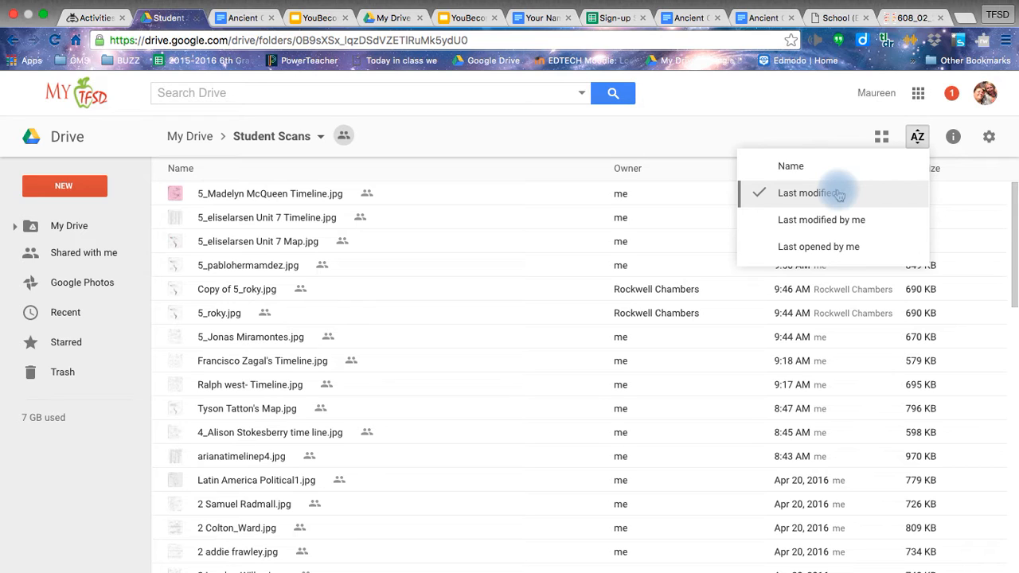
click(809, 193)
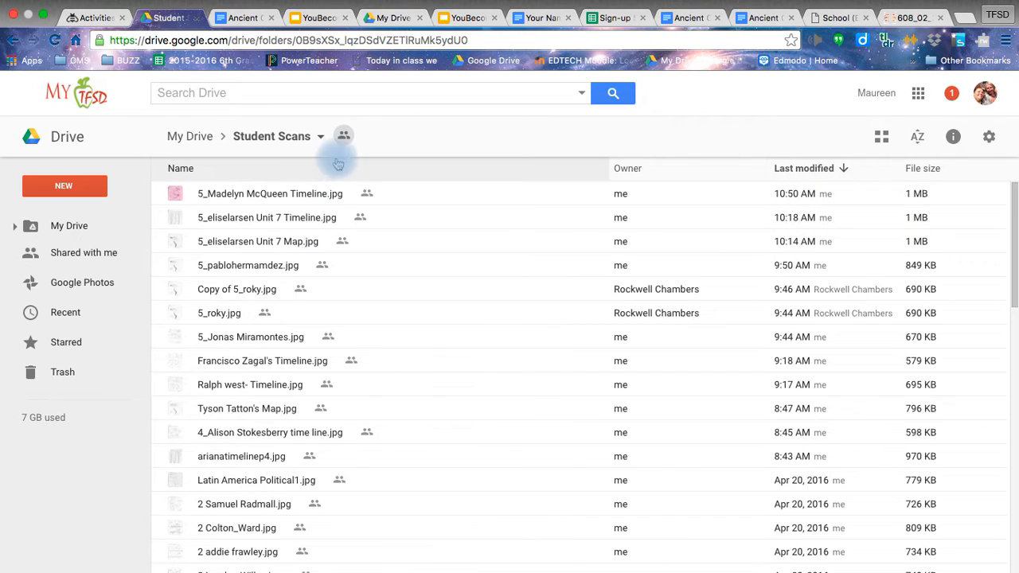
mouse_move(815, 207)
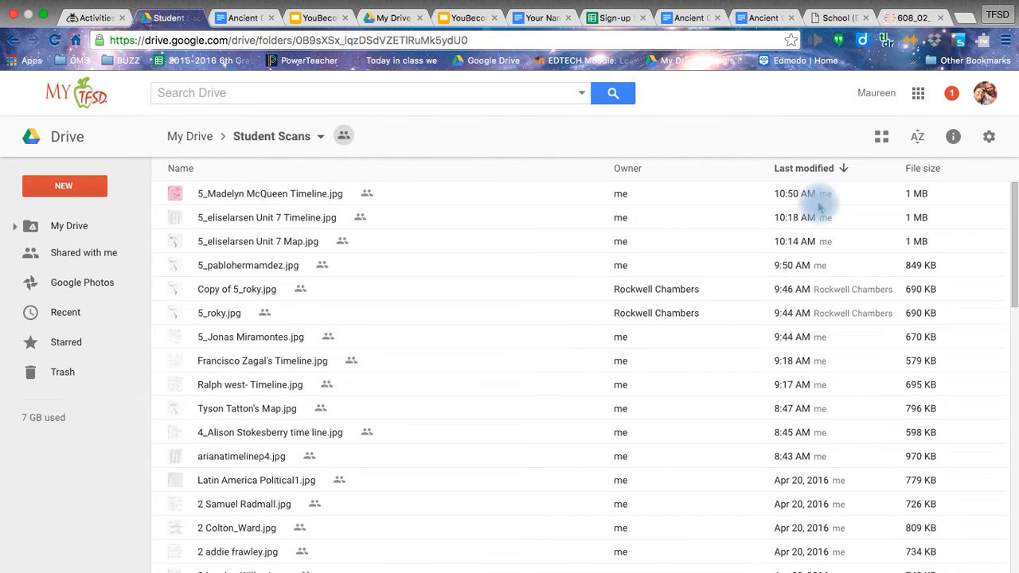
mouse_move(820, 194)
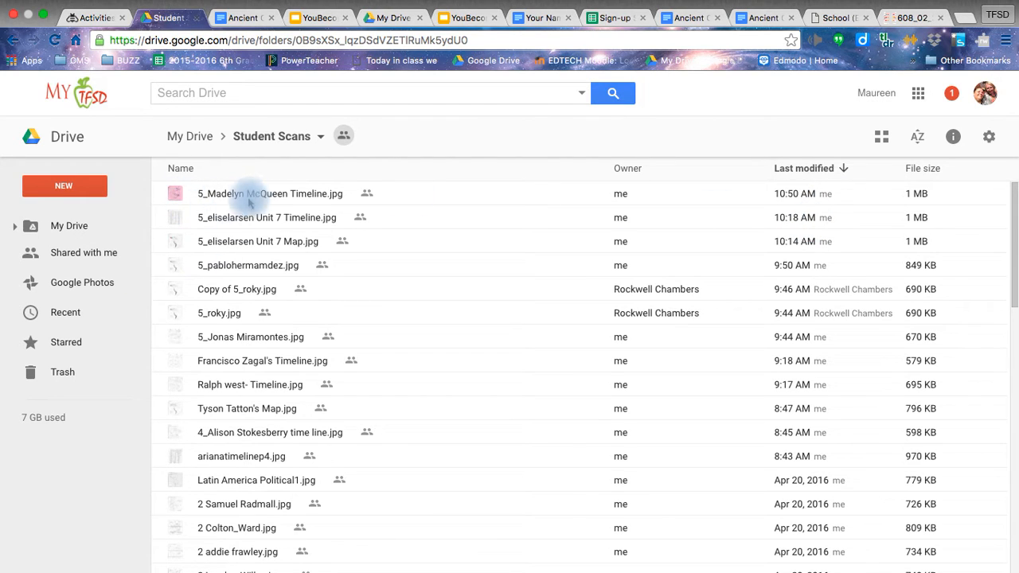
click(271, 194)
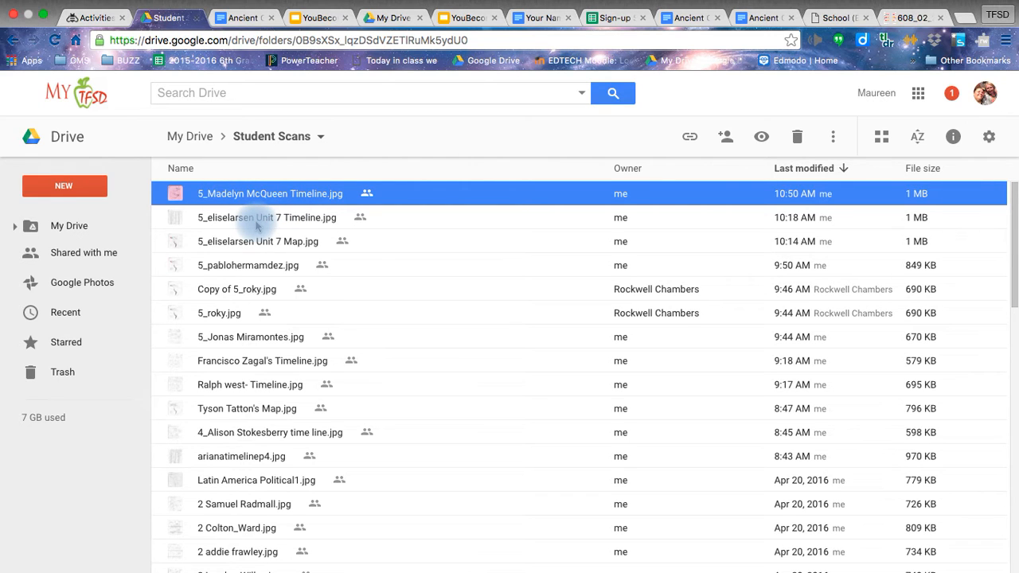
mouse_move(71, 226)
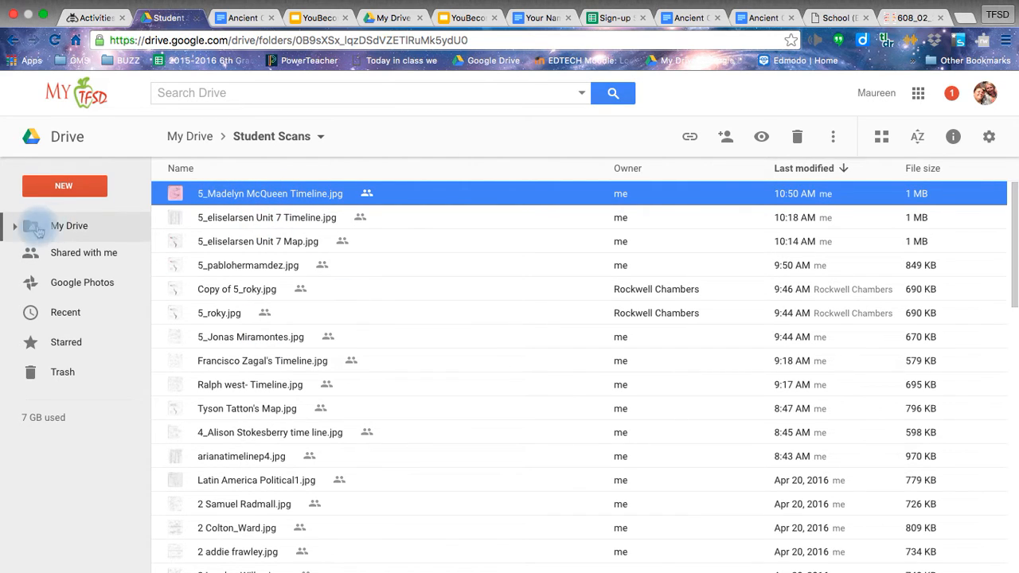
click(15, 226)
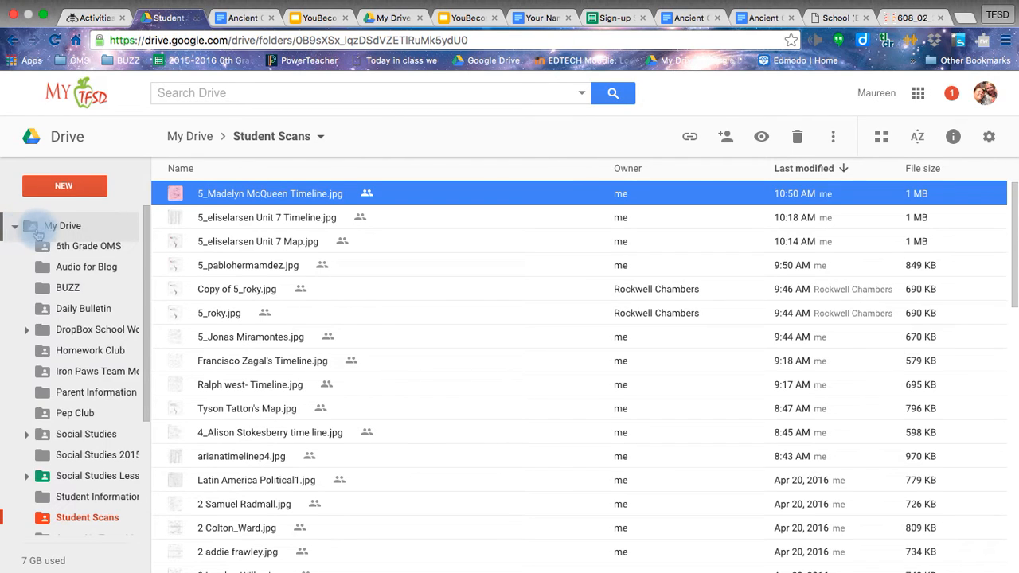
mouse_move(83, 308)
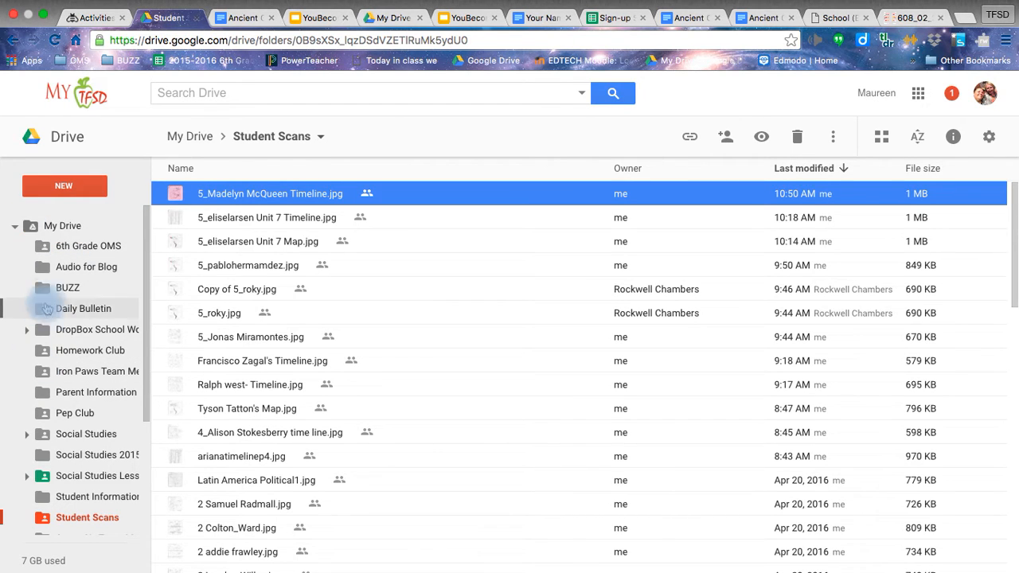
mouse_move(86, 267)
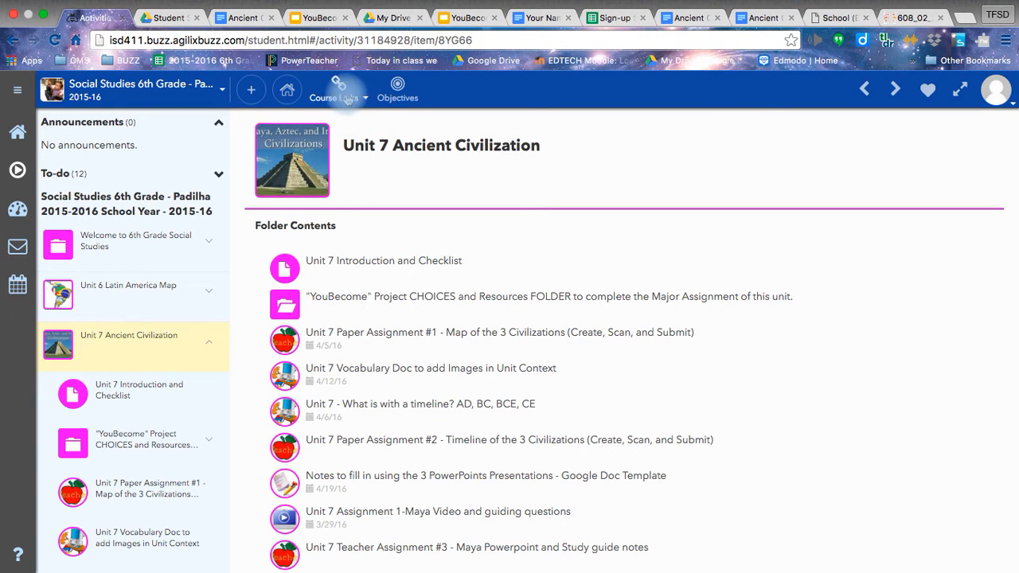
click(335, 89)
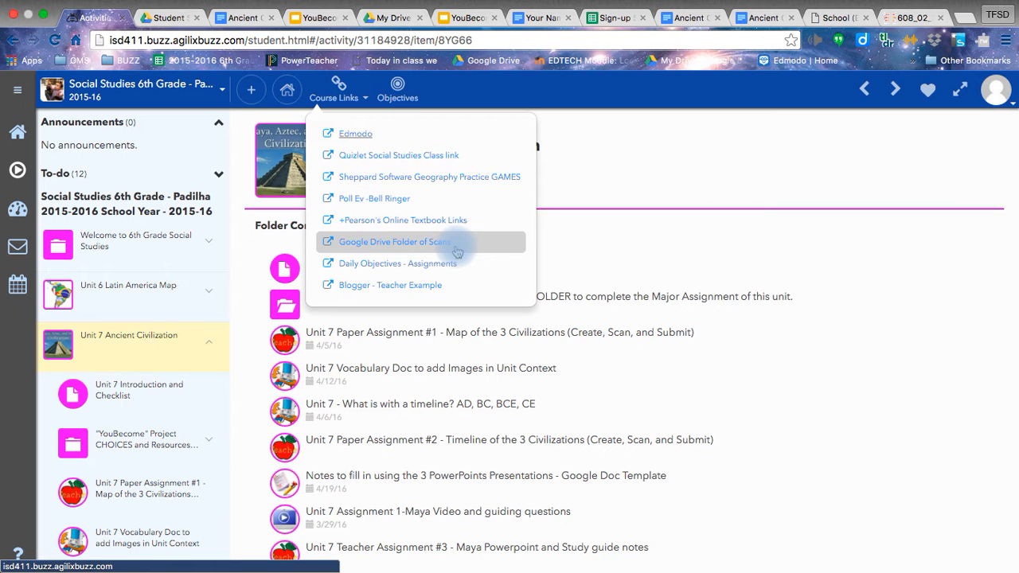
mouse_move(971, 136)
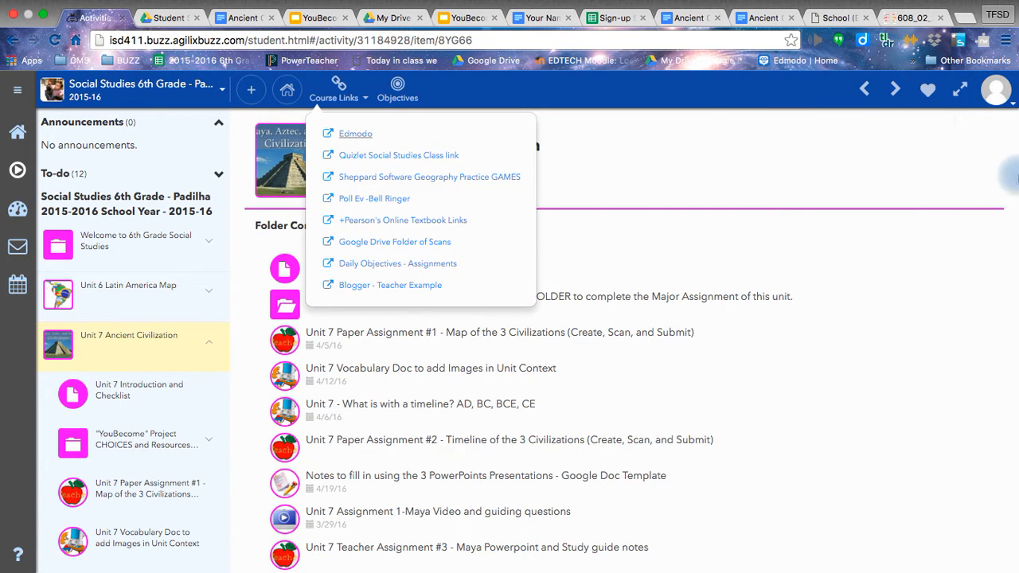
click(334, 92)
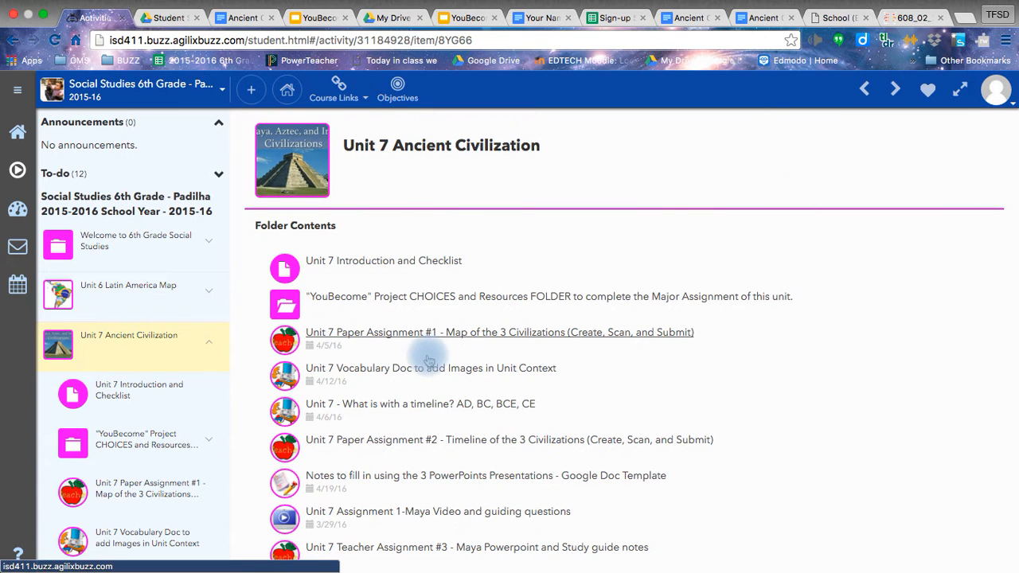
scroll(down, 3)
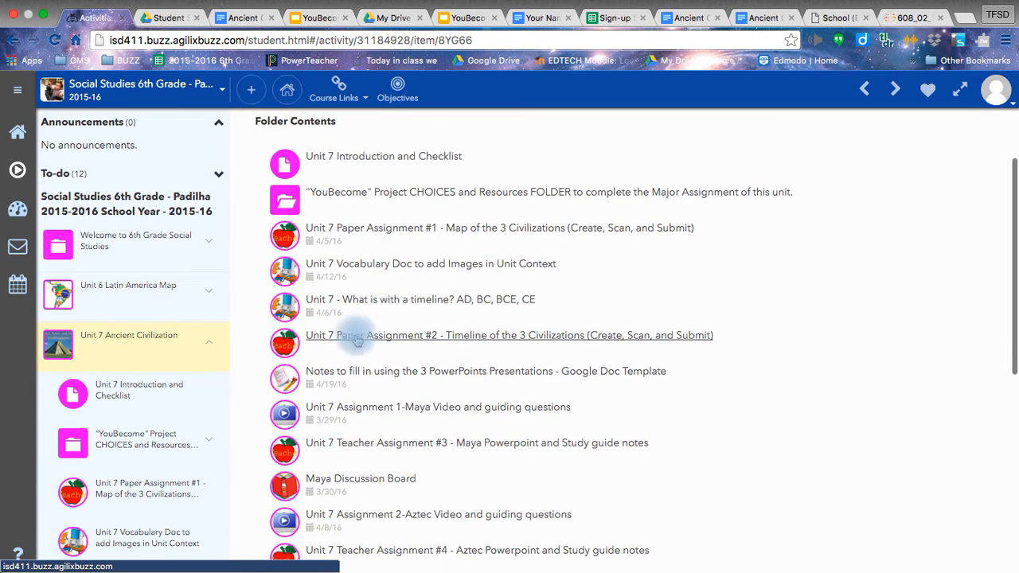
mouse_move(321, 334)
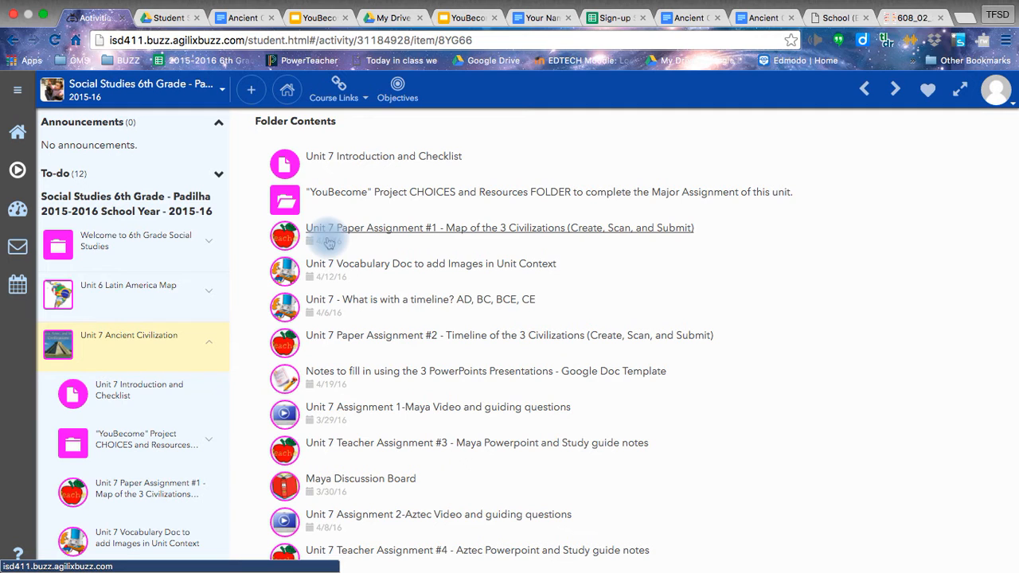
scroll(down, 3)
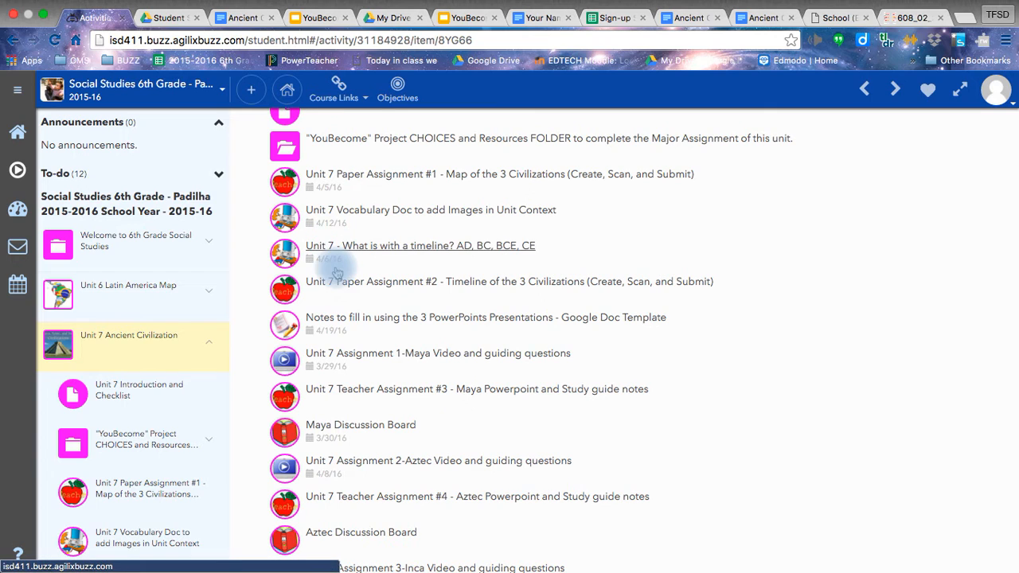
mouse_move(385, 420)
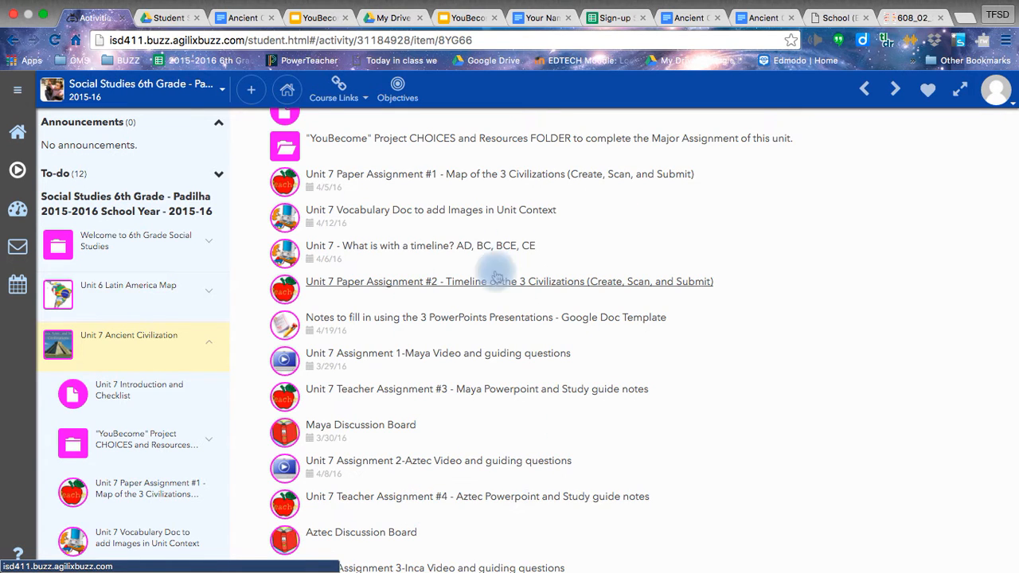
mouse_move(406, 178)
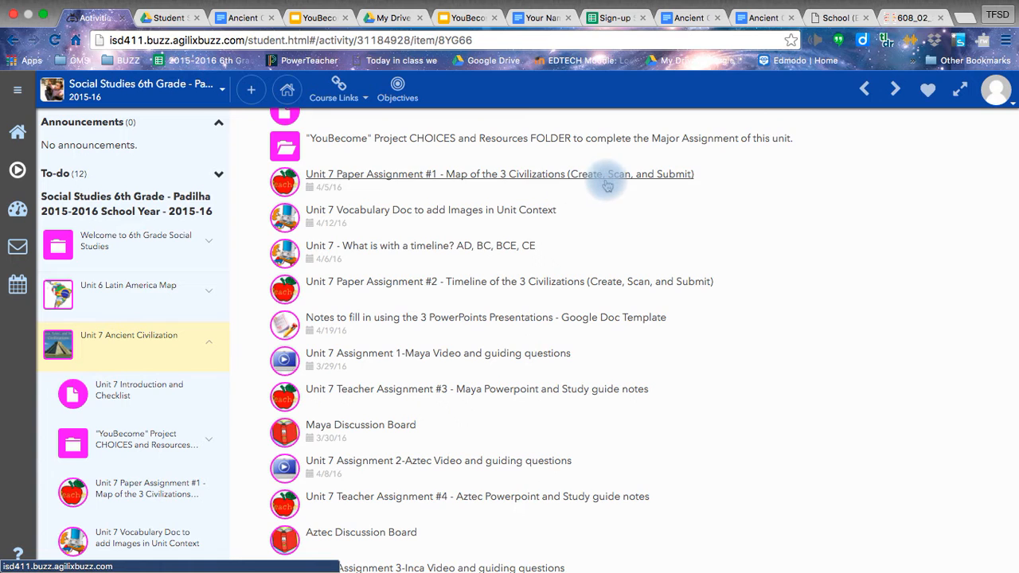
mouse_move(370, 183)
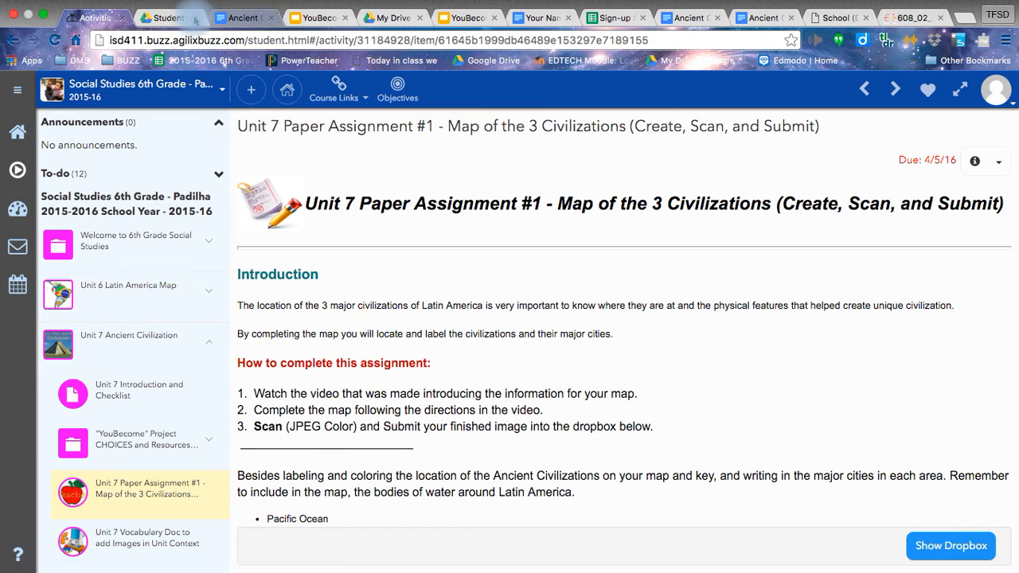
mouse_move(167, 17)
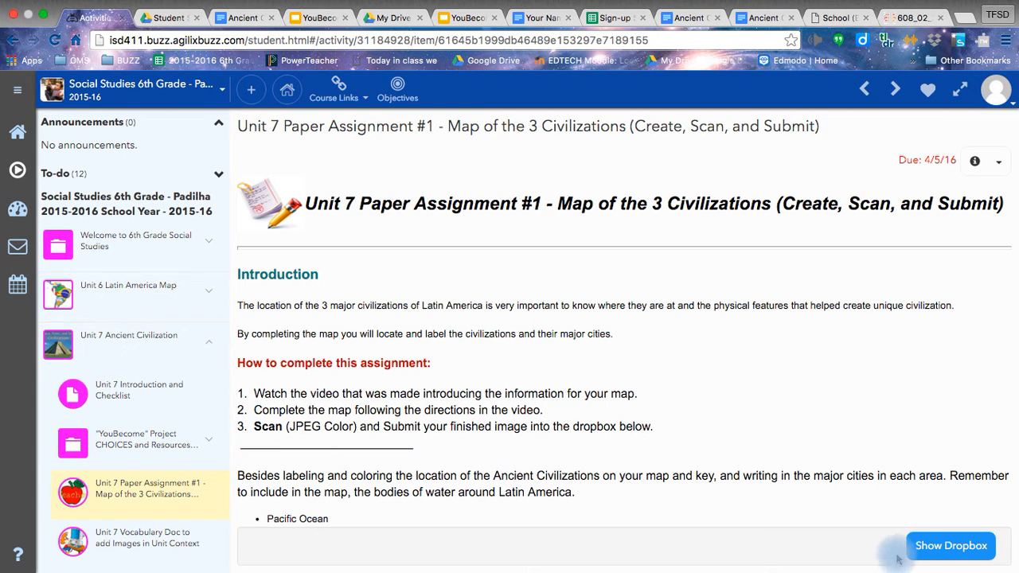
Show the dropbox for Paper Assignment #1 - Map of the 3 Civilizations
click(951, 545)
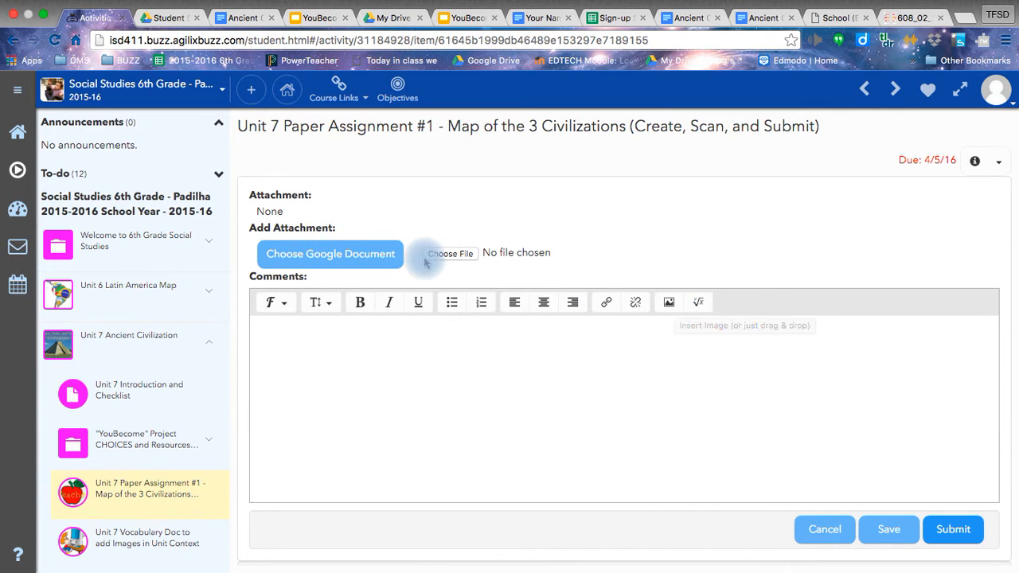
mouse_move(669, 302)
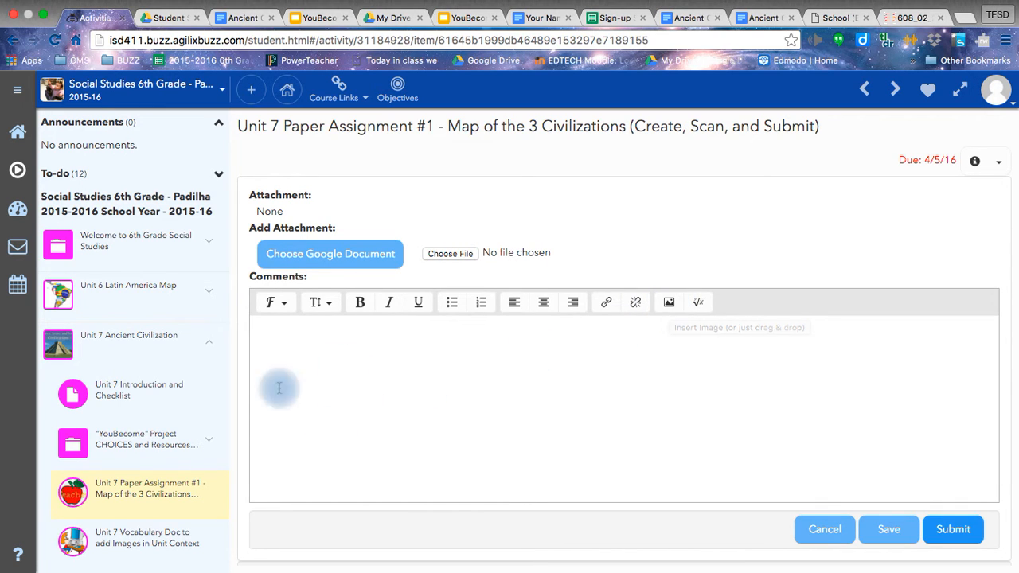
mouse_move(309, 360)
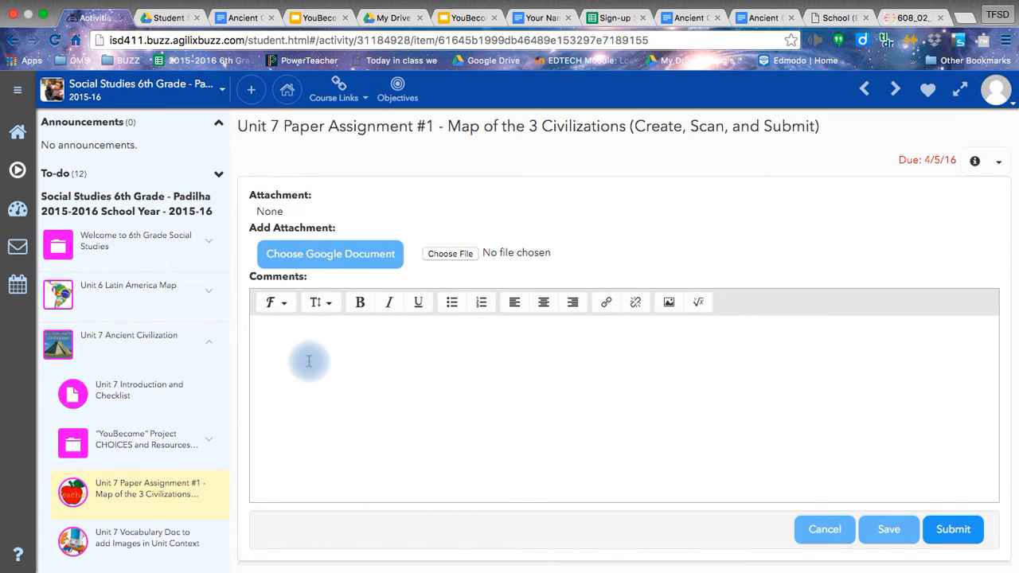
mouse_move(382, 323)
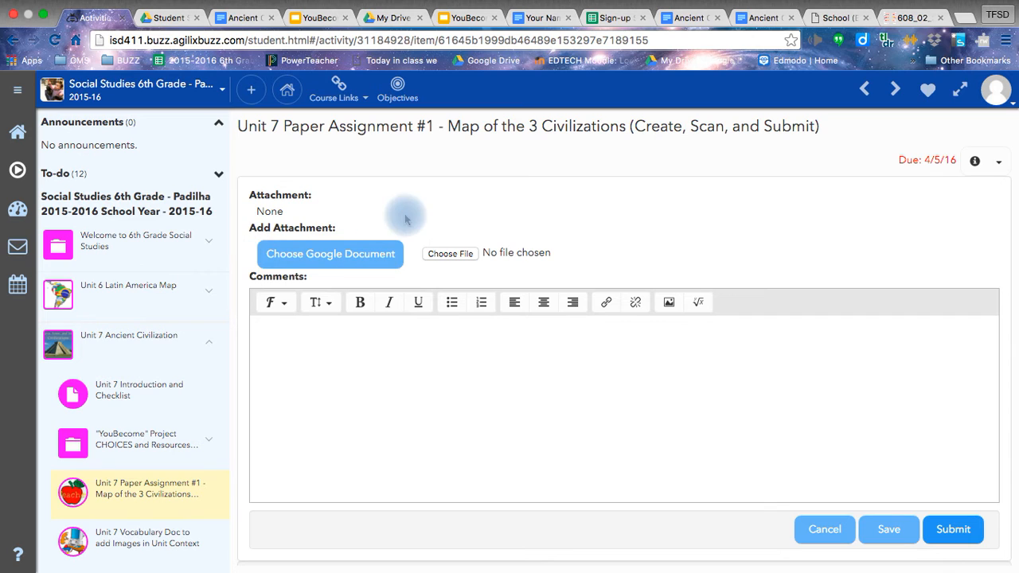
click(329, 253)
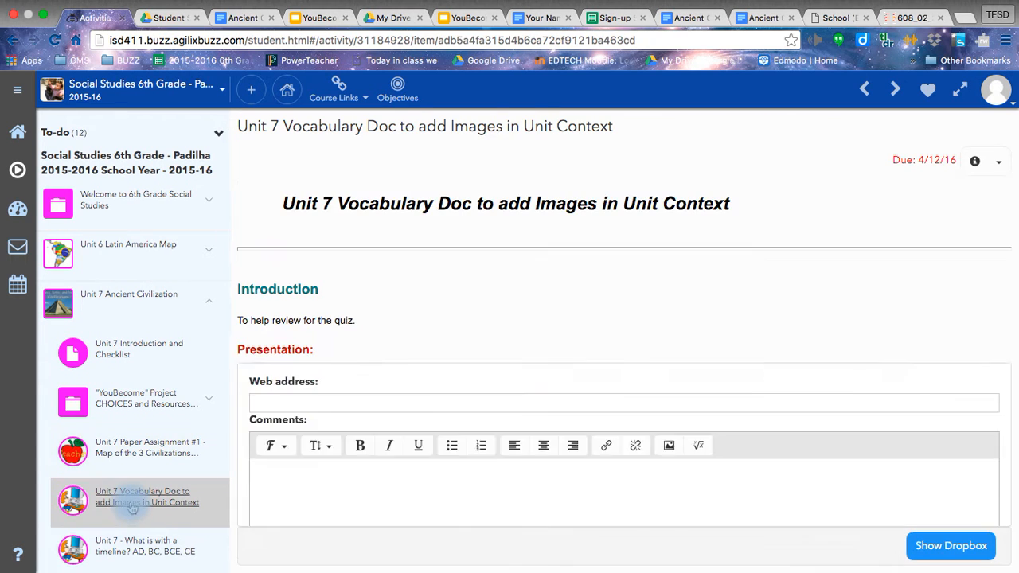
Open the Unit 7 Vocabulary Doc assignment and its Vocabulary Template Google Doc
click(144, 497)
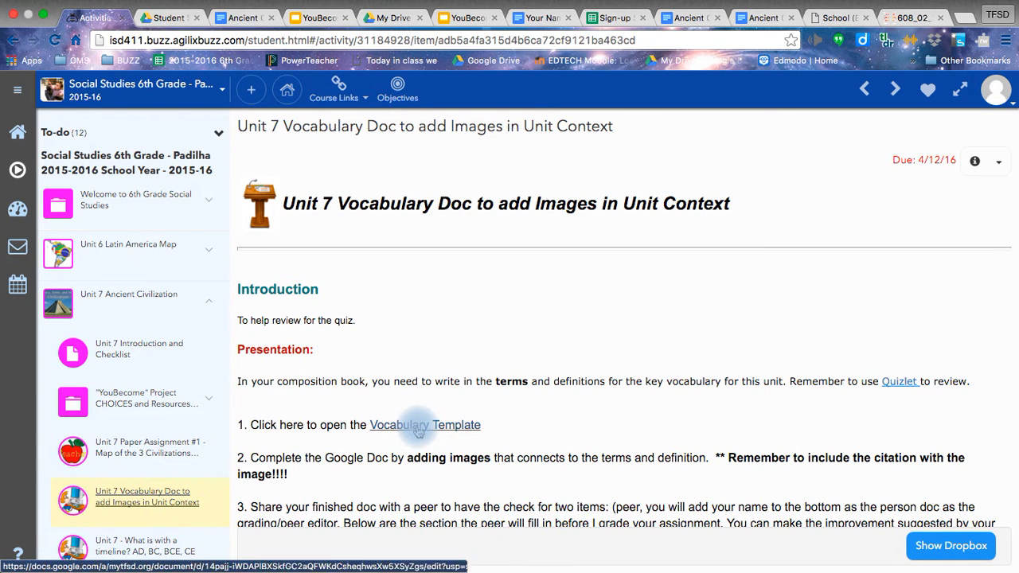
click(425, 424)
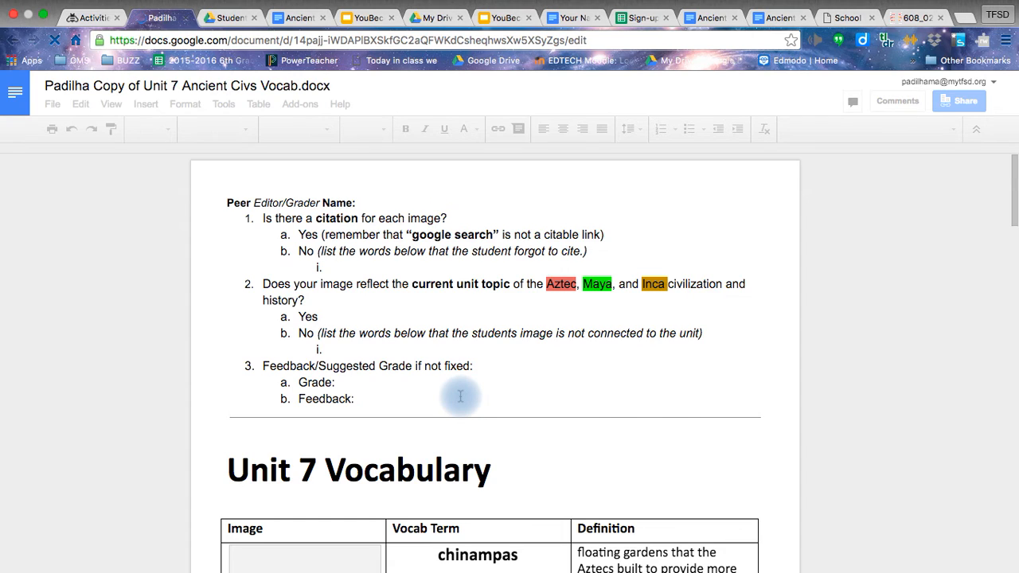
scroll(down, 3)
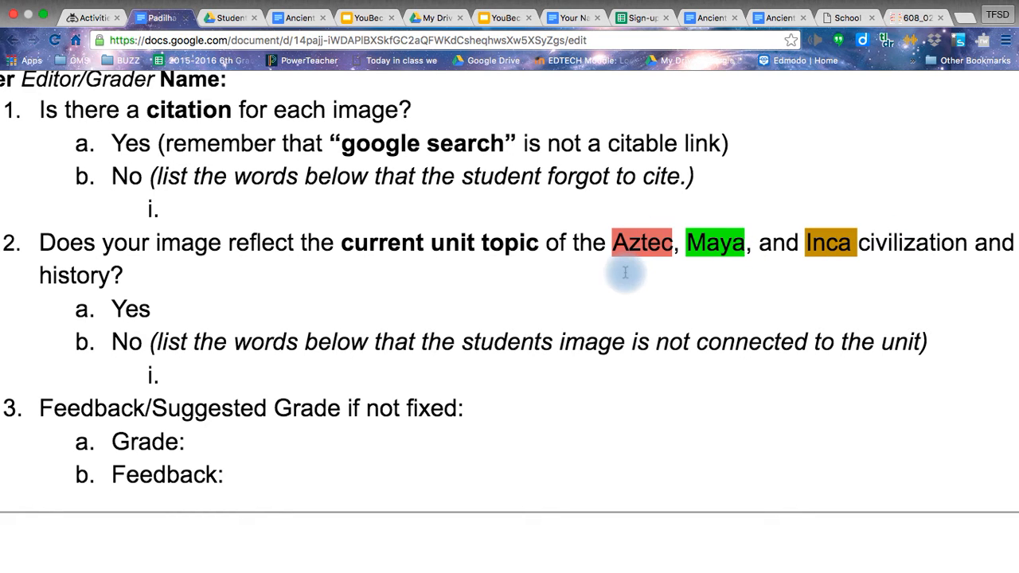
scroll(down, 3)
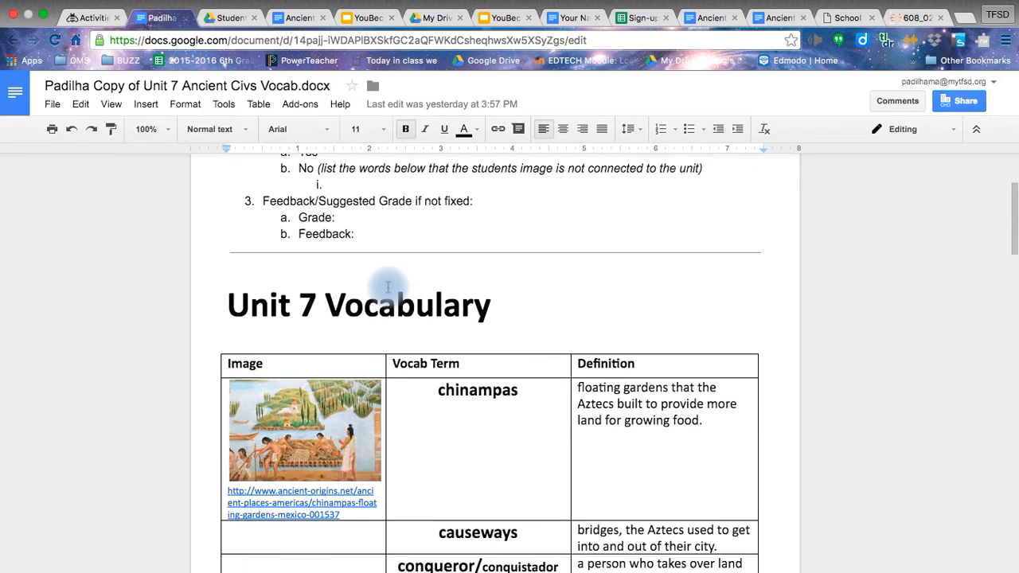
scroll(down, 3)
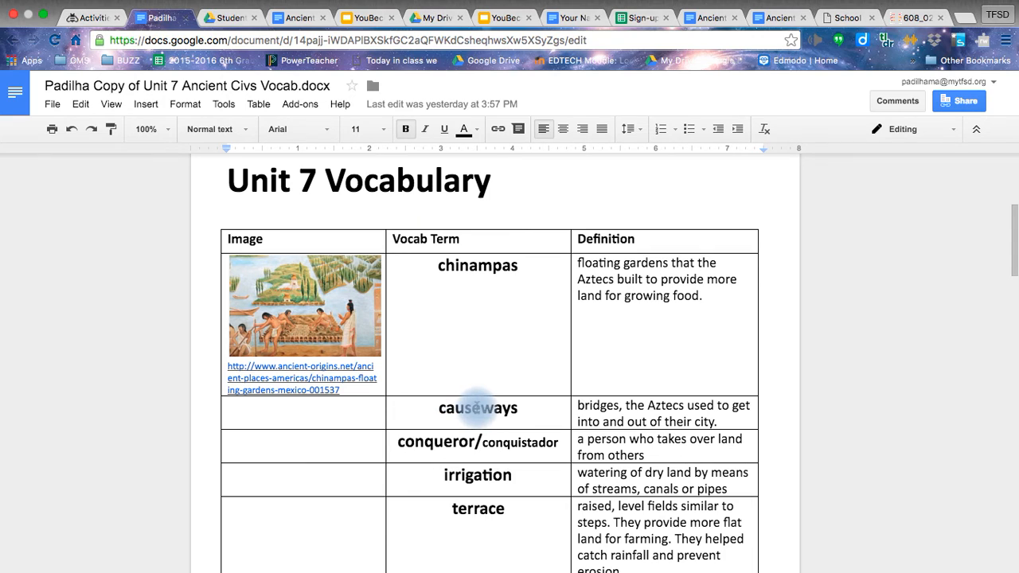
mouse_move(357, 420)
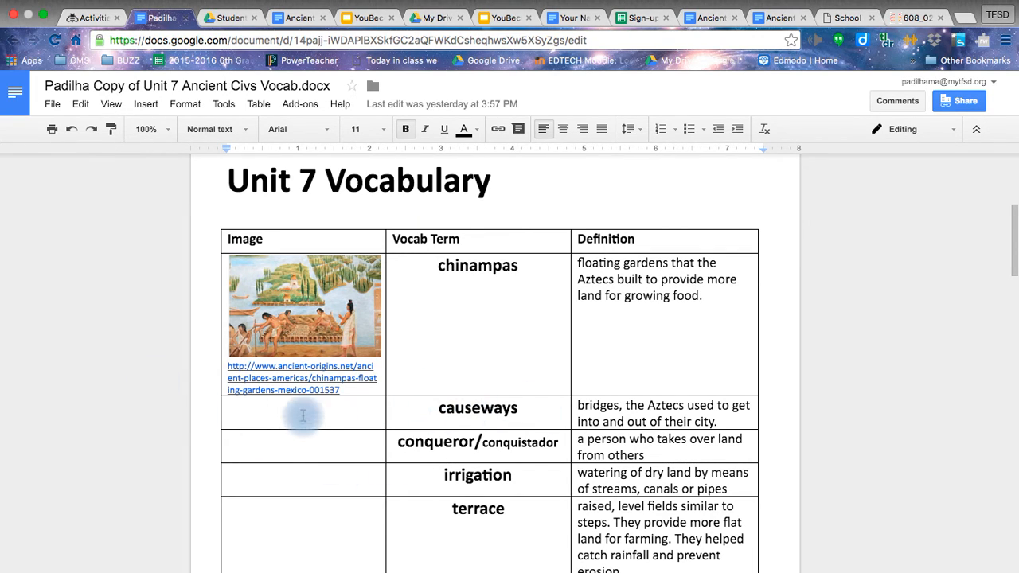
mouse_move(417, 427)
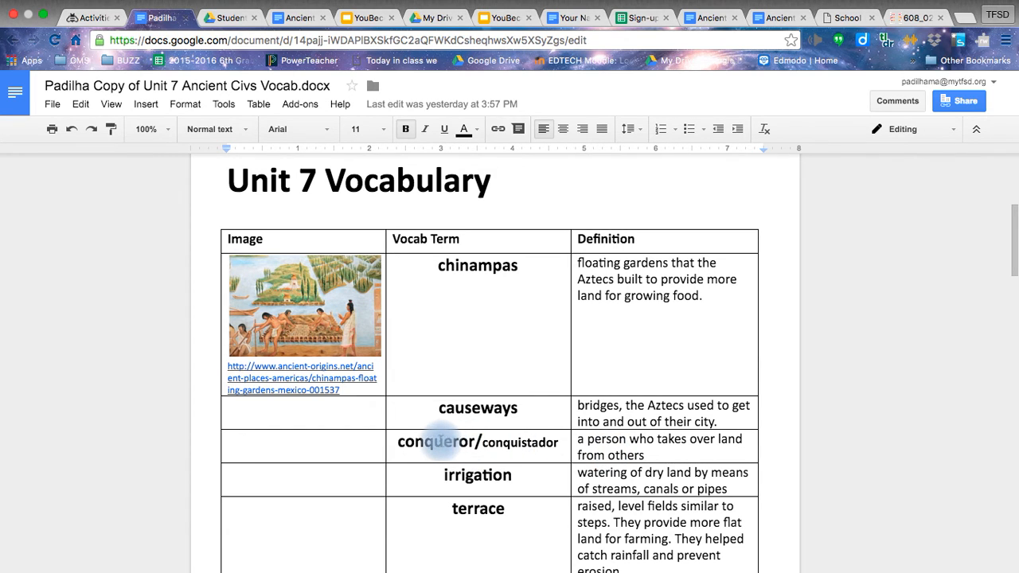
scroll(down, 3)
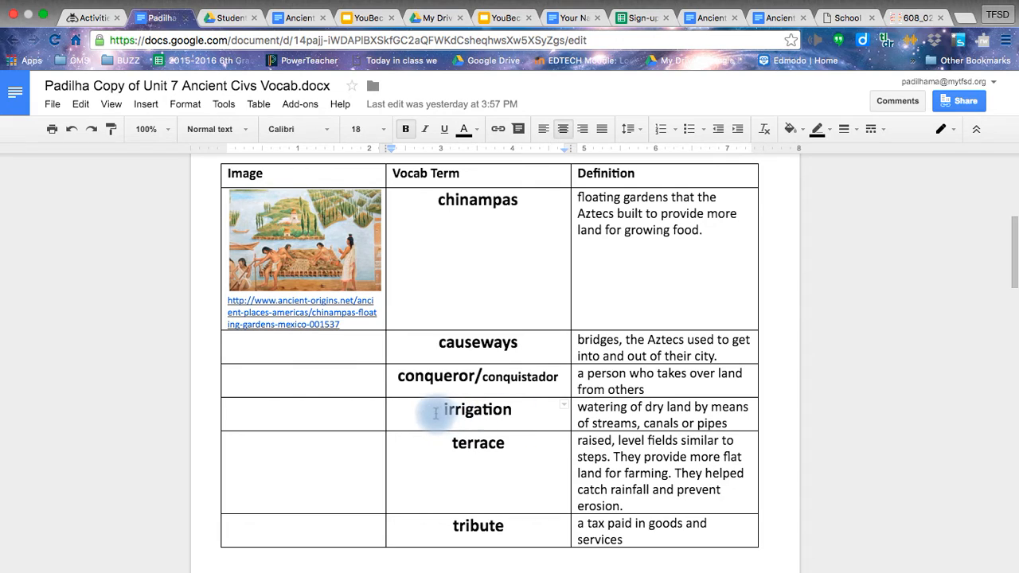
mouse_move(397, 417)
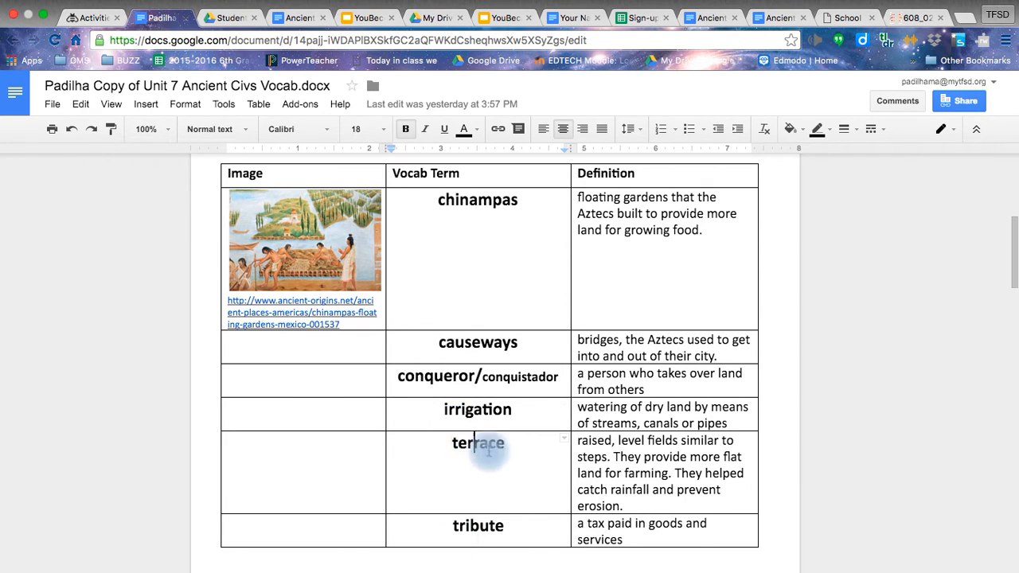
mouse_move(436, 455)
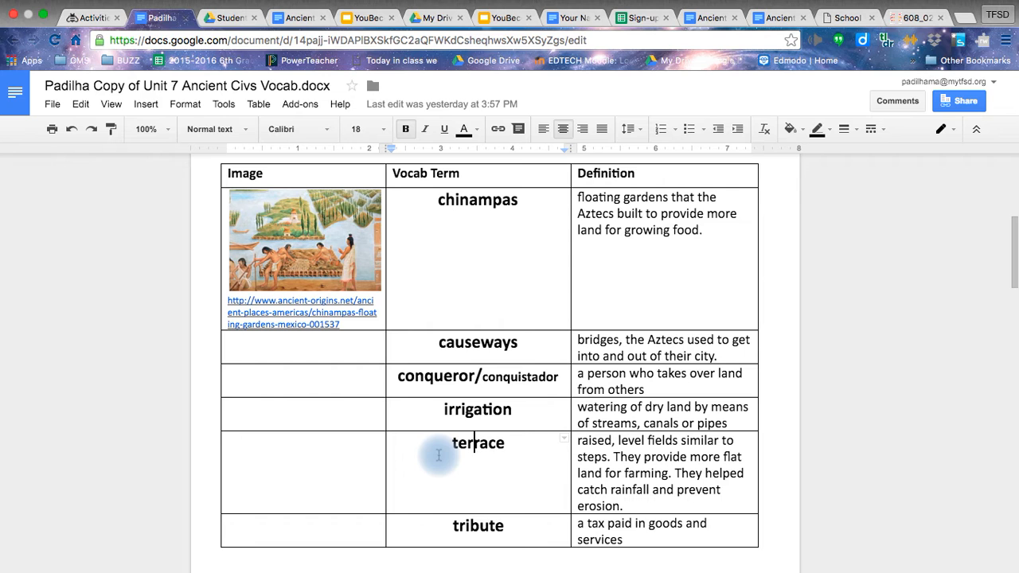
mouse_move(710, 503)
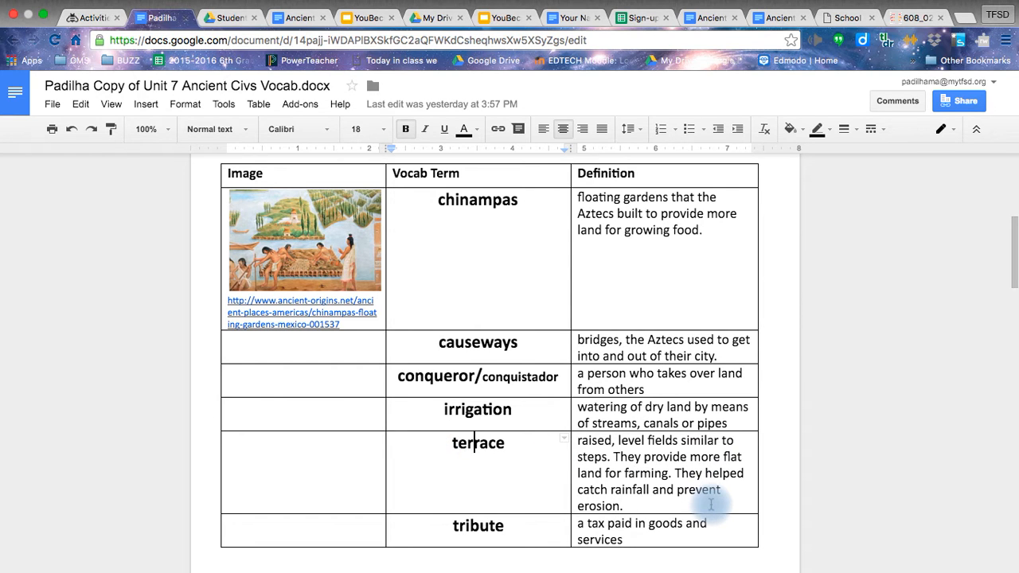
scroll(down, 3)
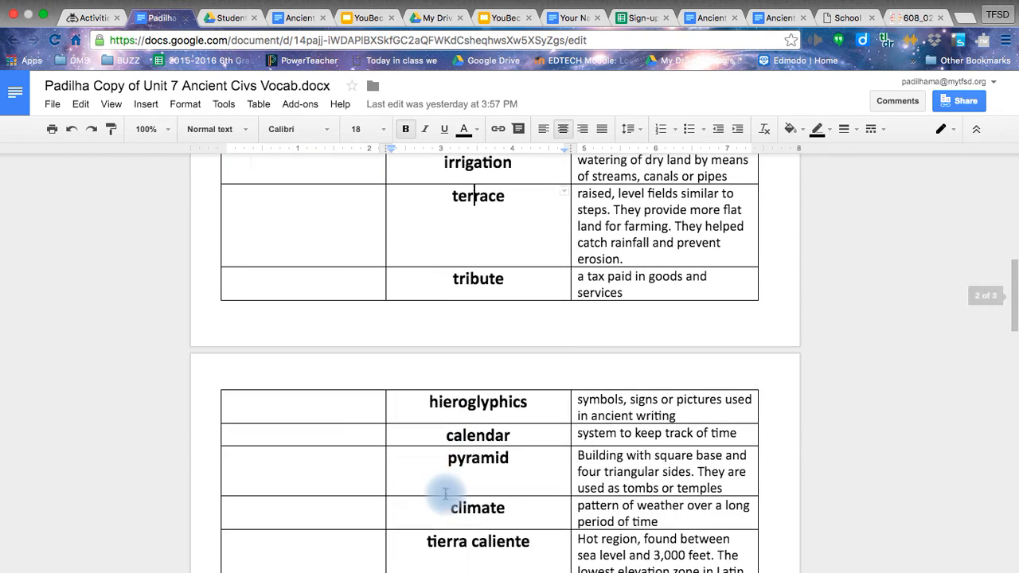
scroll(down, 3)
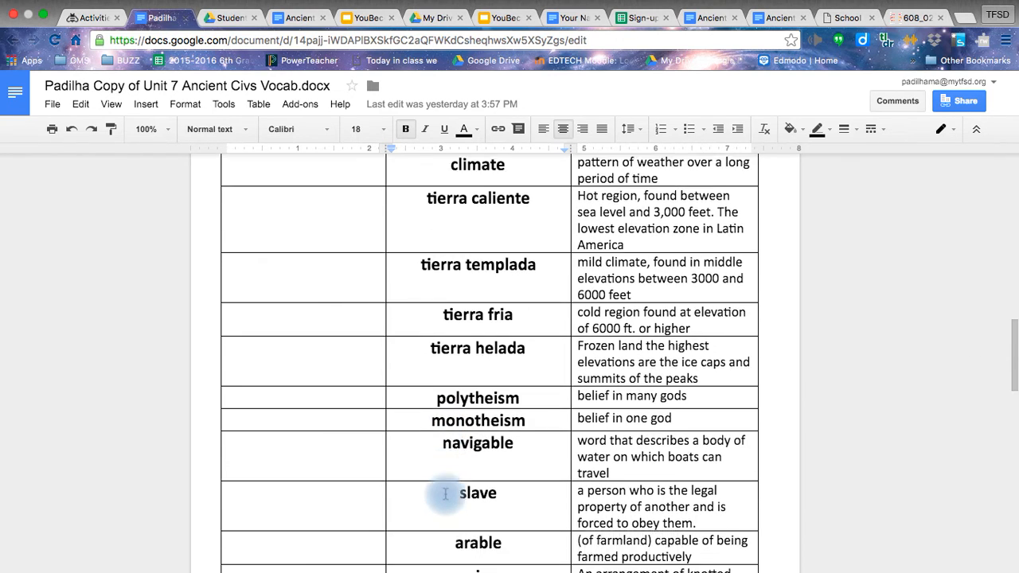
scroll(down, 3)
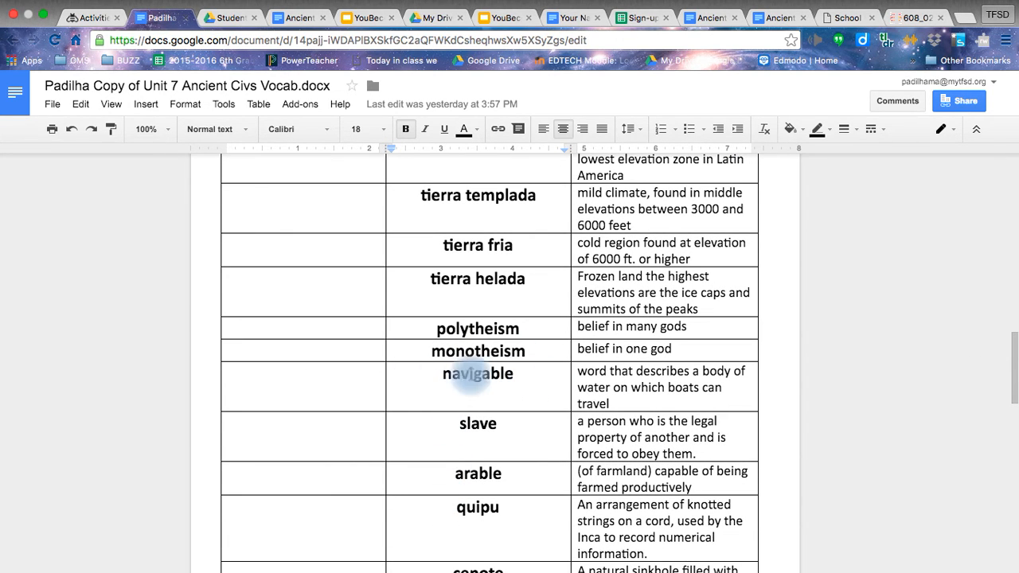
scroll(down, 3)
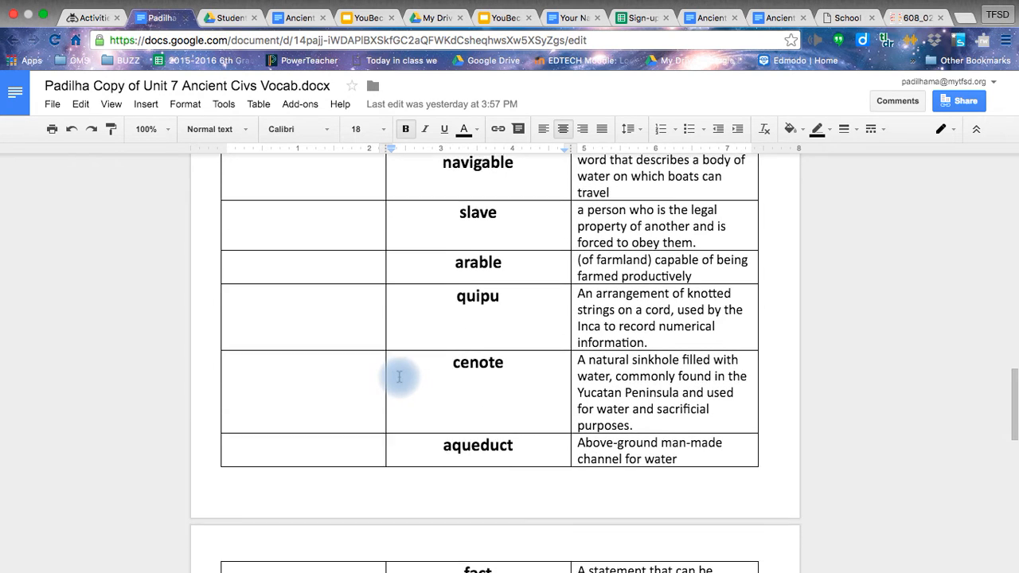
scroll(down, 3)
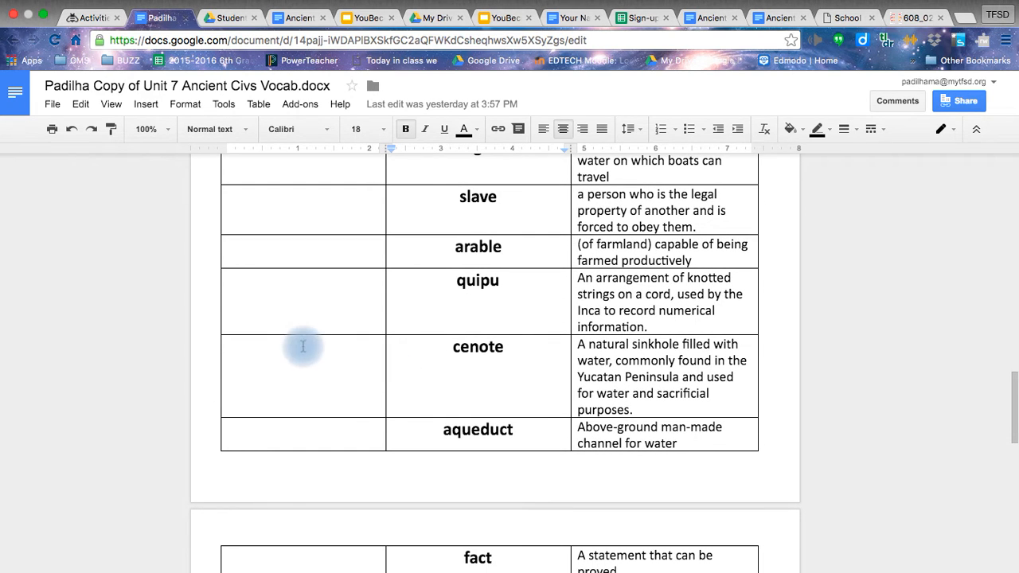
scroll(down, 3)
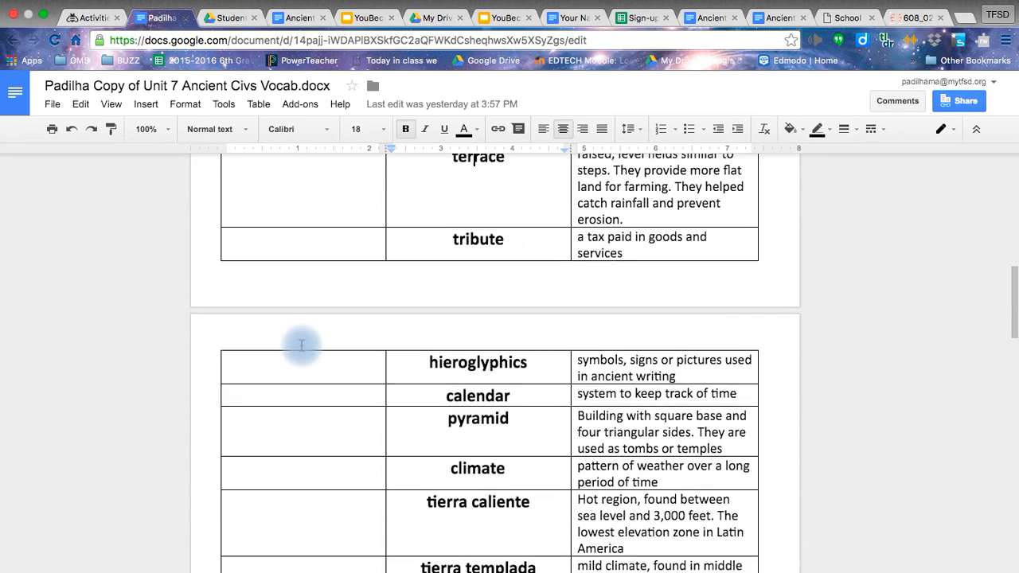
scroll(up, 3)
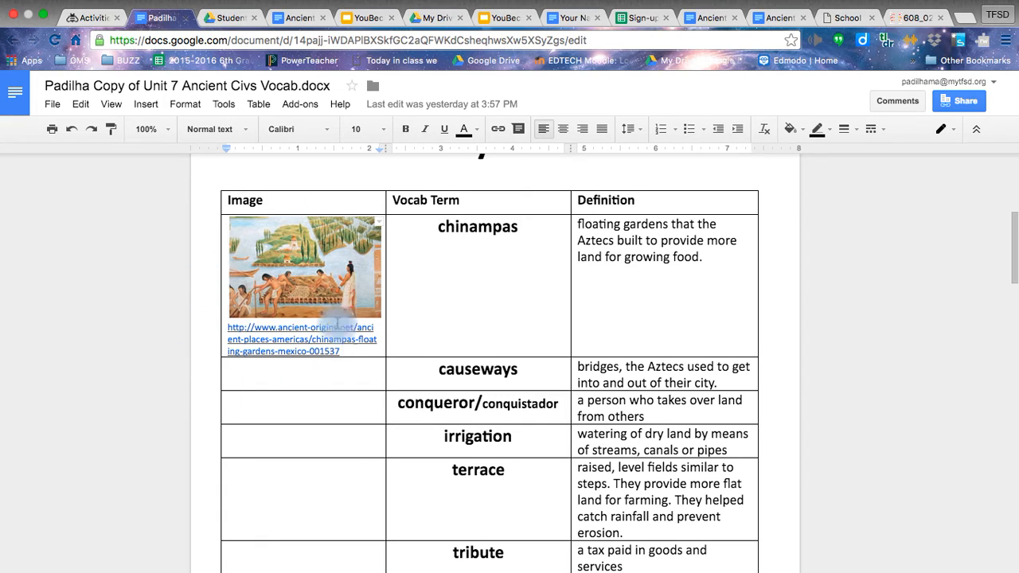
scroll(down, 3)
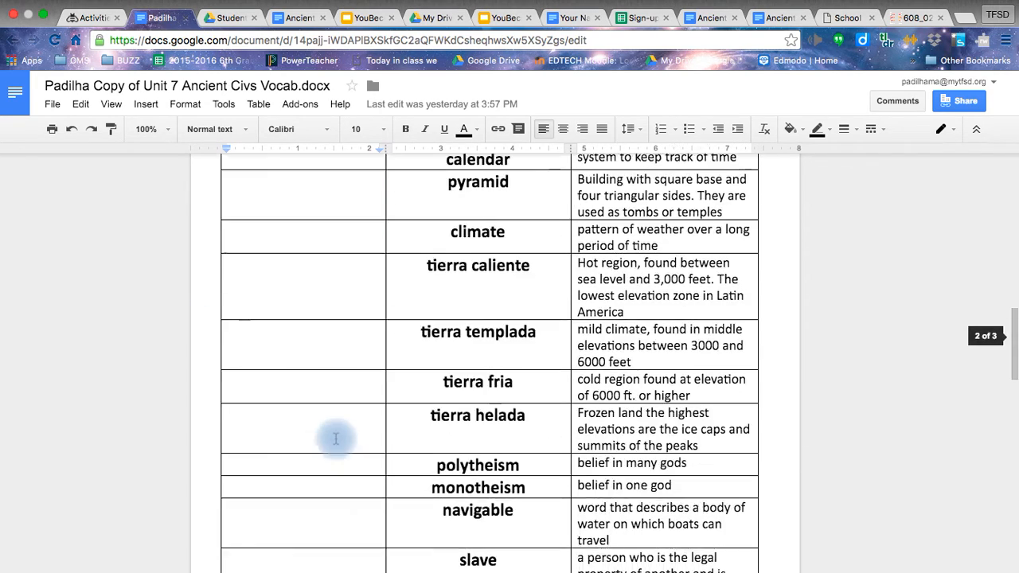
scroll(down, 3)
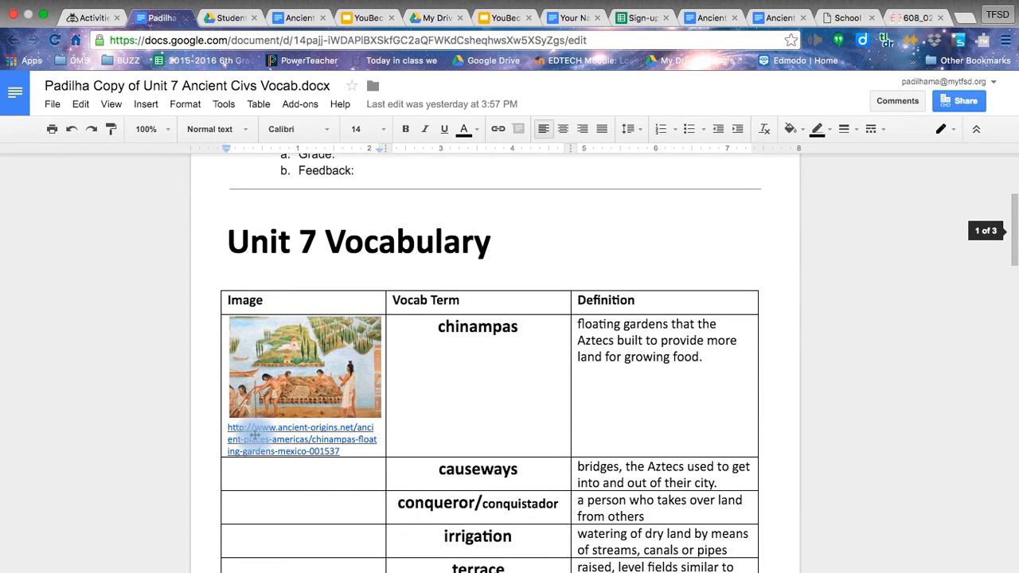
scroll(down, 3)
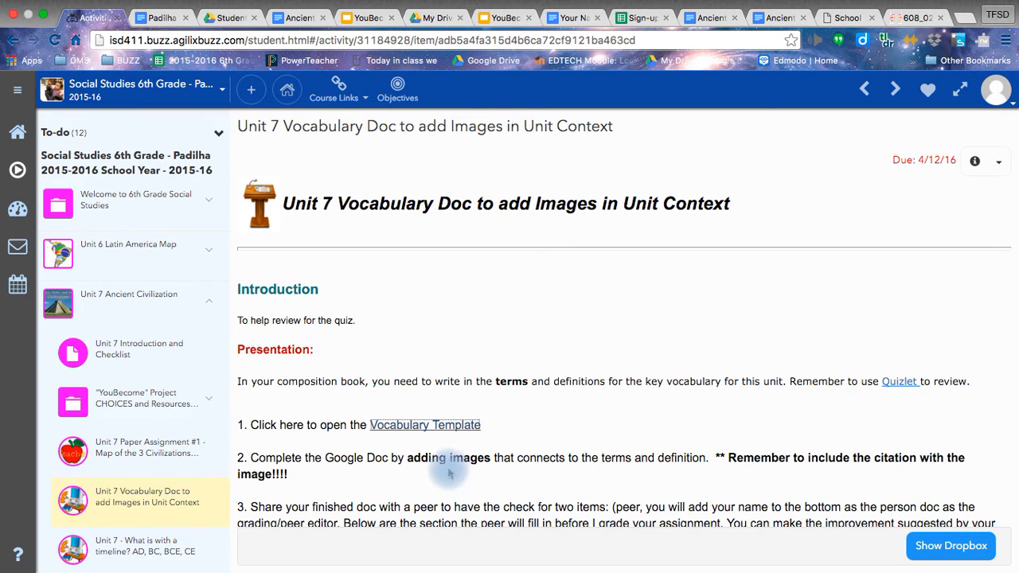
Read the peer-editor questions and Dropbox instructions, then return to the vocabulary document
scroll(down, 3)
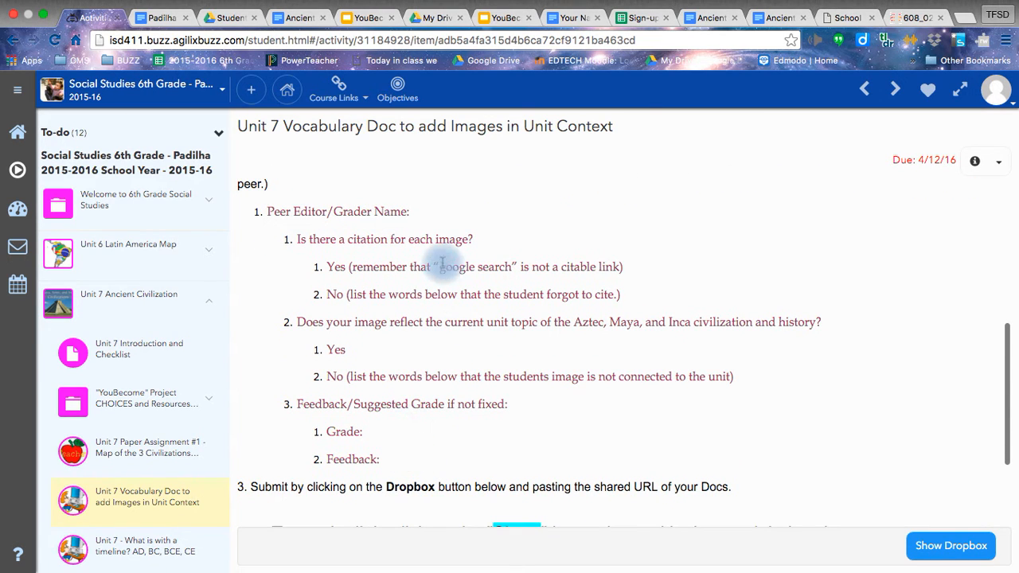
mouse_move(477, 449)
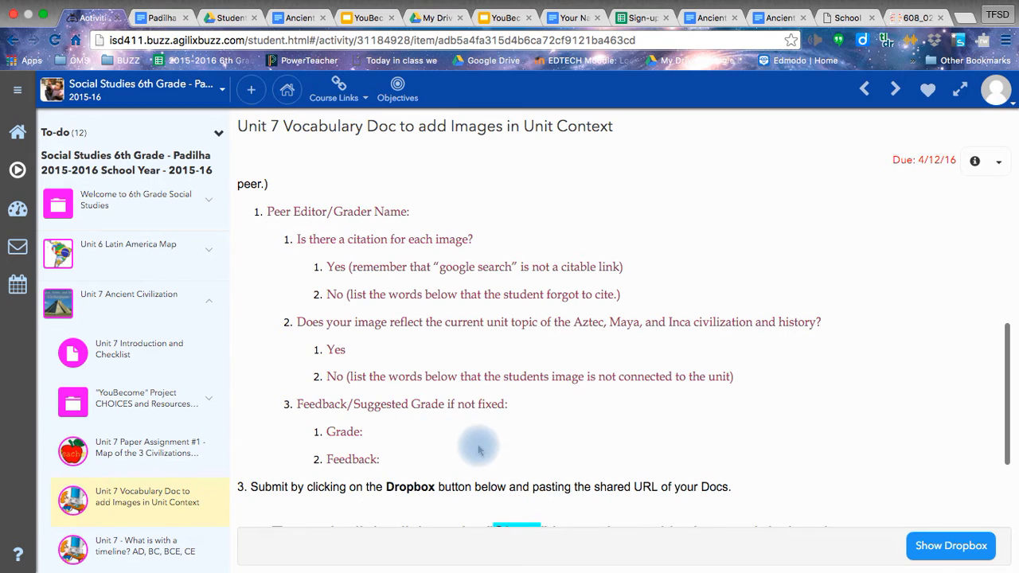
mouse_move(740, 487)
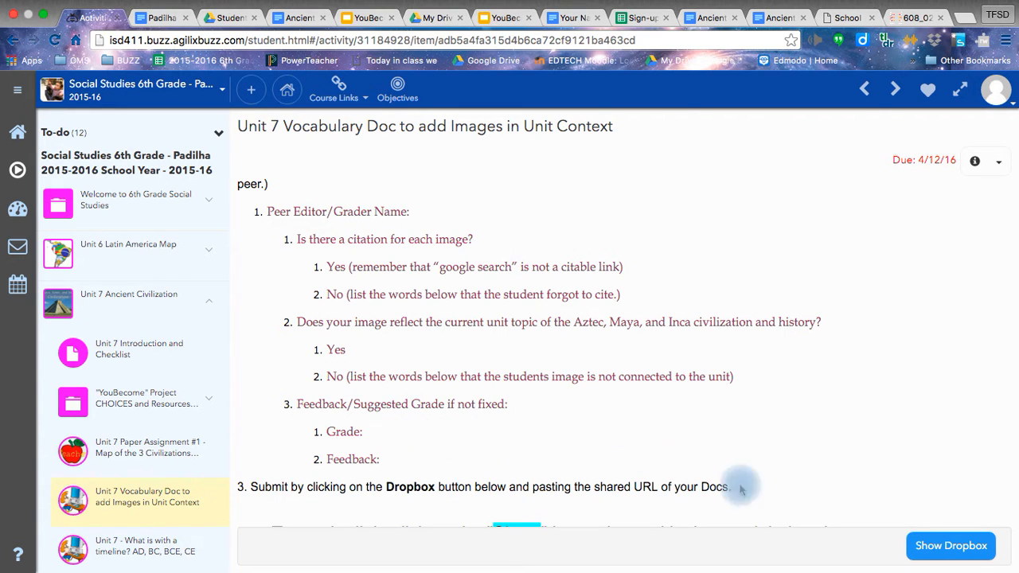
click(951, 544)
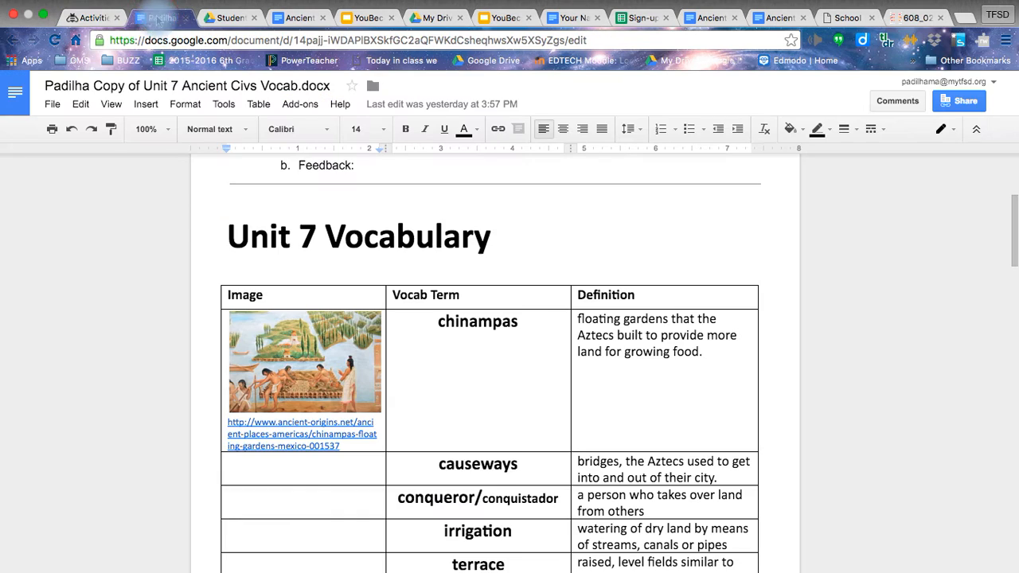
Check the vocabulary doc's link access is 'can view' and copy its shareable link
click(958, 100)
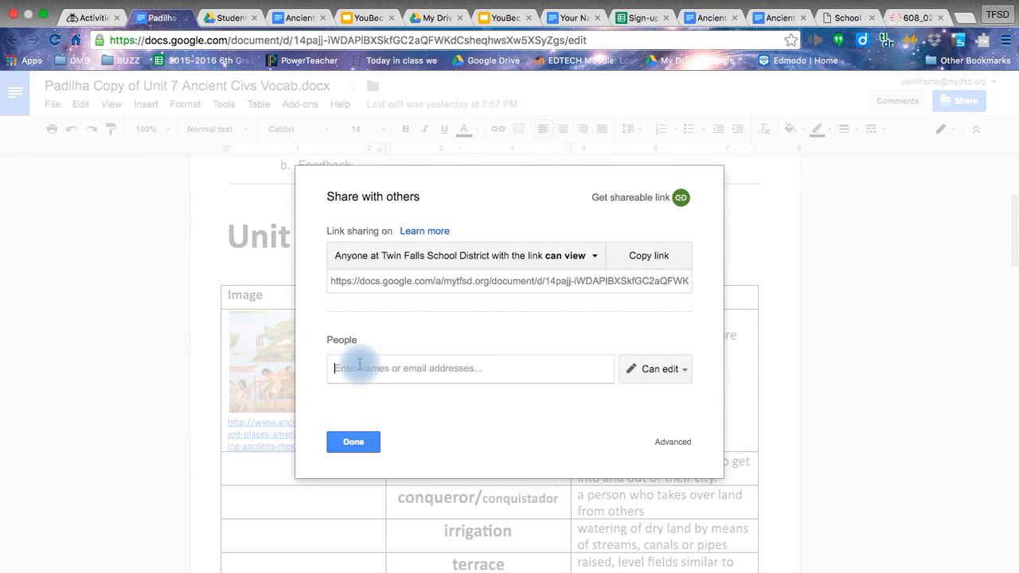
mouse_move(471, 378)
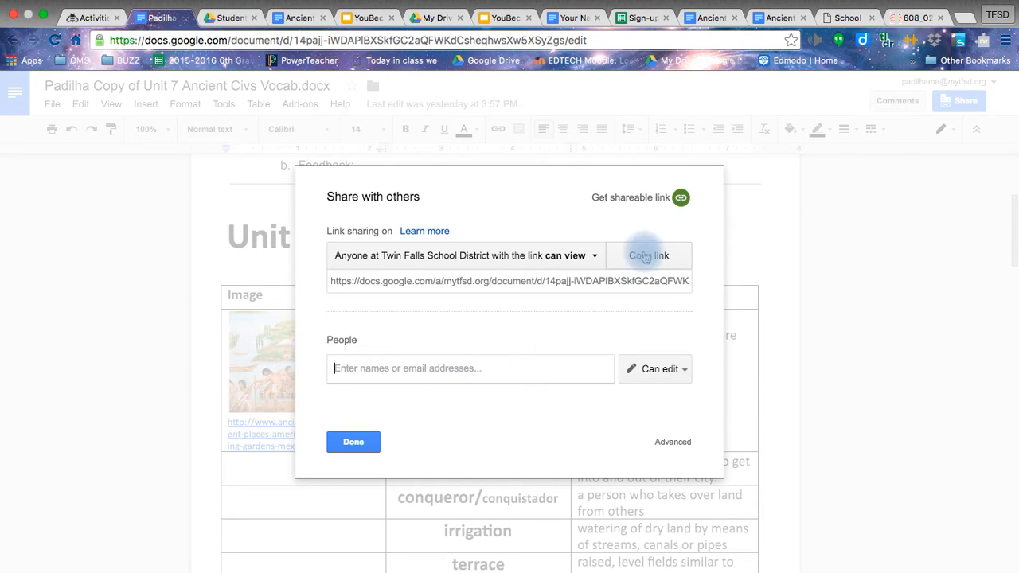
click(573, 255)
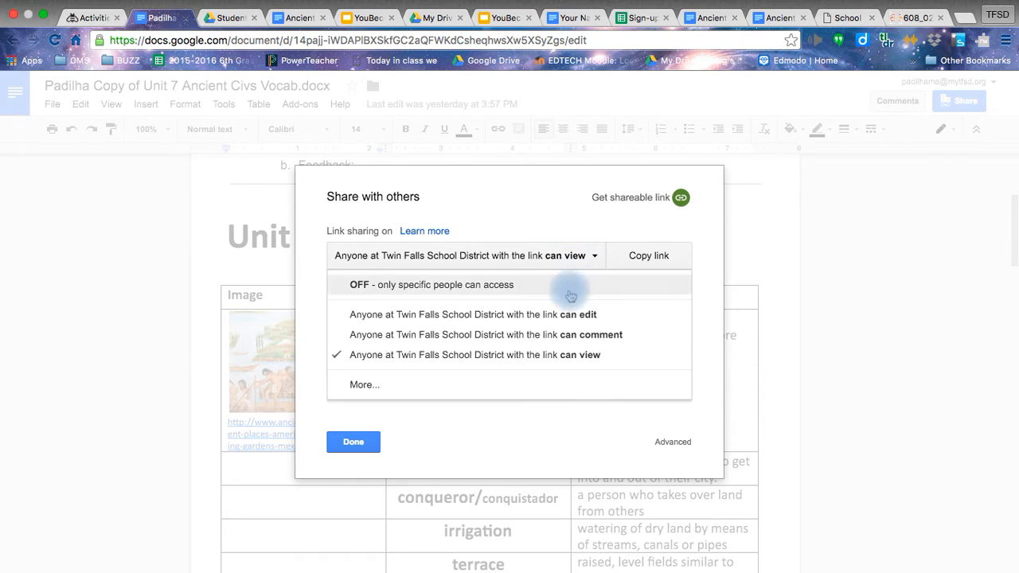
mouse_move(570, 318)
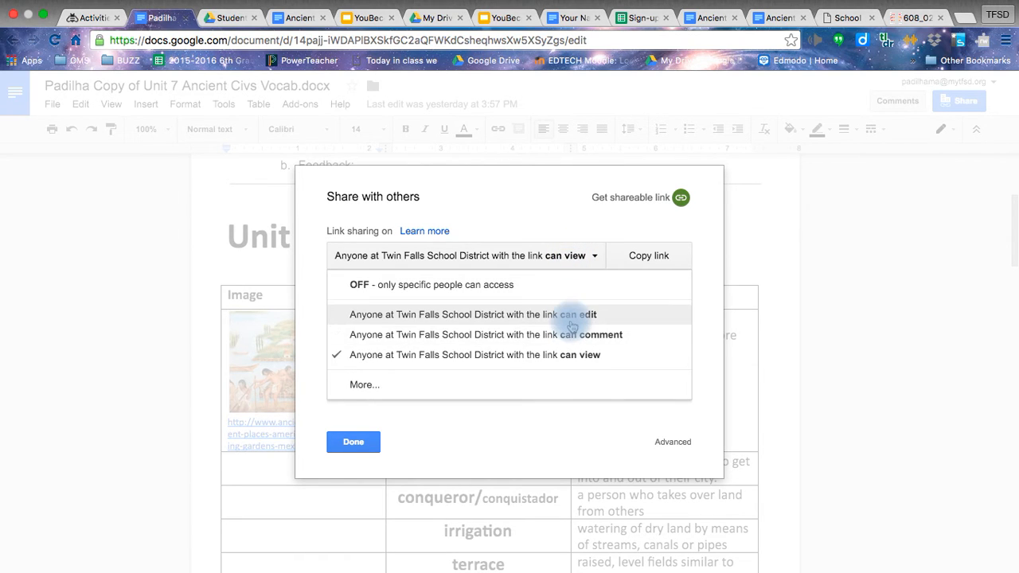
mouse_move(643, 344)
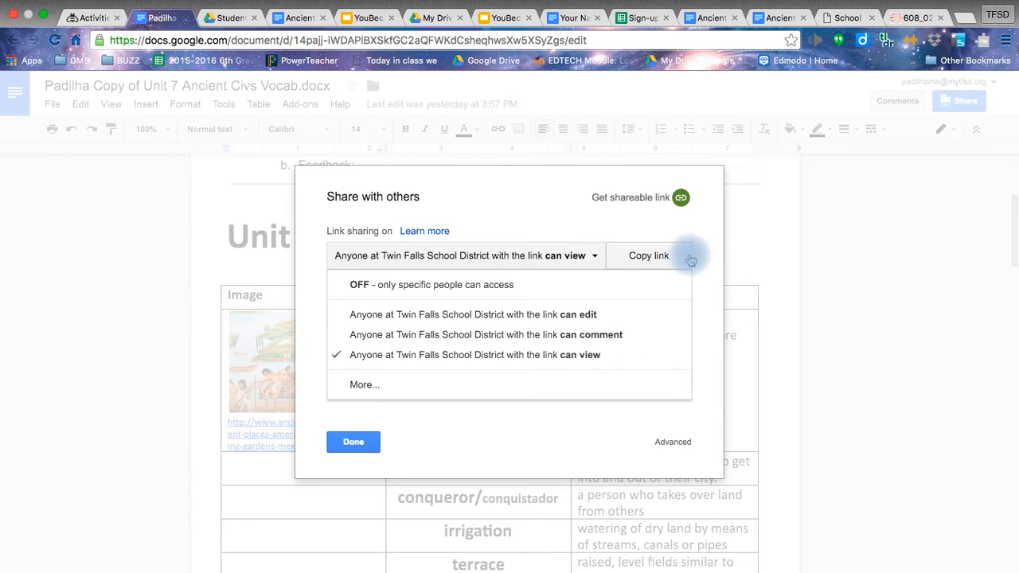
click(647, 255)
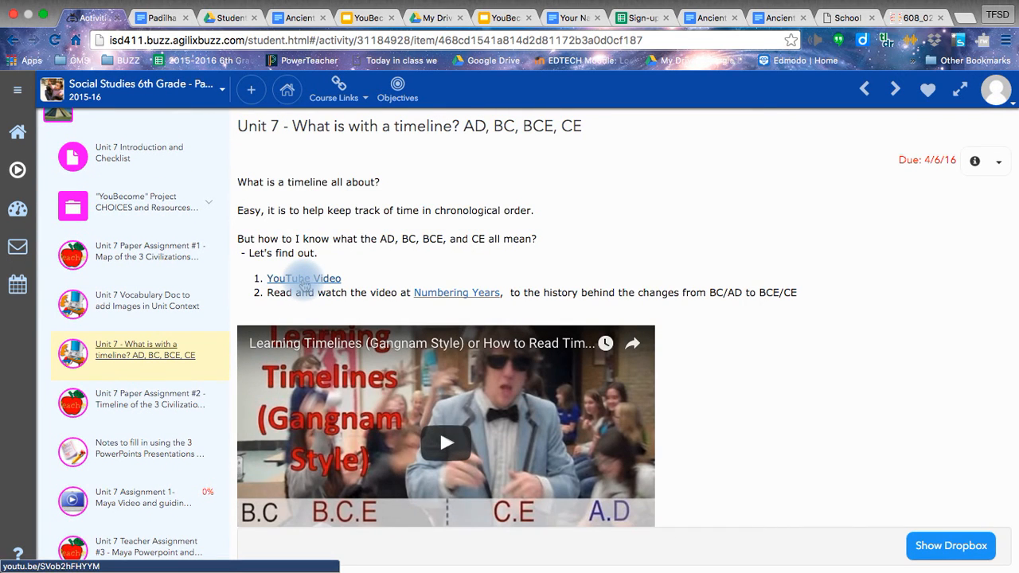
mouse_move(465, 279)
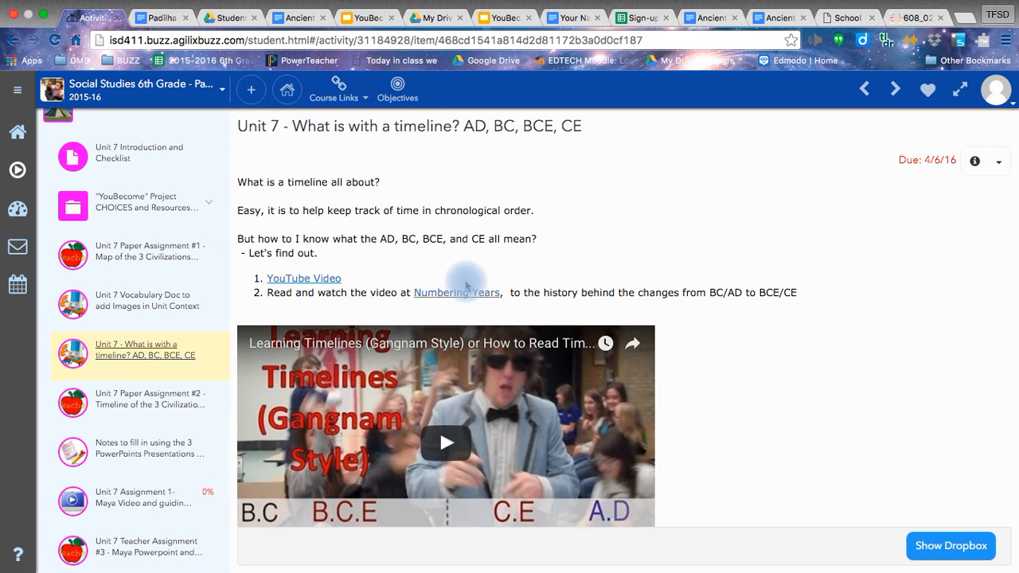
Highlight 'BC/AD to BCE/CE' in the timeline assignment and start a comment in its dropbox
scroll(down, 3)
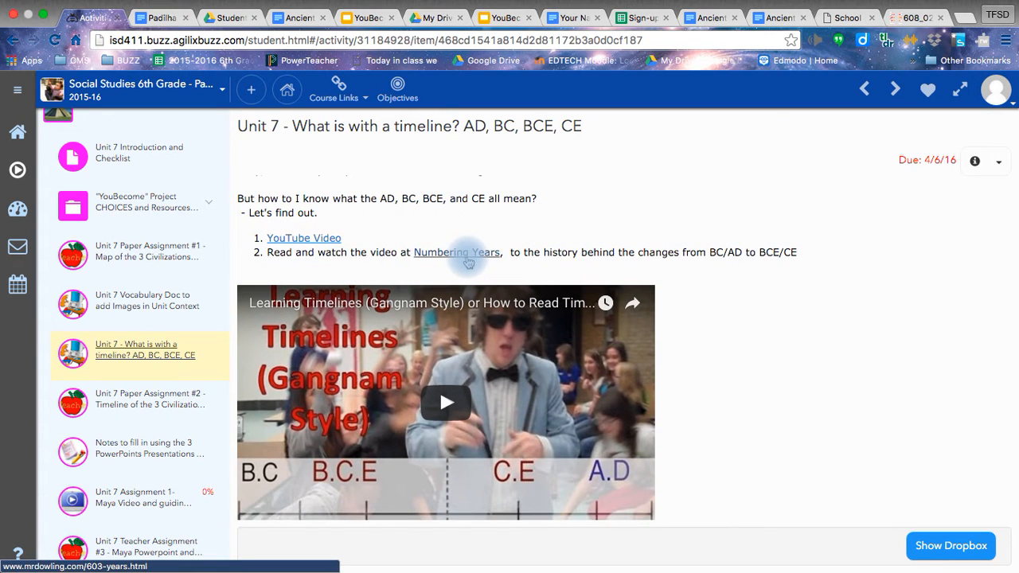
mouse_move(815, 257)
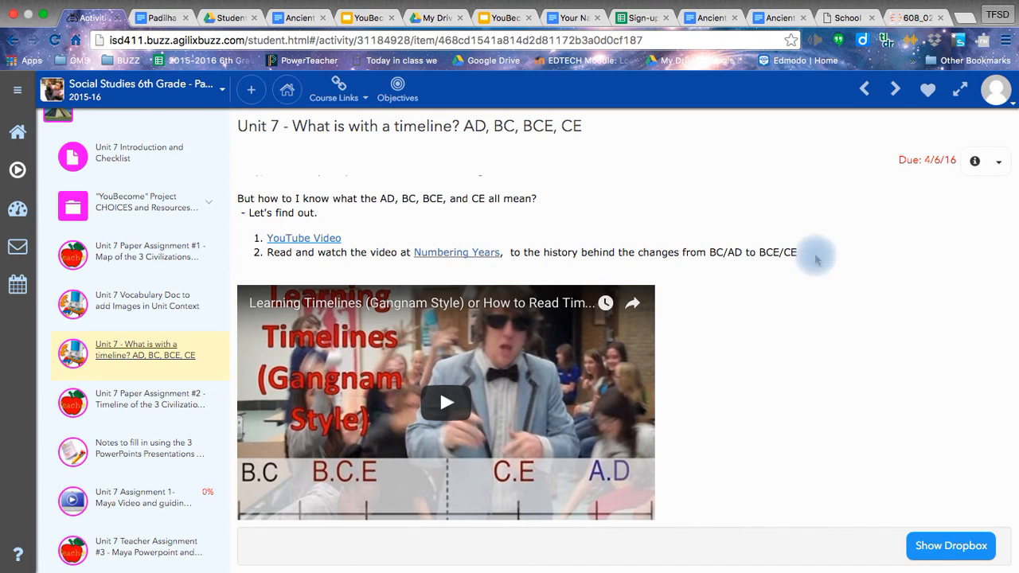
drag(706, 251, 799, 252)
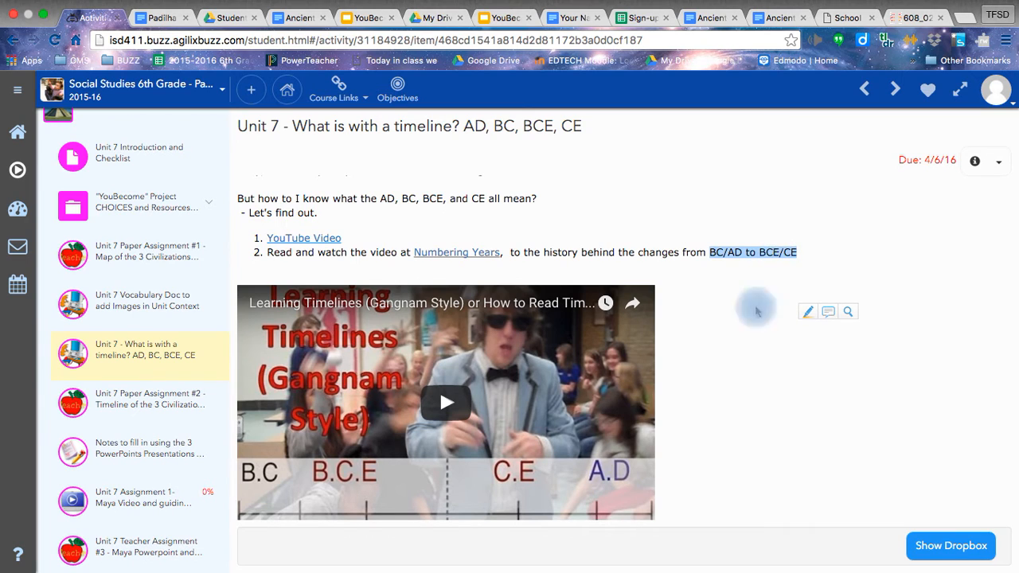
scroll(down, 3)
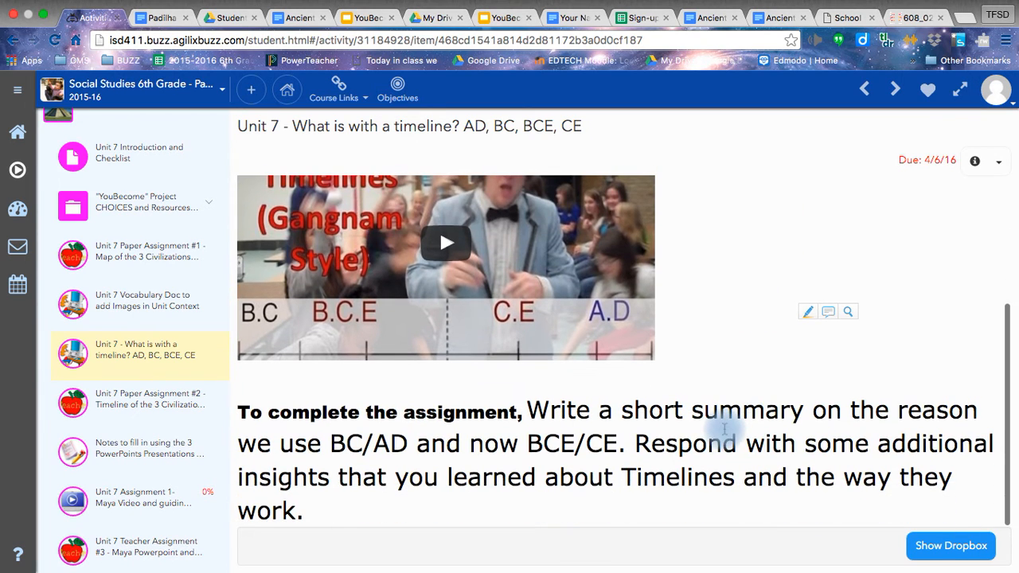
mouse_move(950, 545)
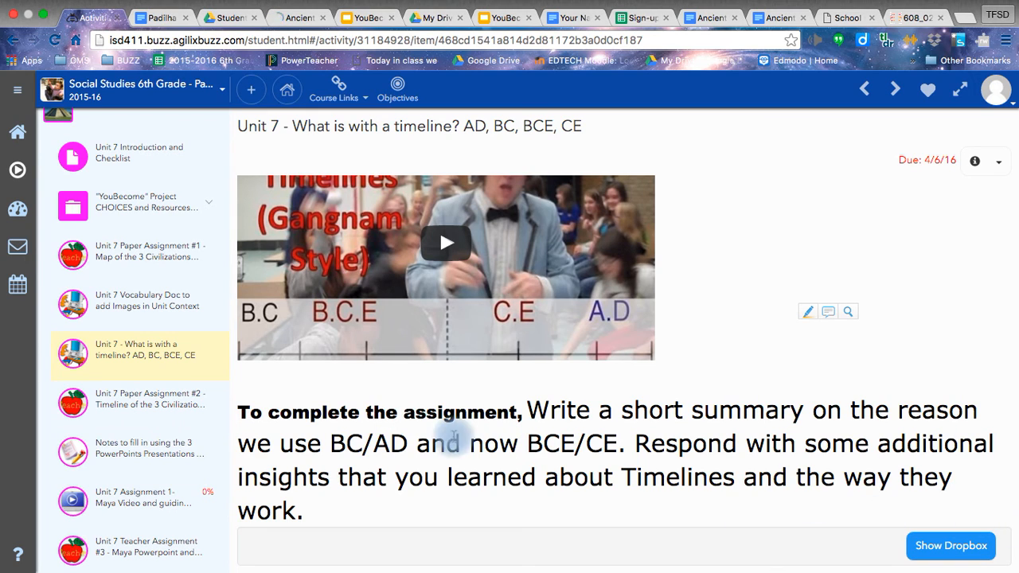
mouse_move(856, 429)
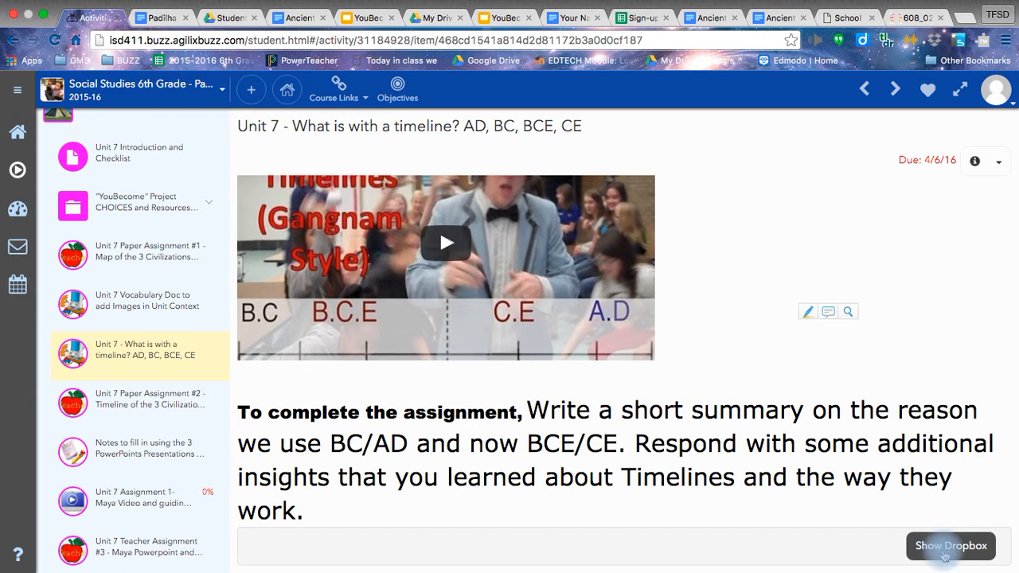
click(950, 545)
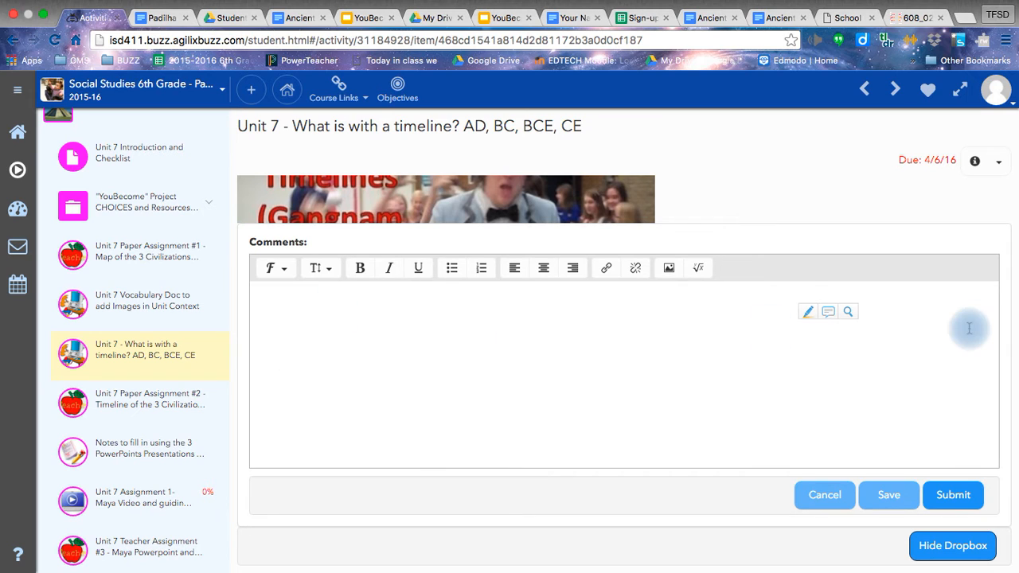
click(140, 404)
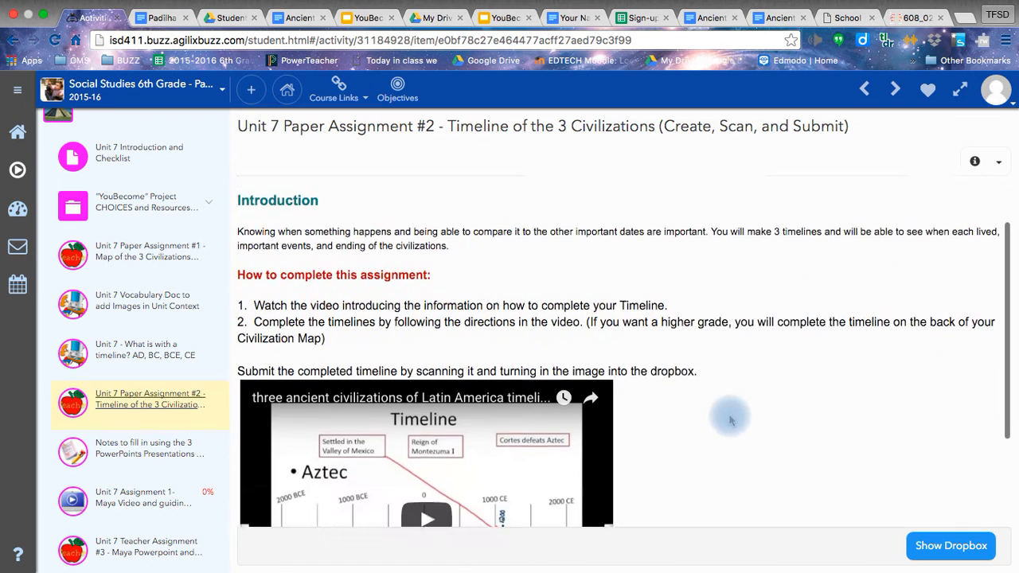
Reveal the Paper Assignment #2 dropbox with attachment options and comments box for the timeline
scroll(down, 3)
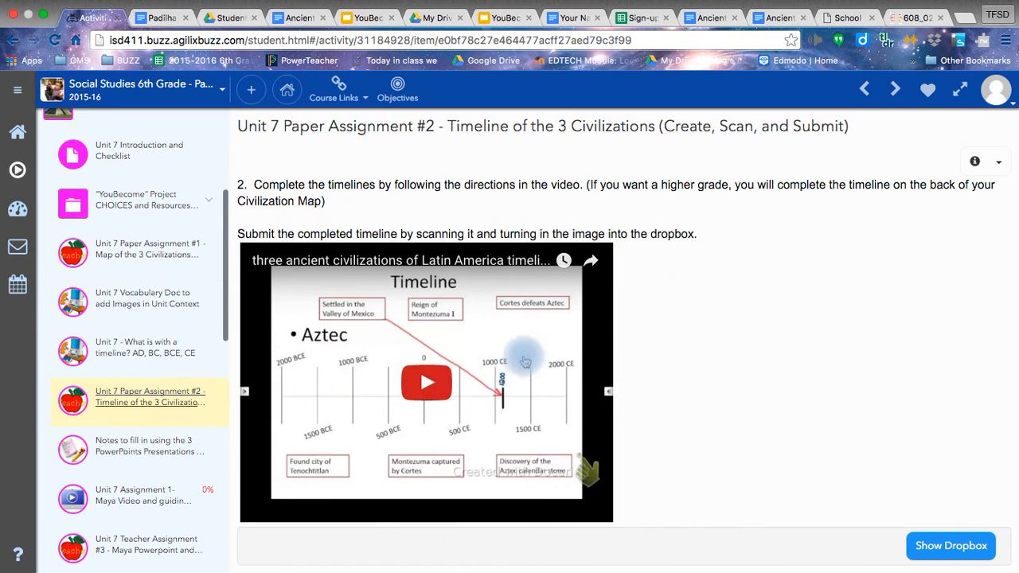
mouse_move(699, 364)
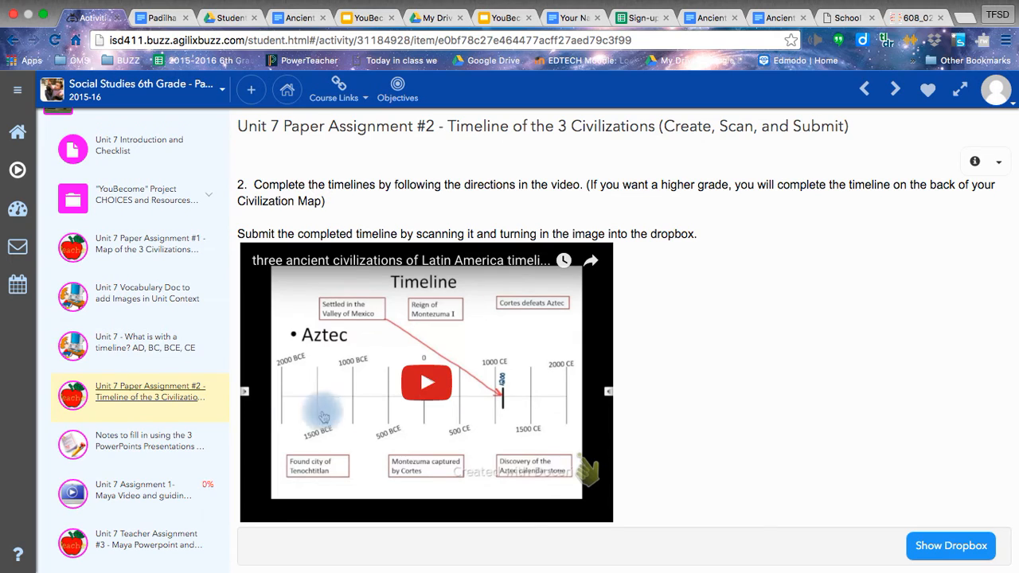
mouse_move(624, 396)
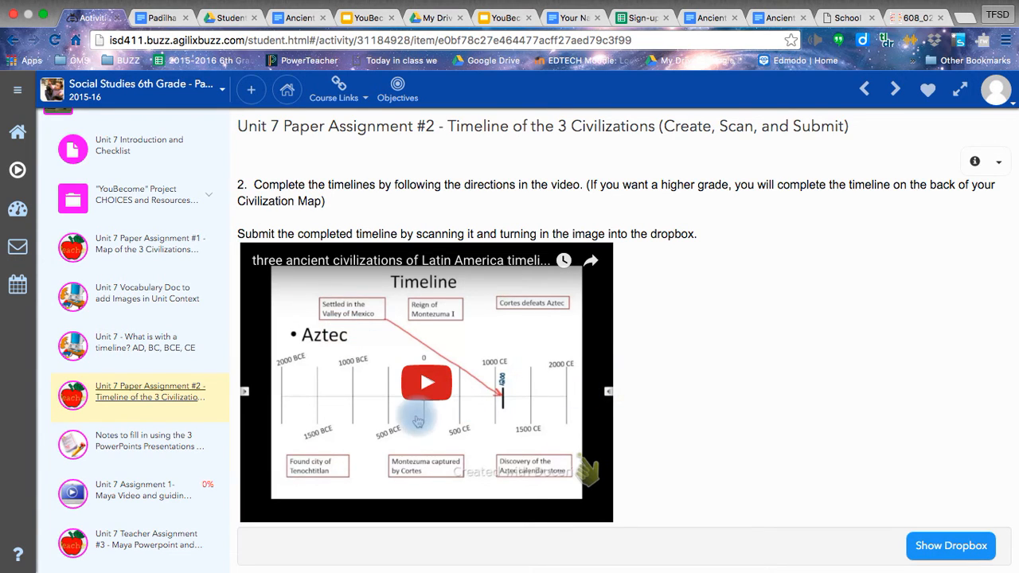
mouse_move(424, 420)
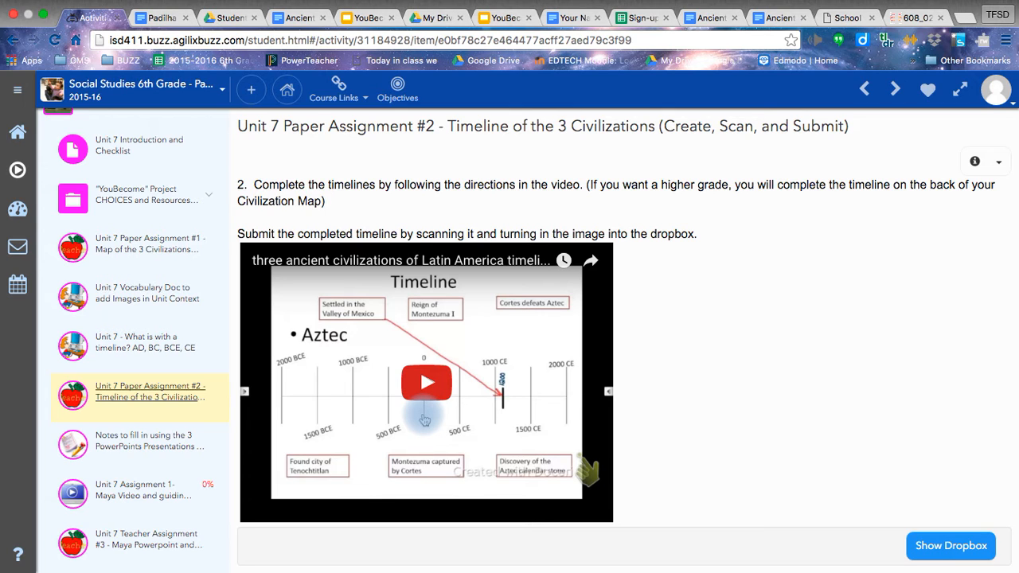
mouse_move(602, 411)
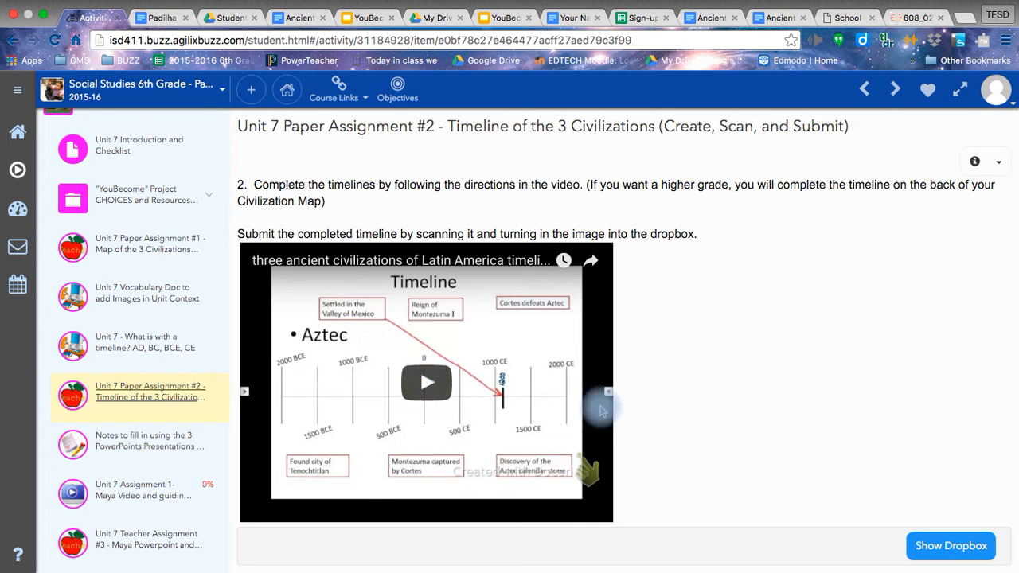
click(951, 545)
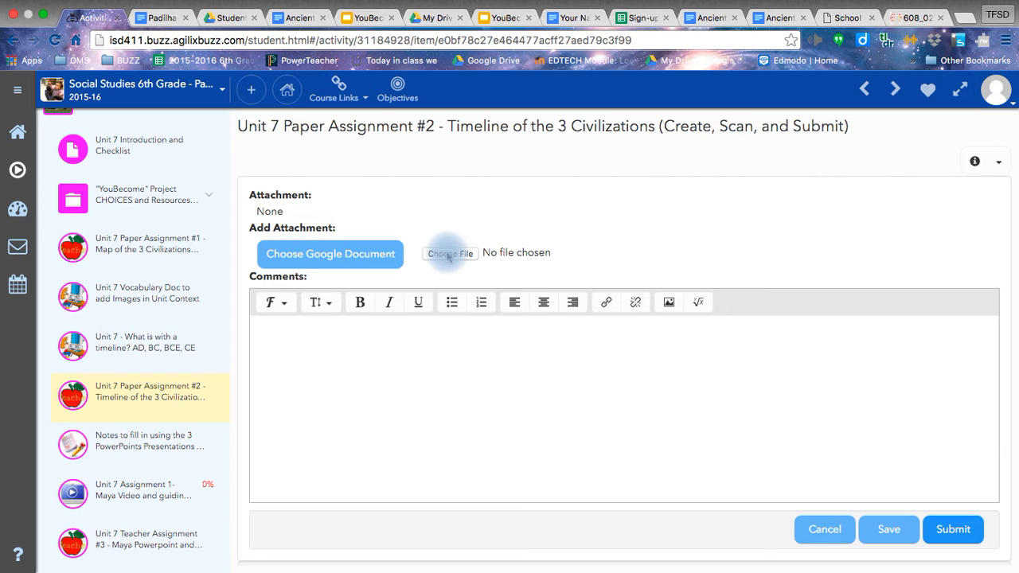
mouse_move(147, 439)
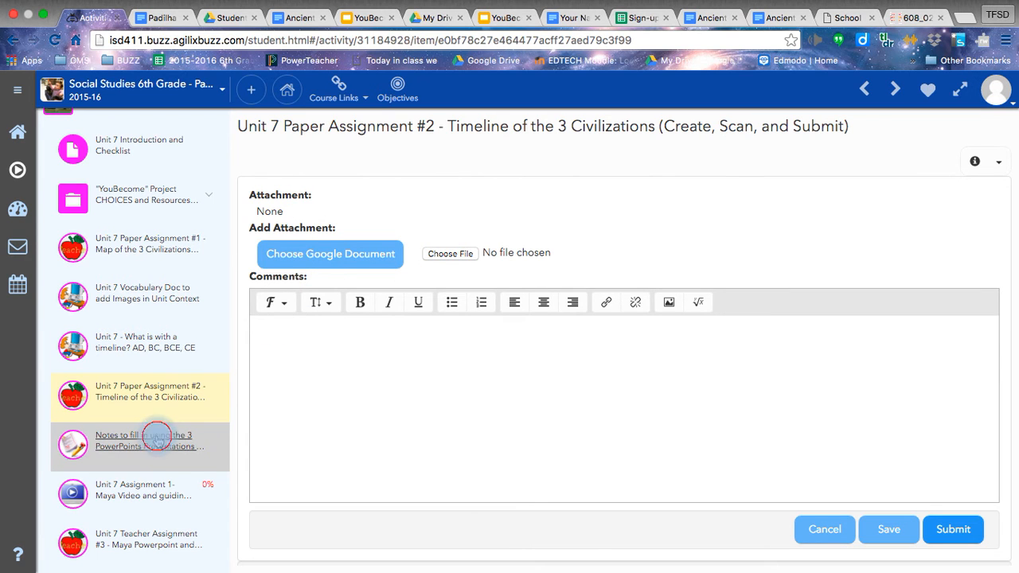
click(143, 440)
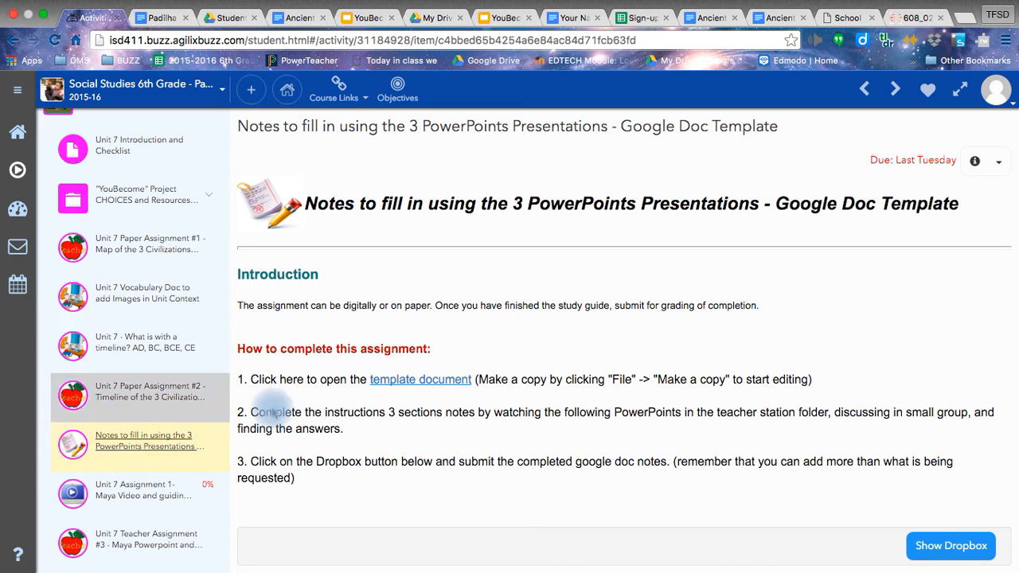
mouse_move(487, 342)
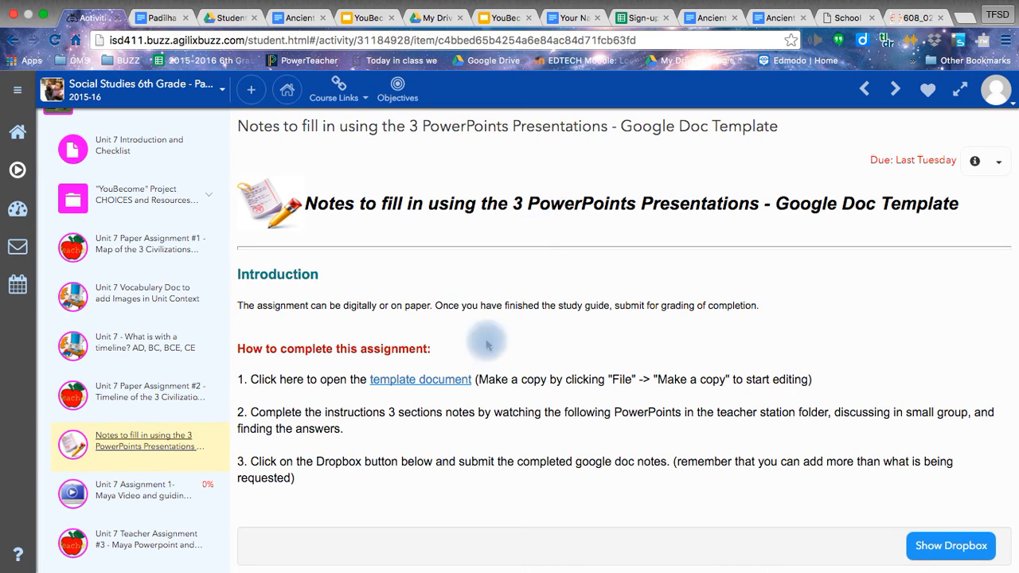
mouse_move(420, 379)
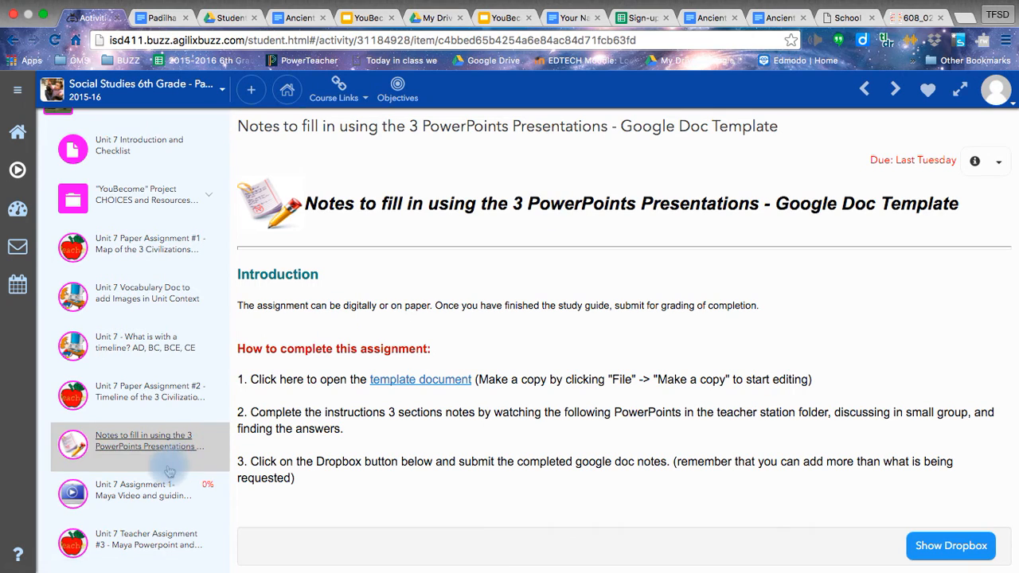
scroll(down, 3)
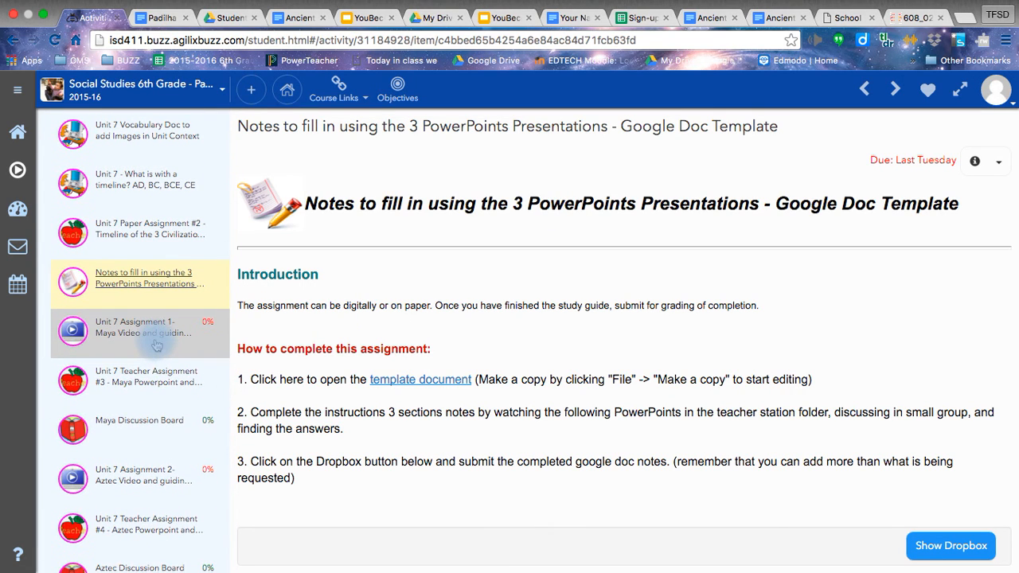
mouse_move(140, 431)
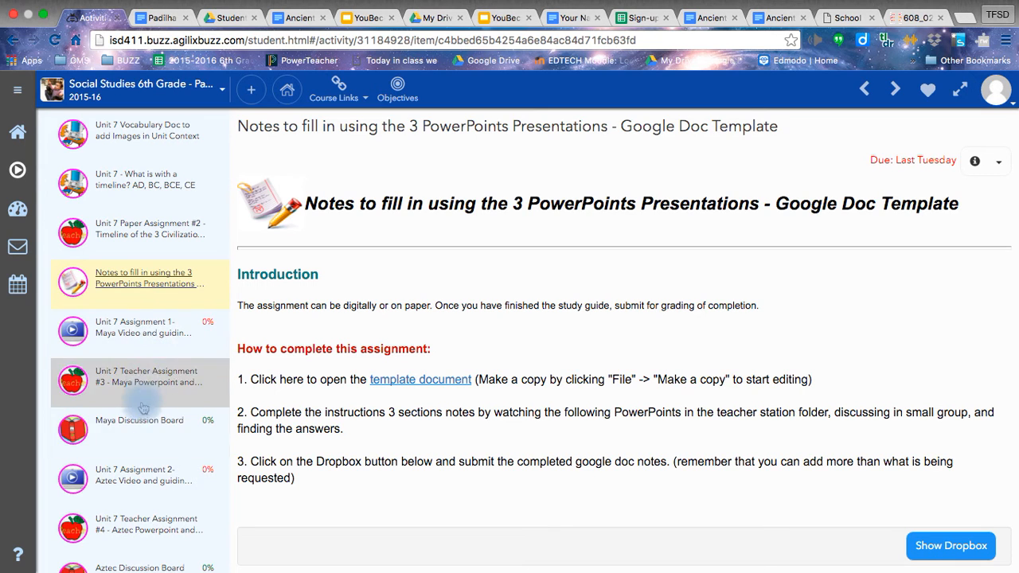
scroll(down, 3)
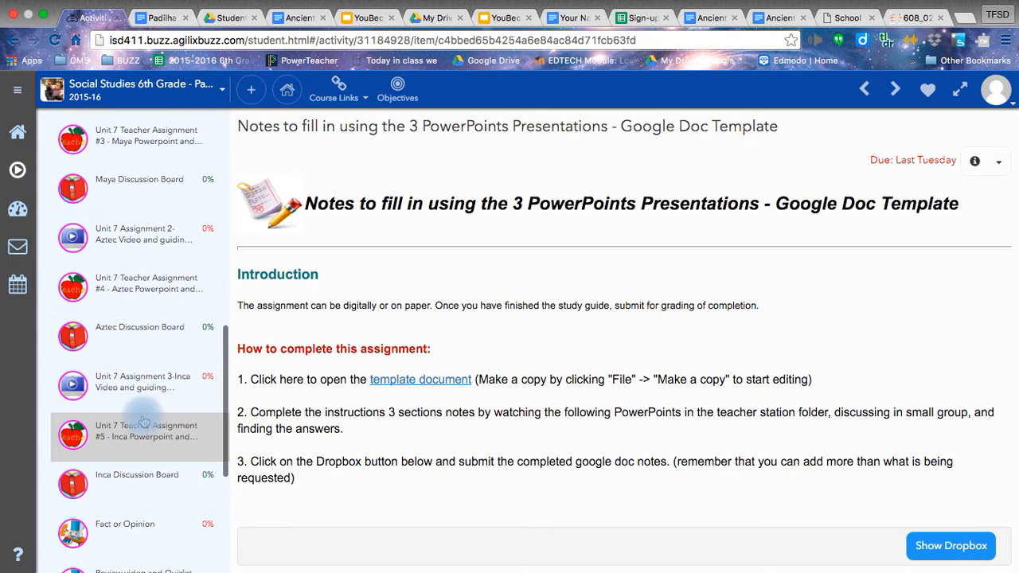
scroll(down, 3)
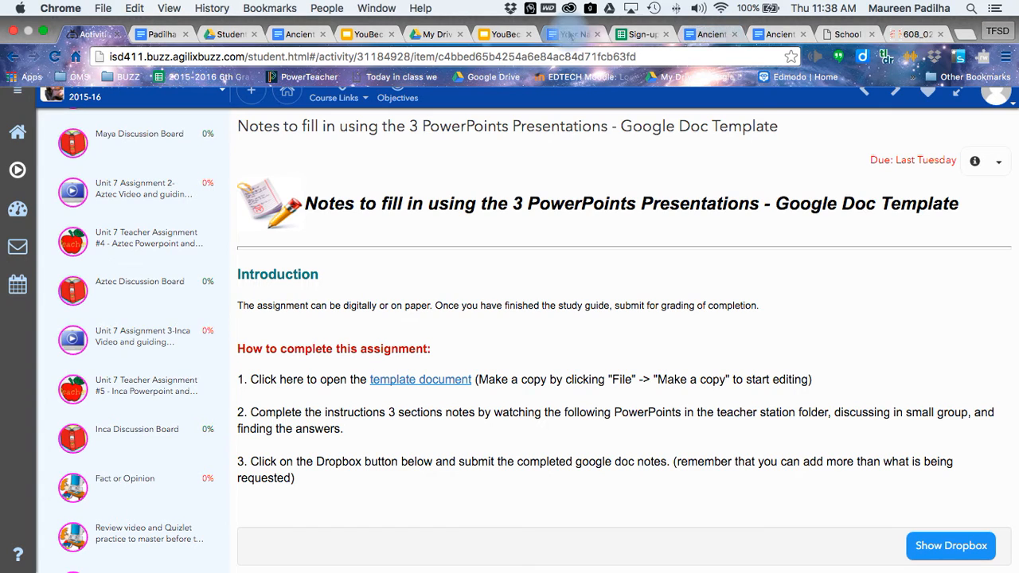
View the study guide template in Google Docs, scrolling through the Maya, Aztec and Inca note sections
click(420, 379)
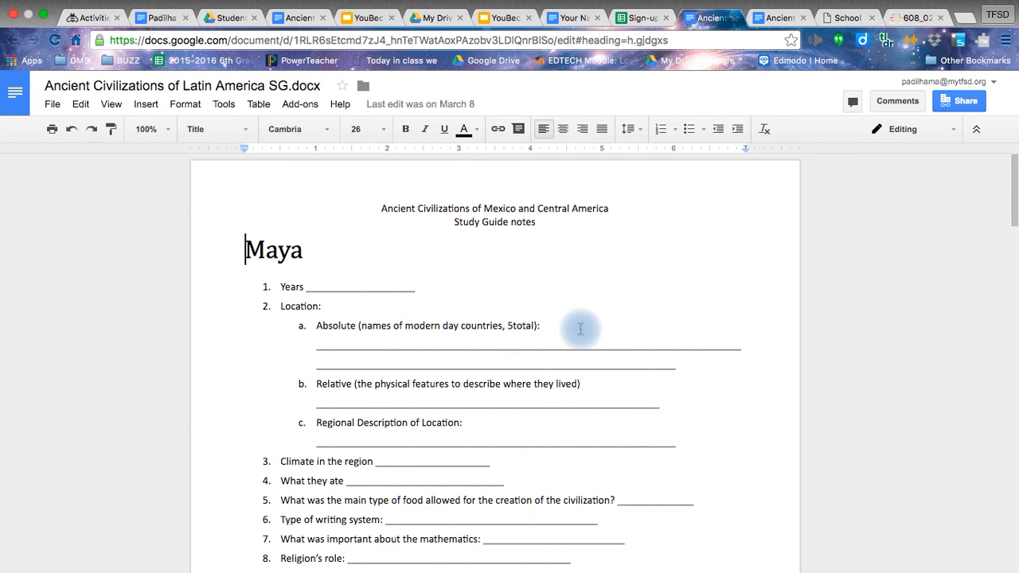
scroll(down, 3)
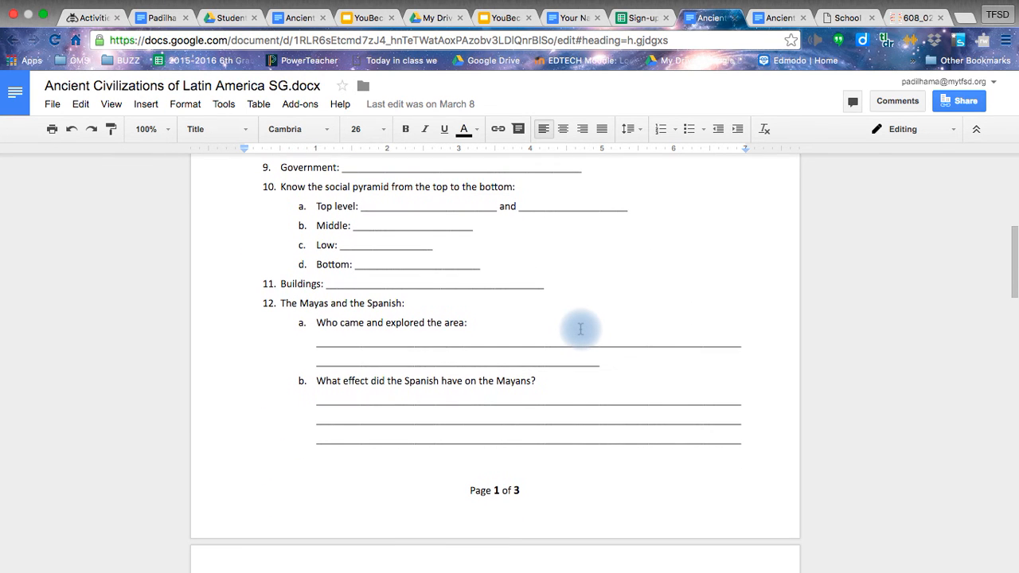
scroll(down, 3)
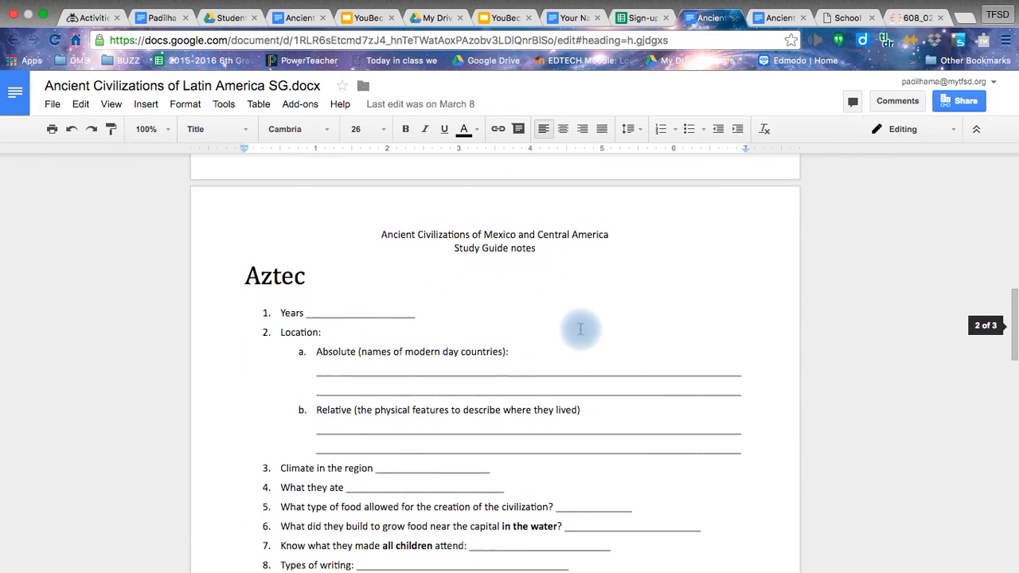
scroll(down, 3)
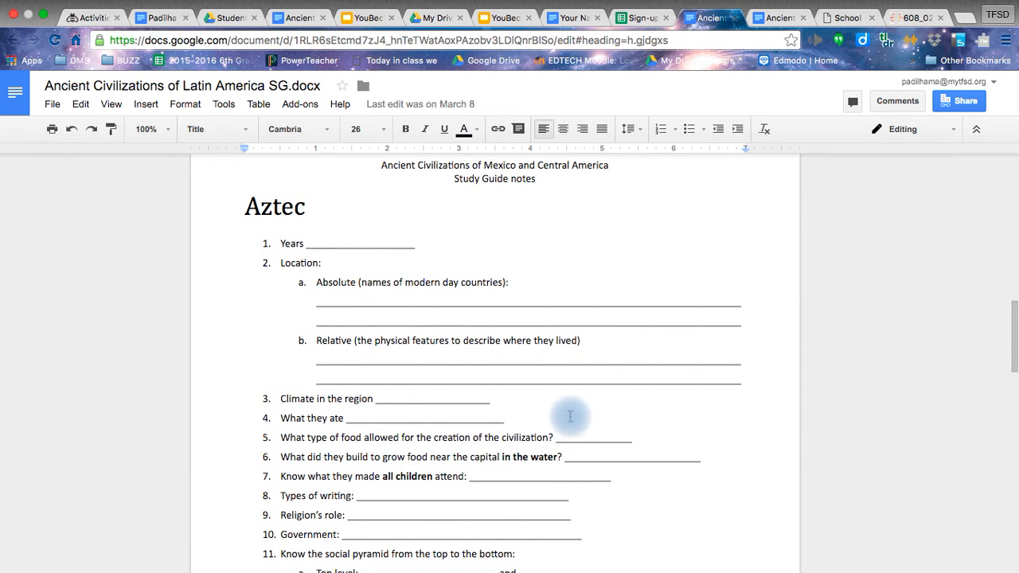
scroll(down, 3)
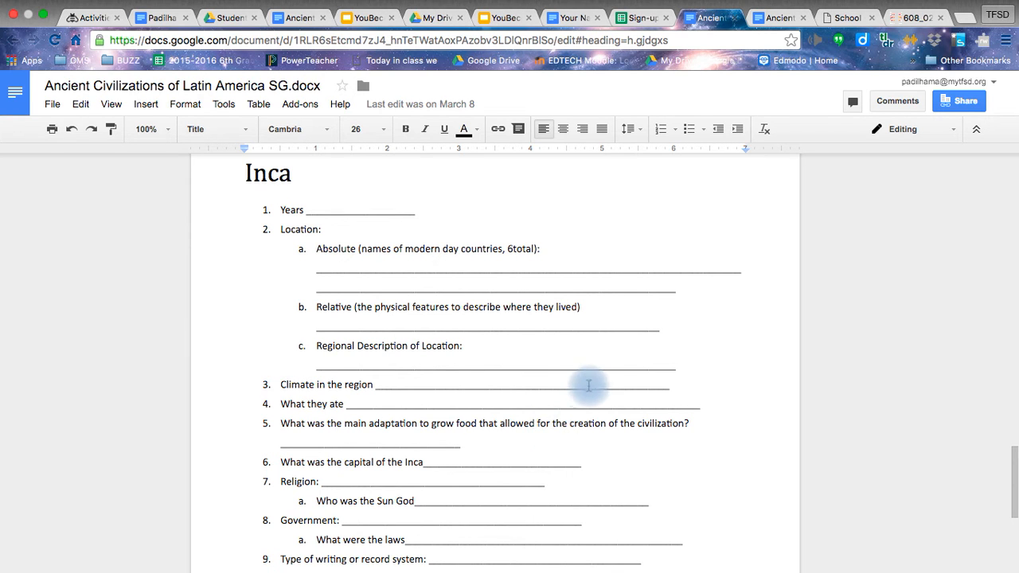
scroll(down, 3)
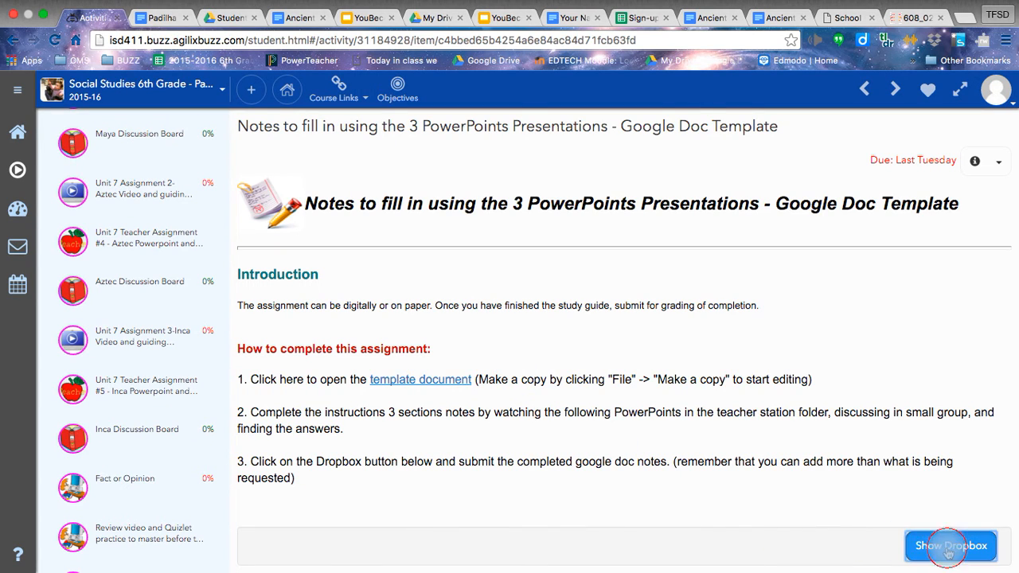
Show the Notes assignment's dropbox with web address and comments fields, scrolling the Unit 7 outline
click(952, 546)
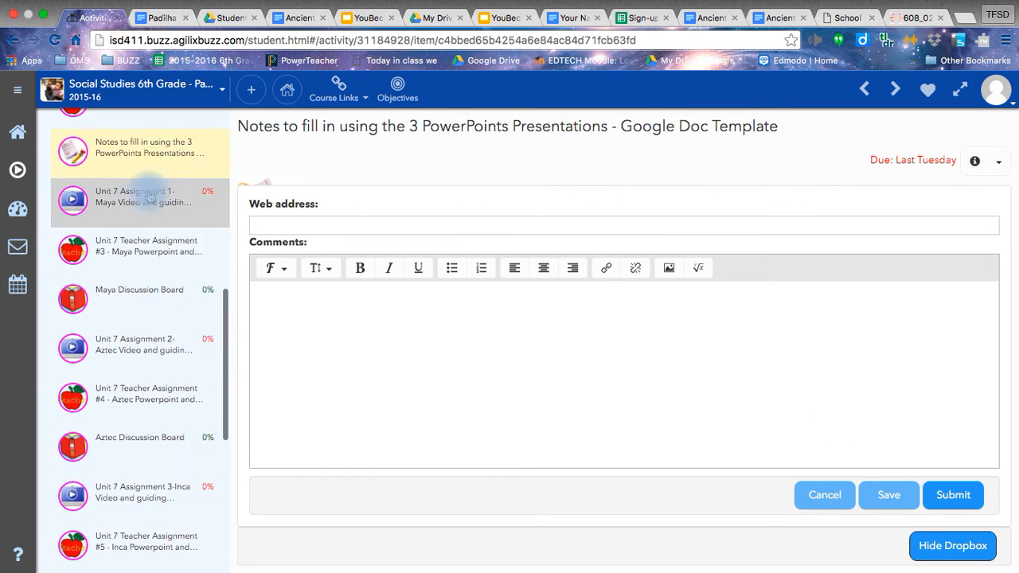
mouse_move(143, 146)
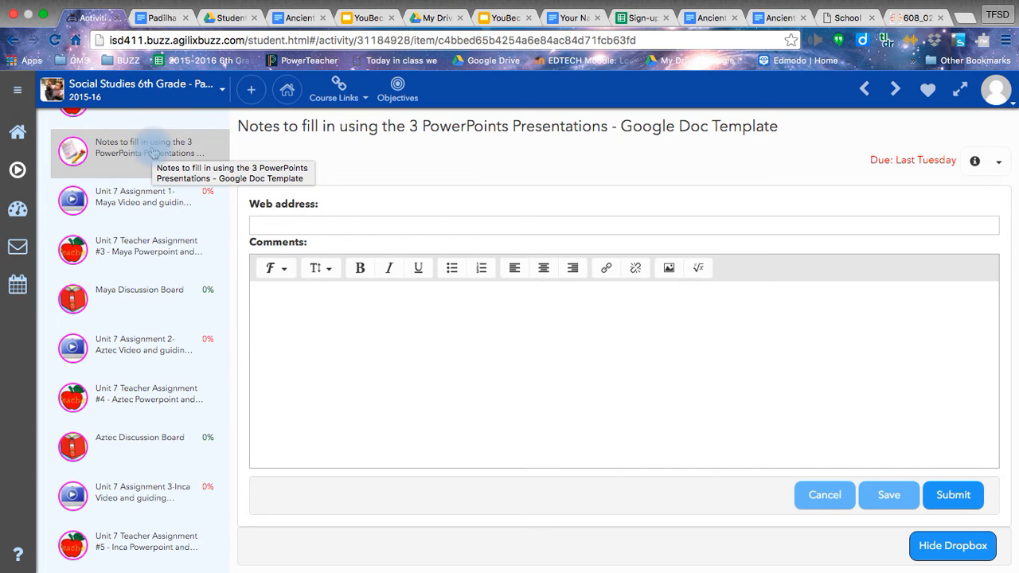
scroll(down, 3)
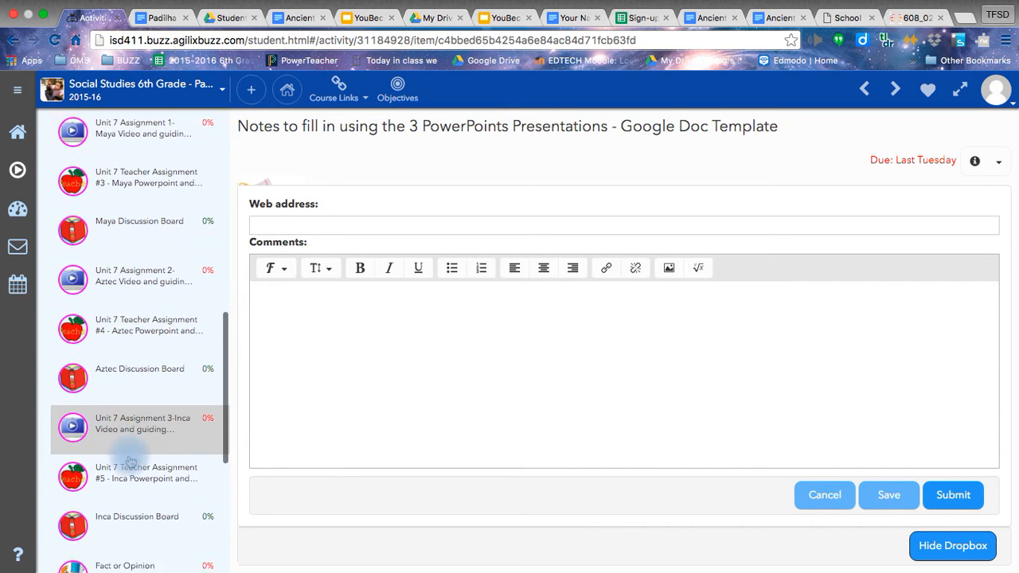
scroll(down, 3)
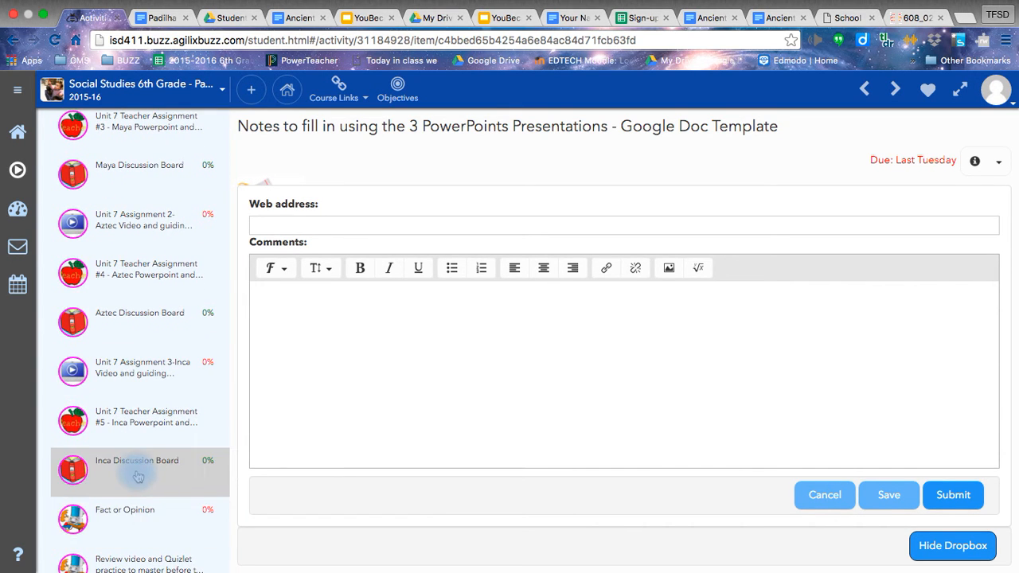
mouse_move(137, 476)
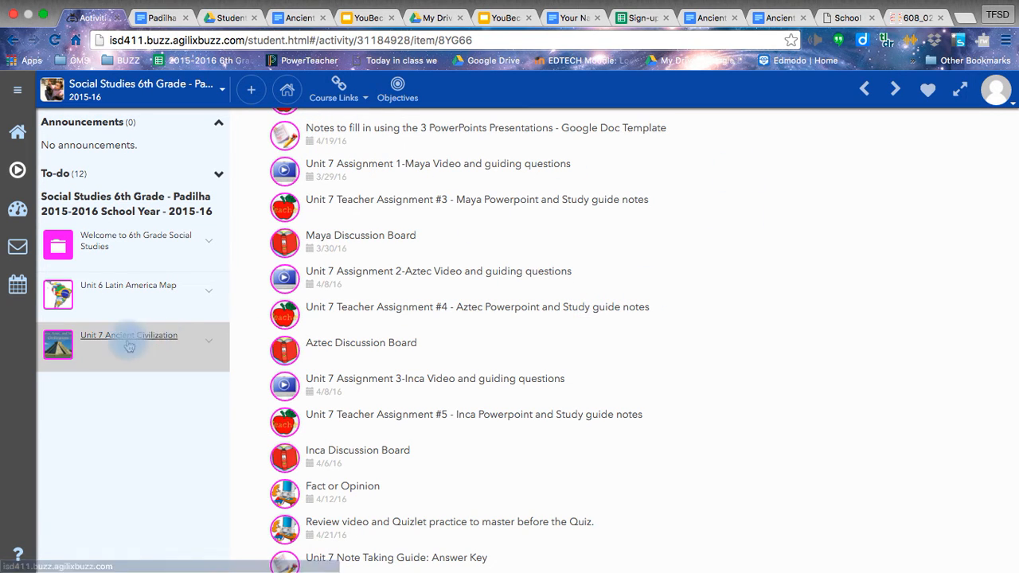
Browse the Unit 7 Ancient Civilization folder contents down to the quiz and study guide items
click(127, 334)
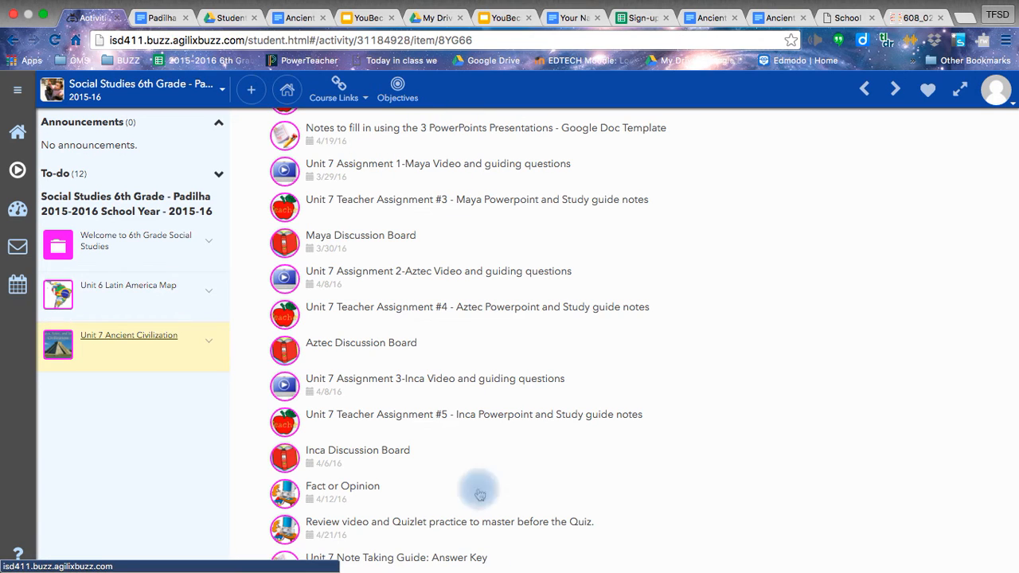
mouse_move(426, 128)
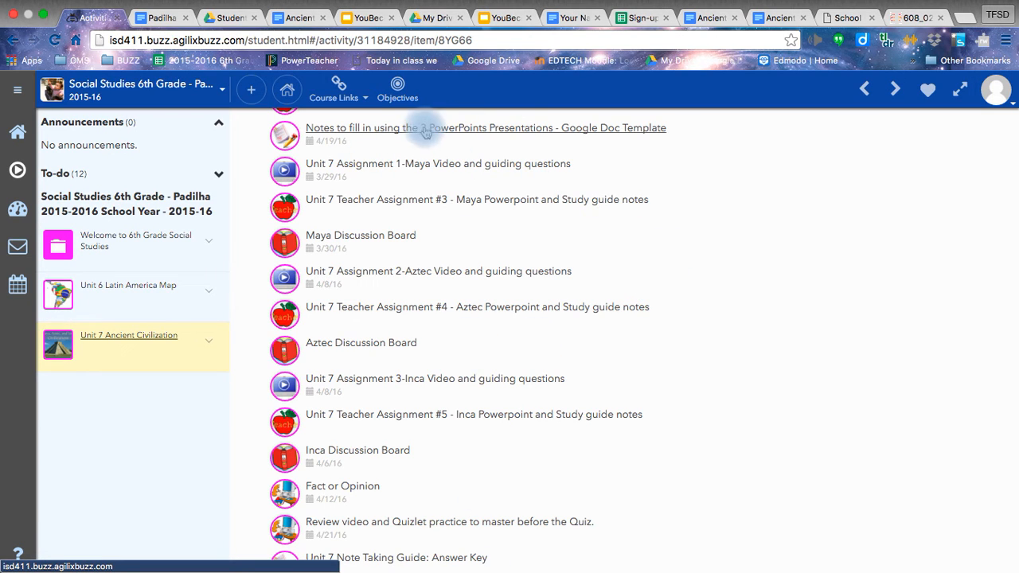
mouse_move(548, 136)
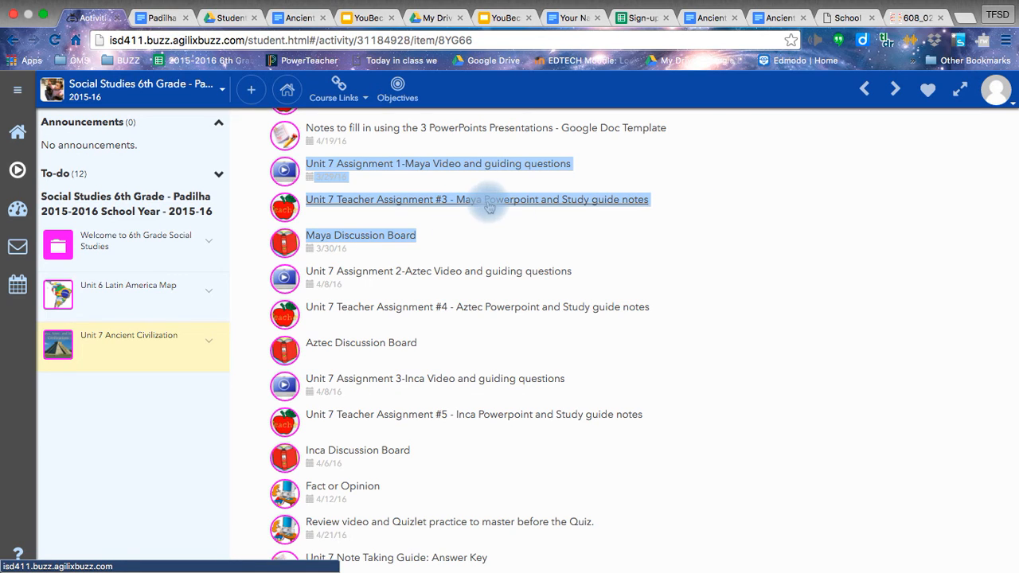
mouse_move(603, 223)
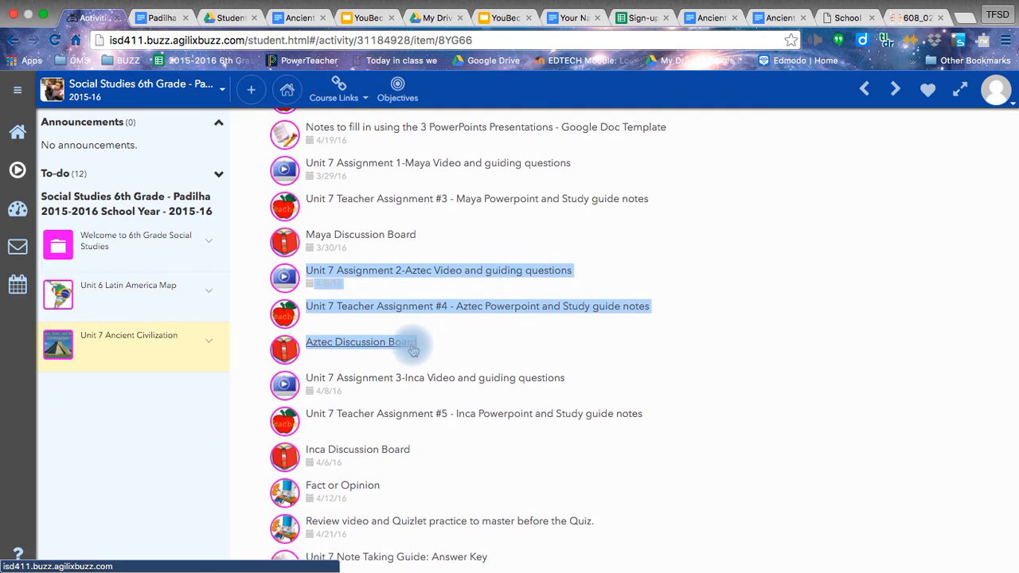
scroll(down, 3)
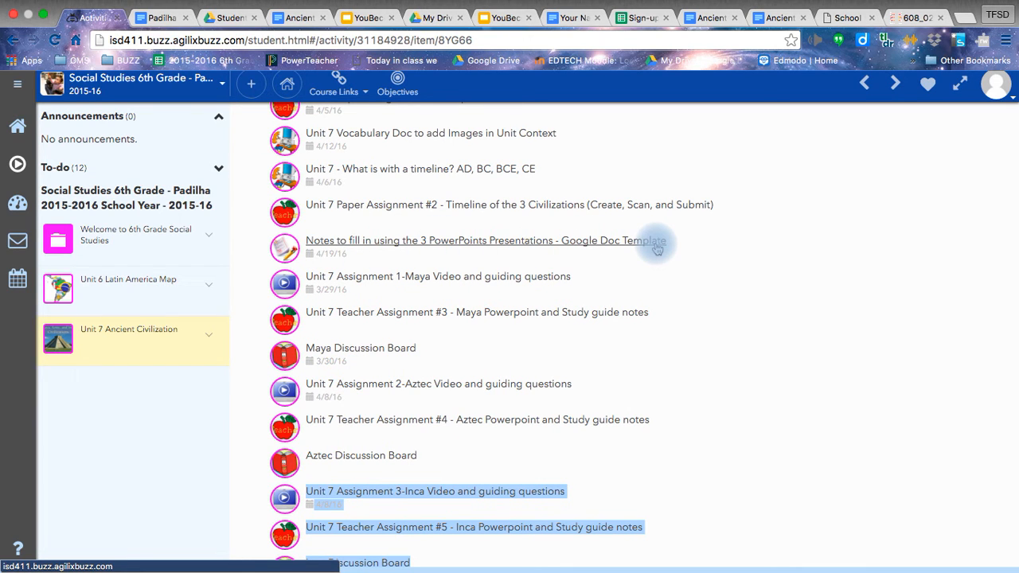
scroll(down, 3)
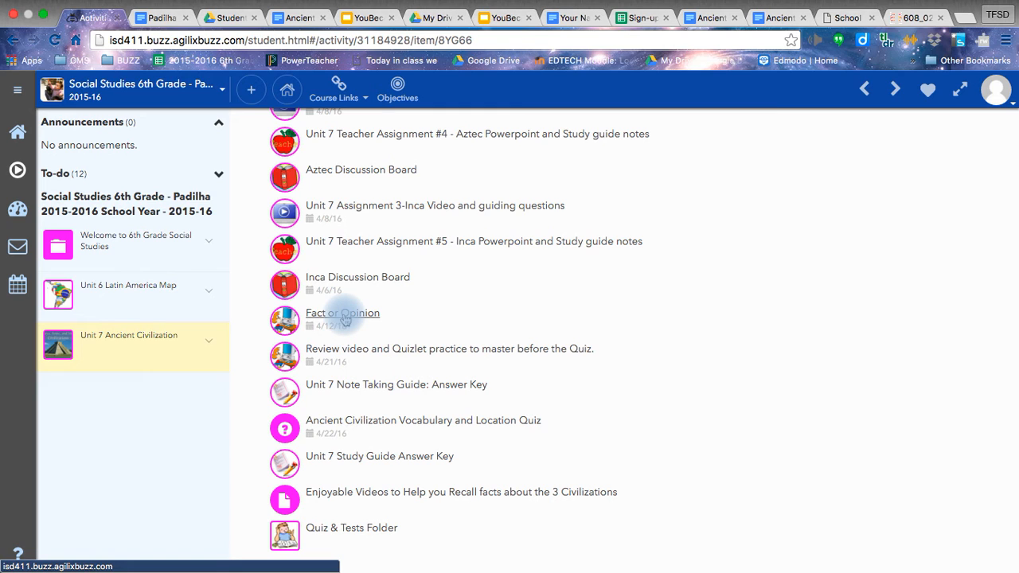
Try the Fact or Opinion activity, finding it locked until the Maya video assignment is done
click(342, 312)
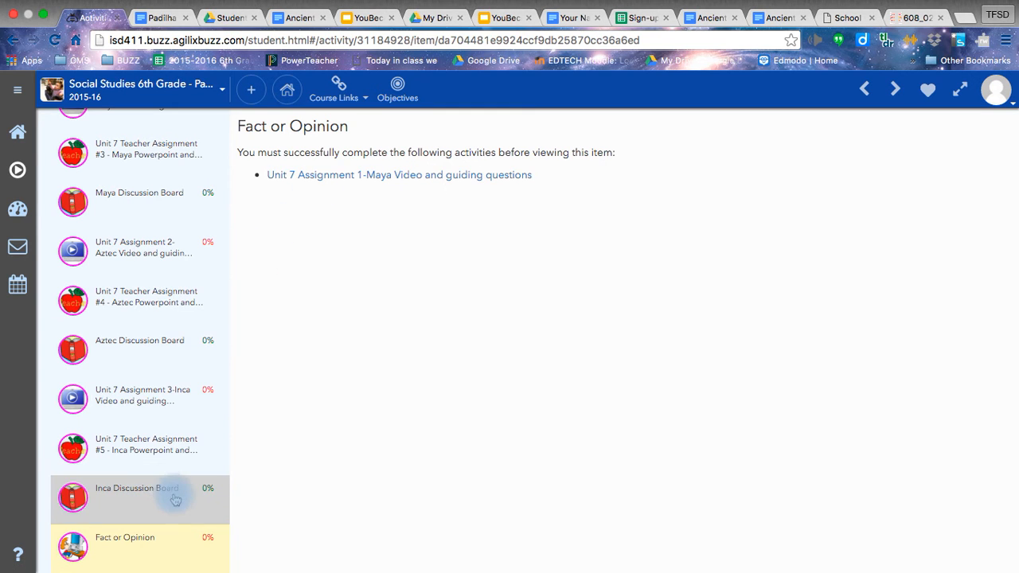
scroll(down, 3)
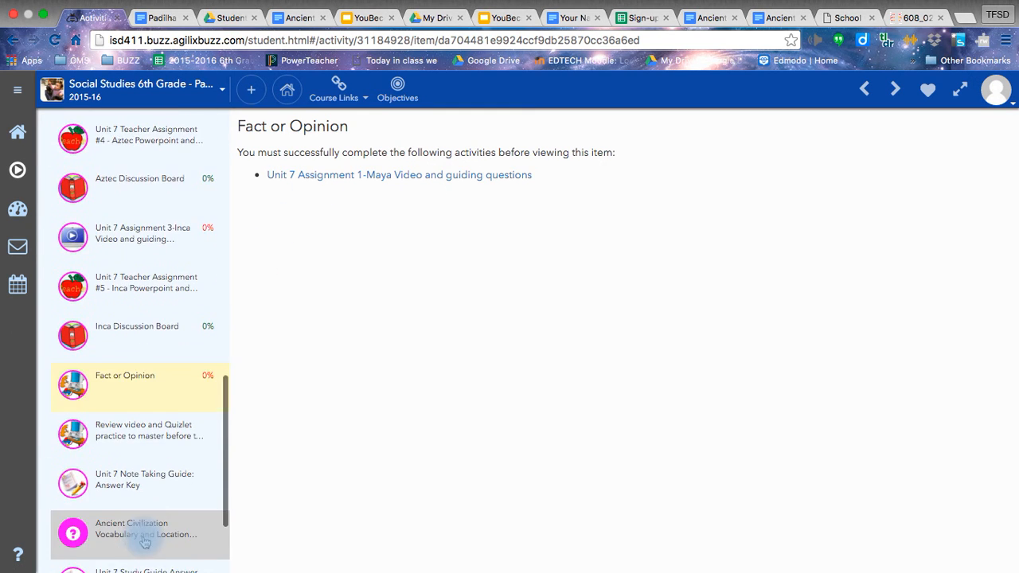
scroll(down, 3)
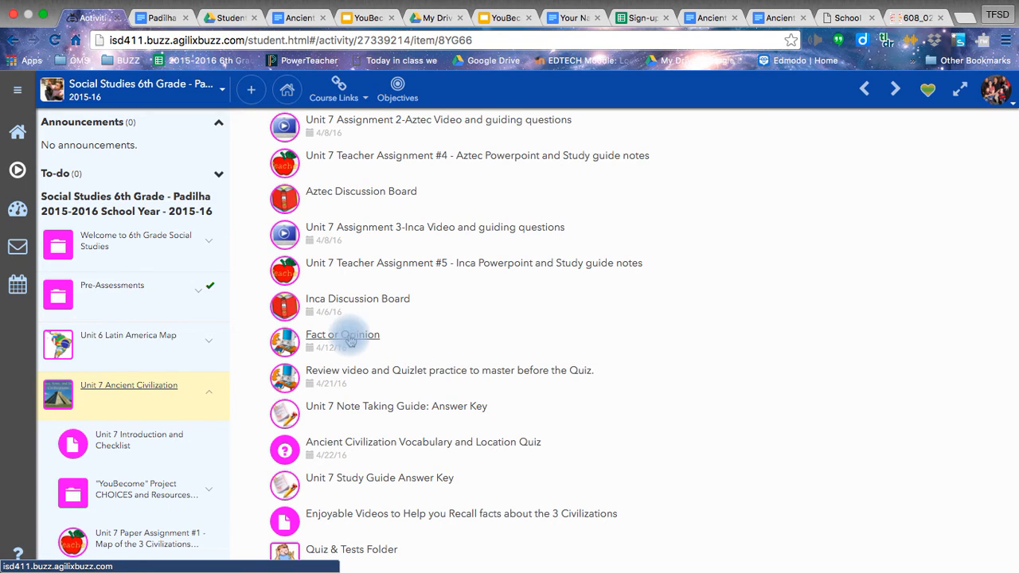
View the Fact or Opinion instructions and video, then launch its F/O test on ereadingworksheets
click(347, 334)
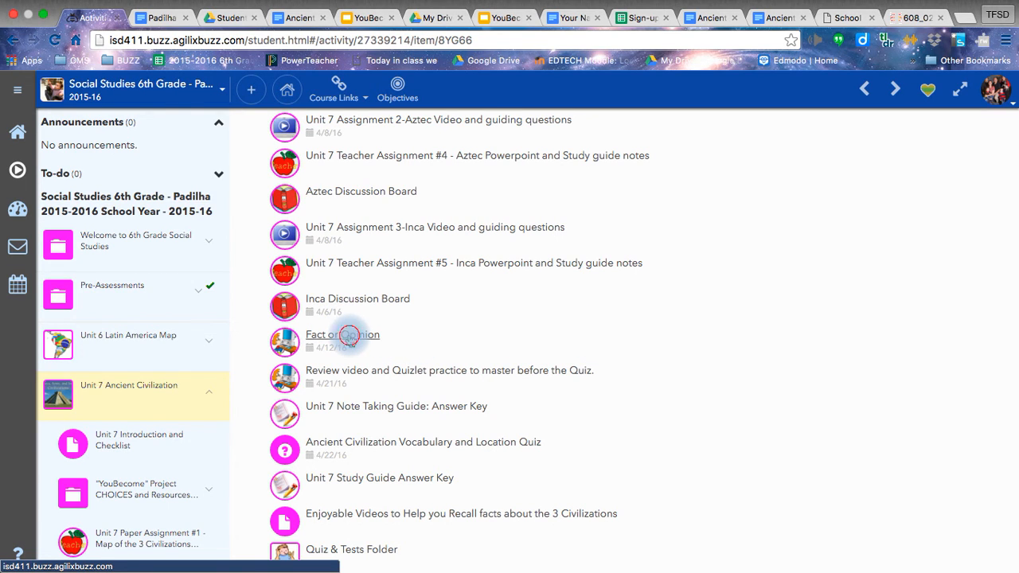
click(342, 334)
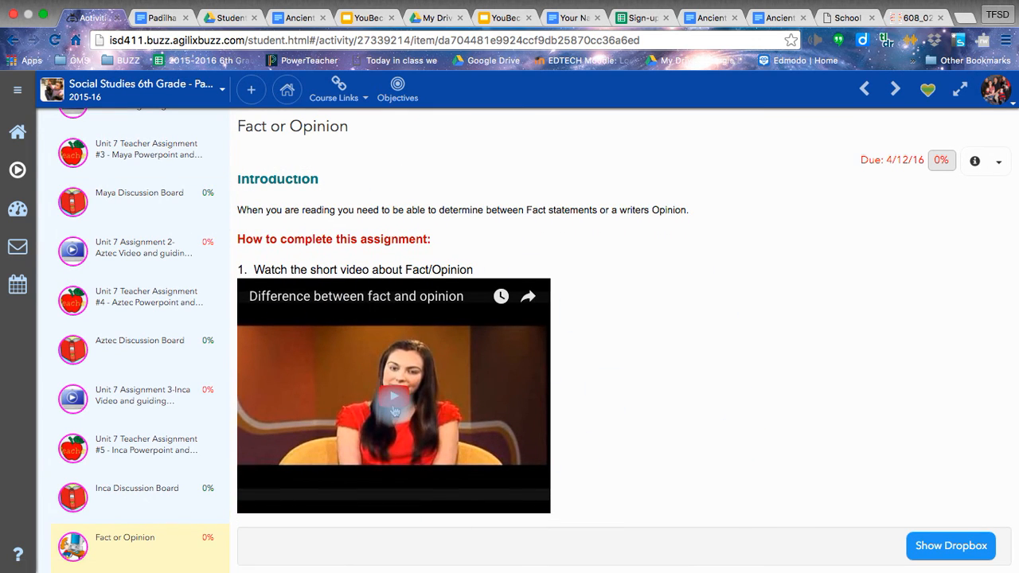
scroll(down, 3)
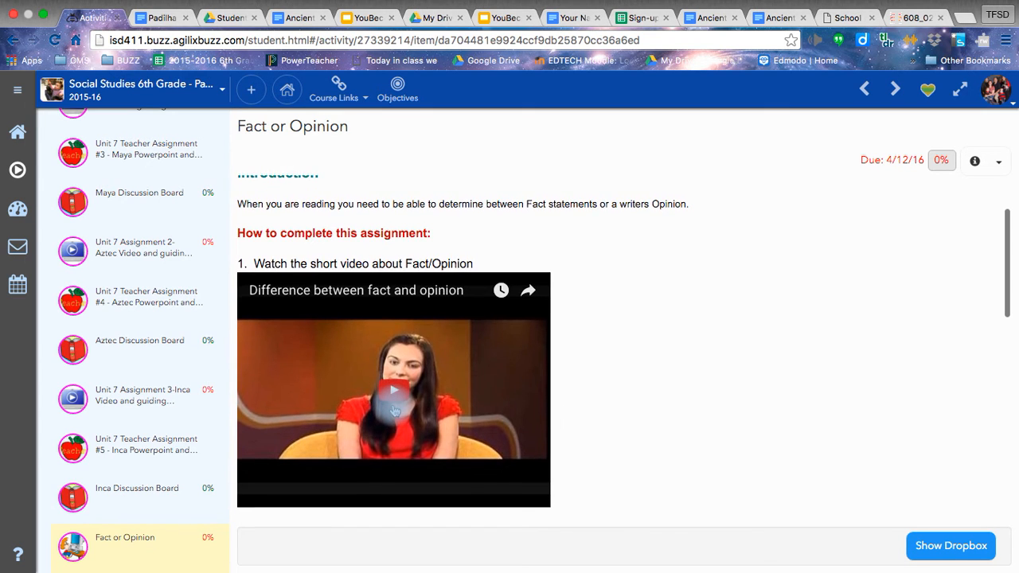
scroll(down, 3)
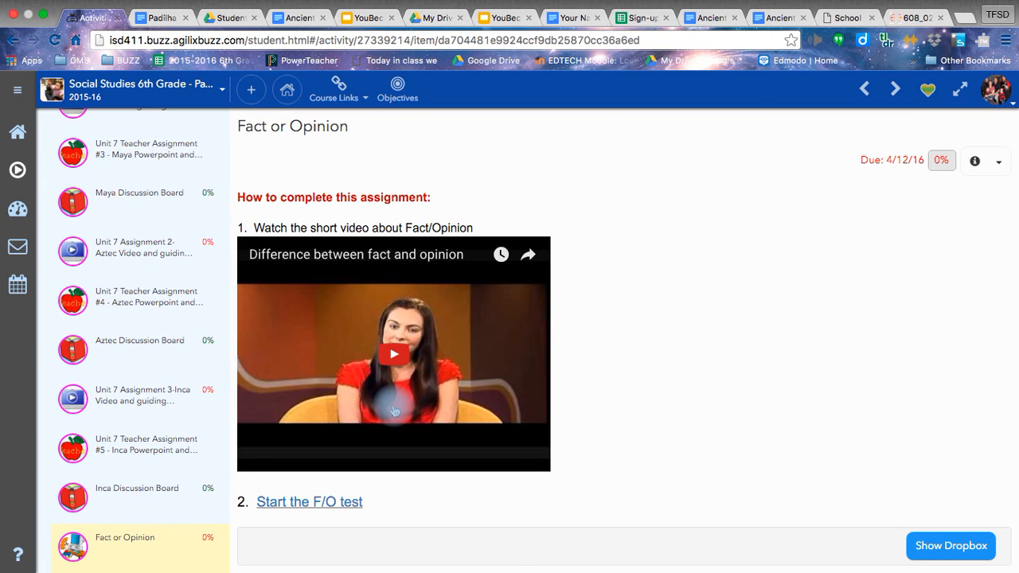
scroll(down, 3)
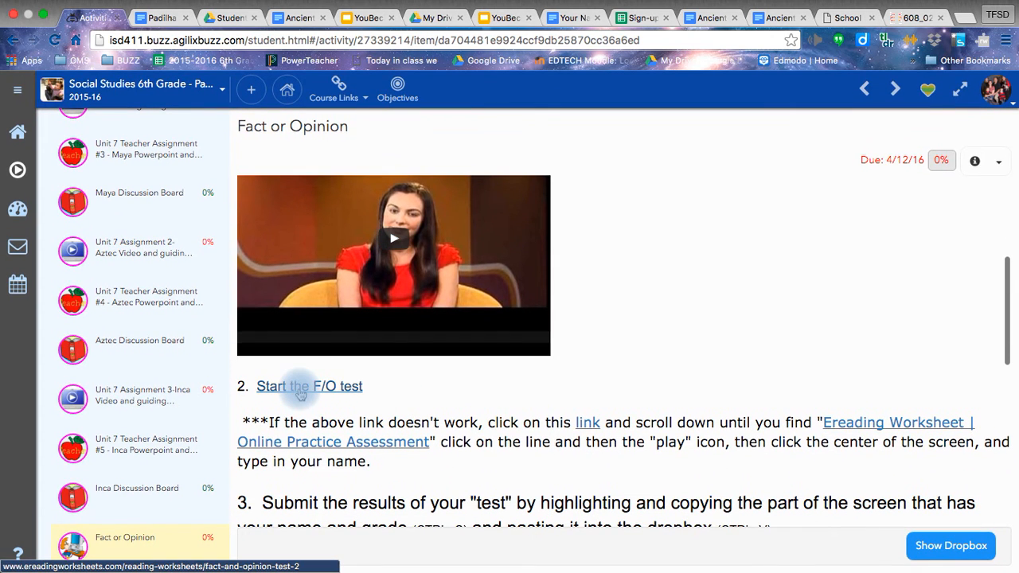
click(309, 387)
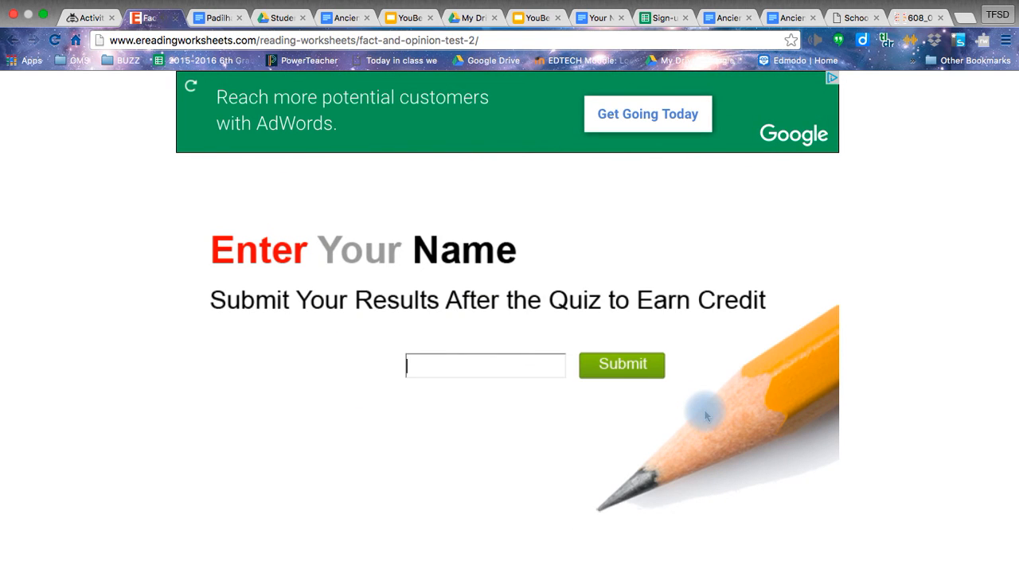
text(Y)
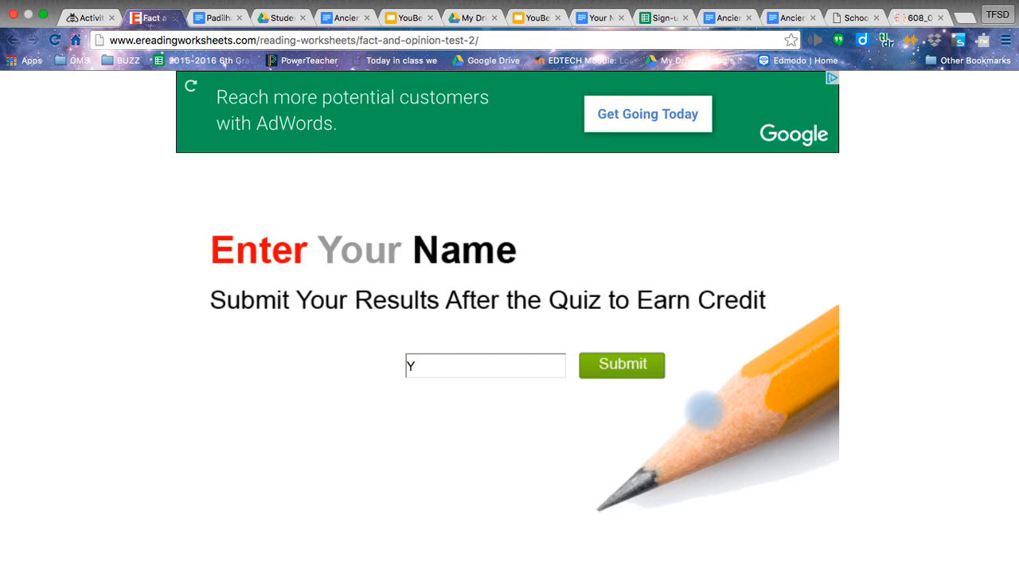
text(Maureen)
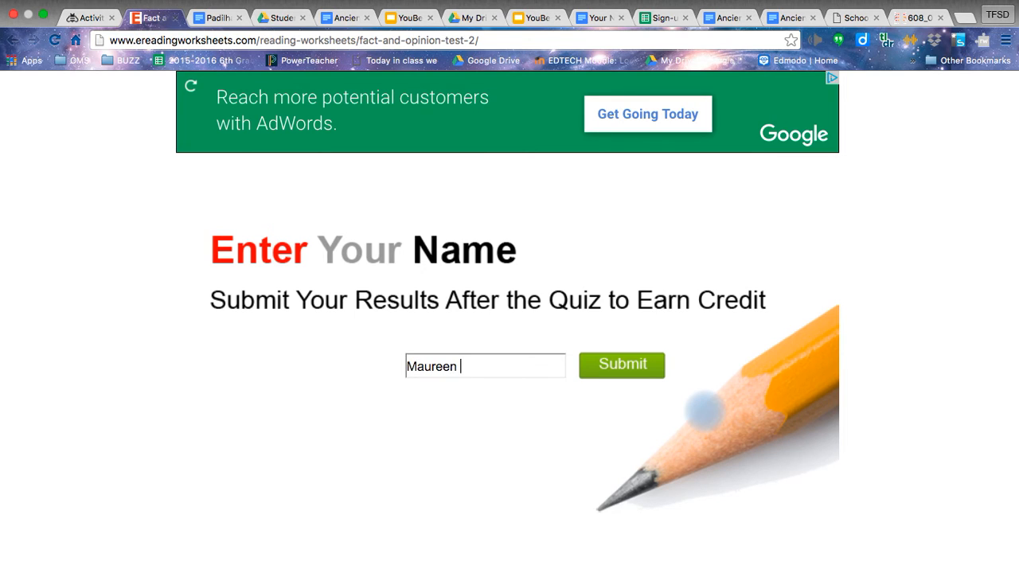
text(Padilha)
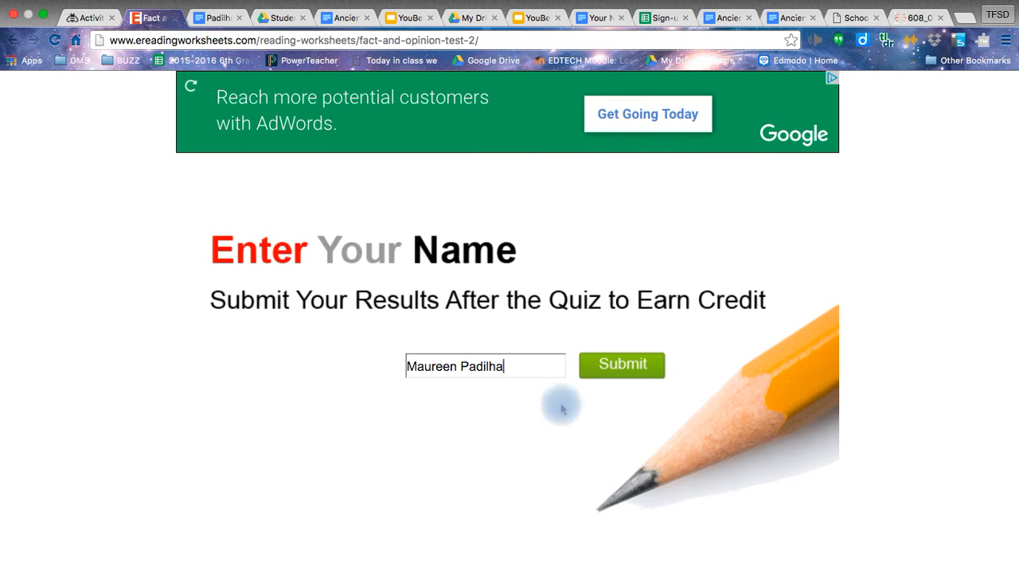
click(621, 364)
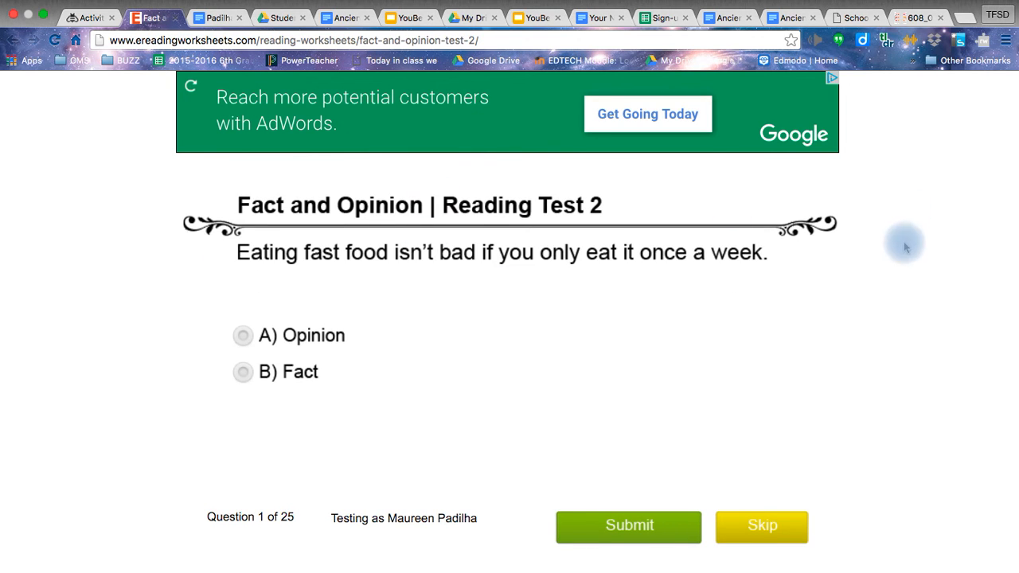
mouse_move(672, 268)
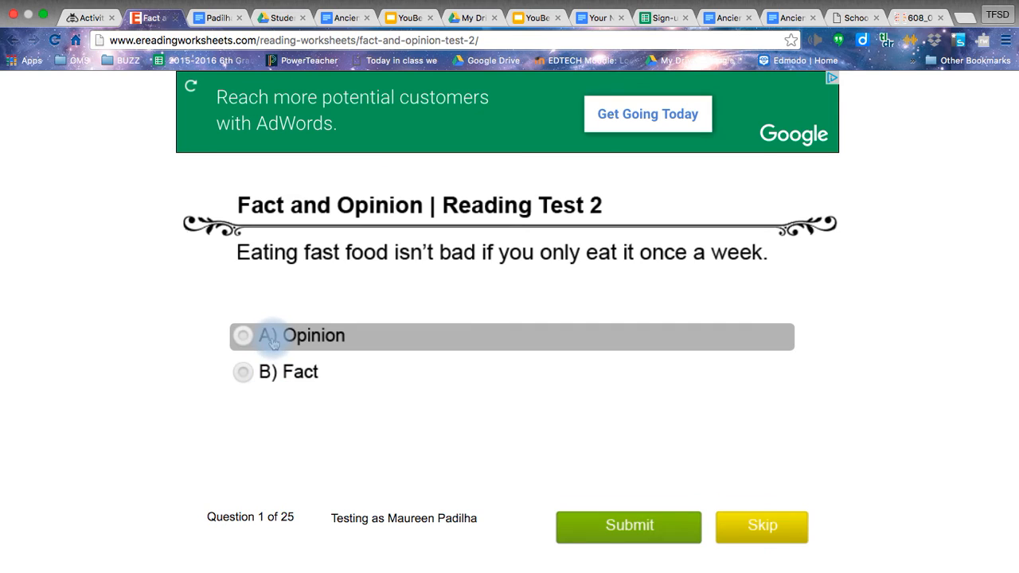
mouse_move(300, 372)
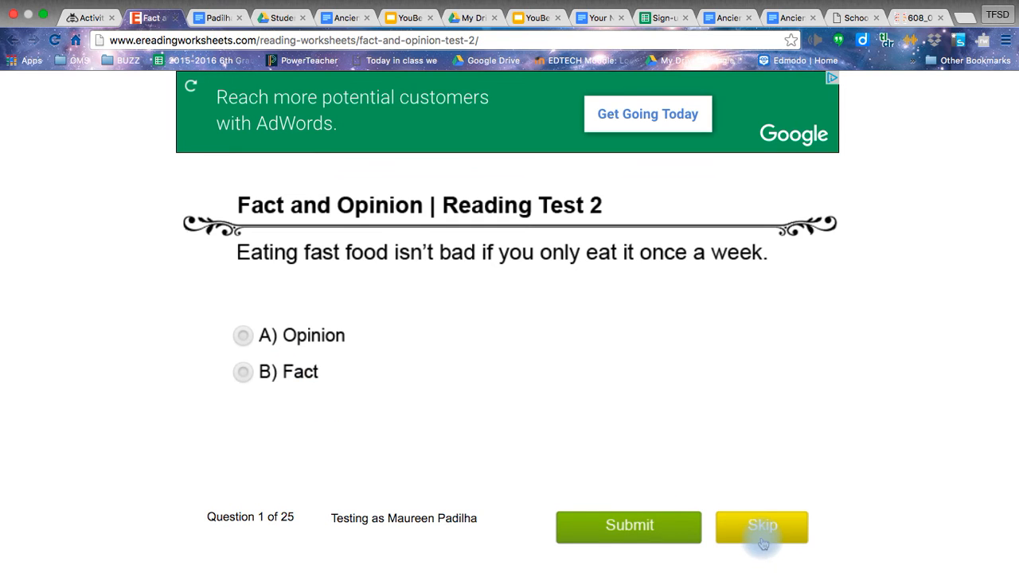
Skip every question to reach the results page scoring 0 of 25
click(761, 527)
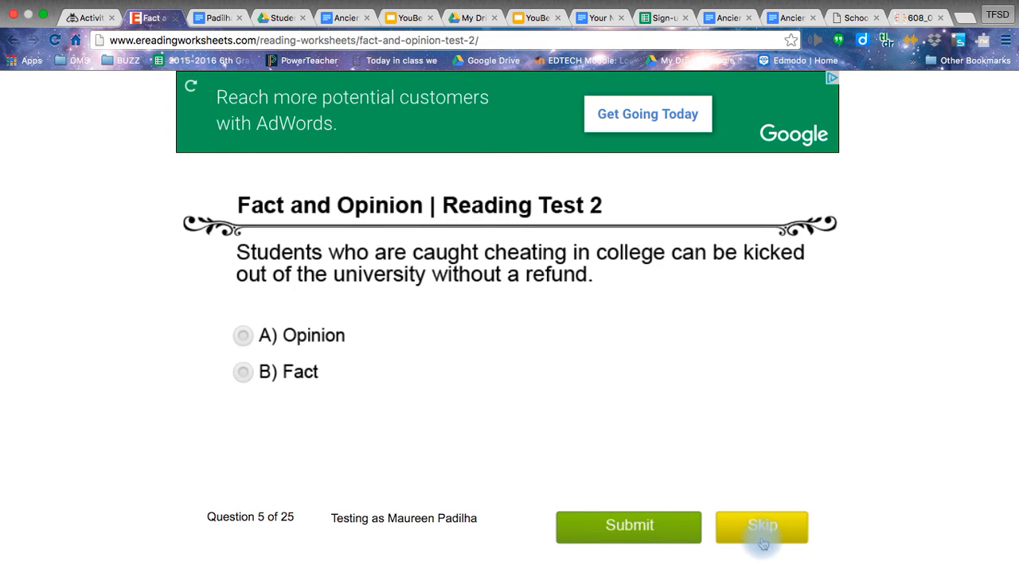
click(761, 526)
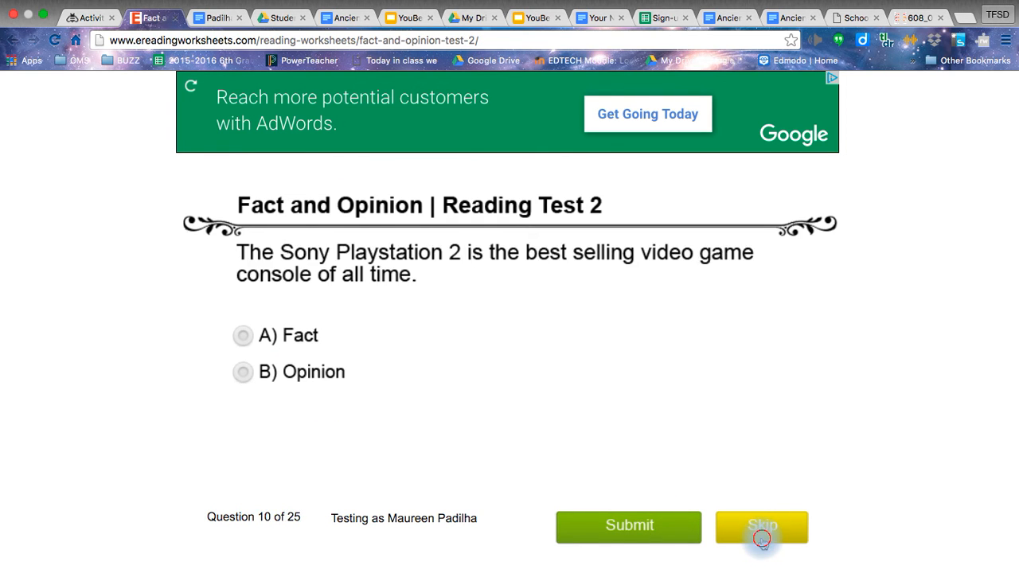
click(761, 526)
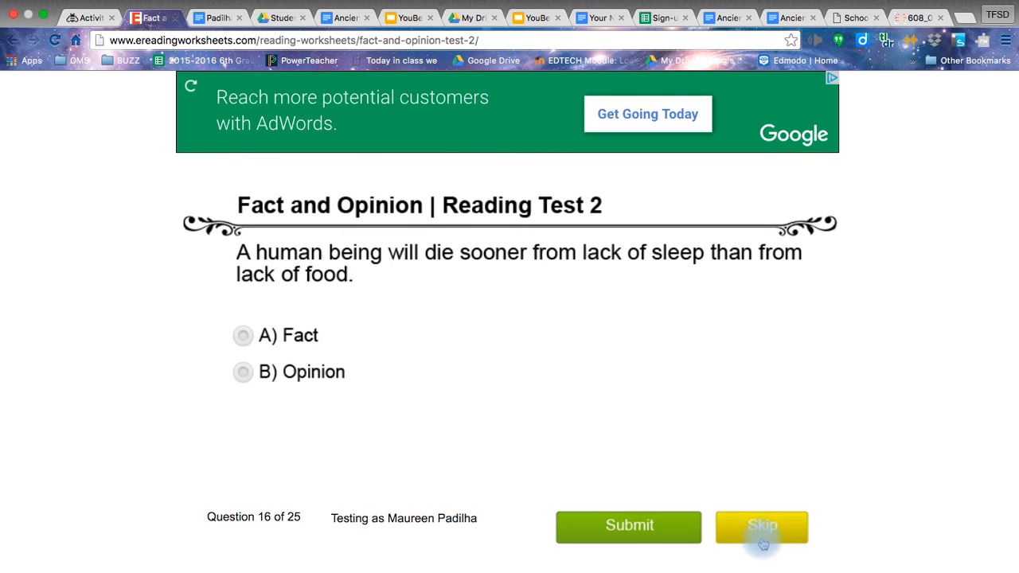
click(761, 527)
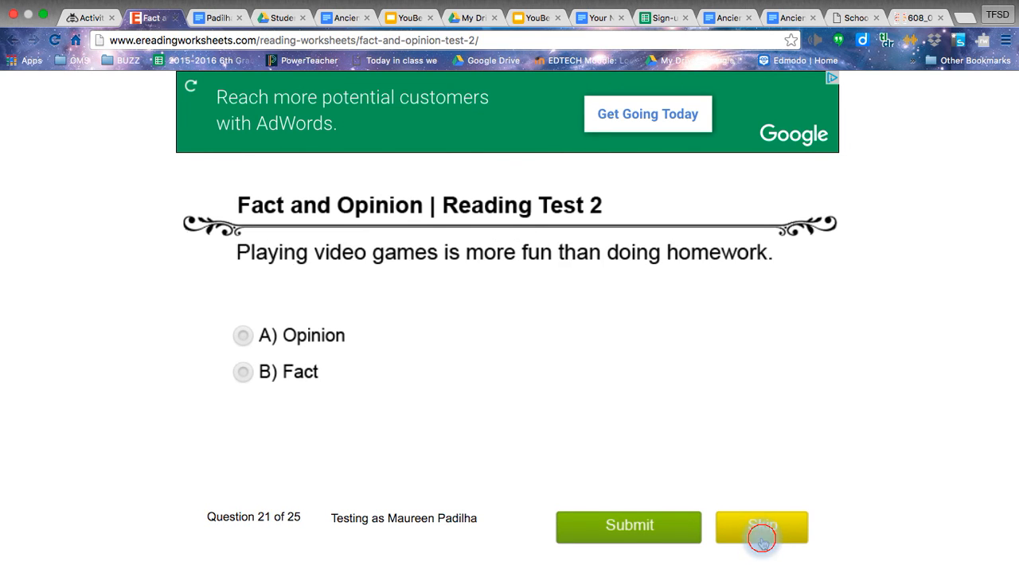
click(760, 527)
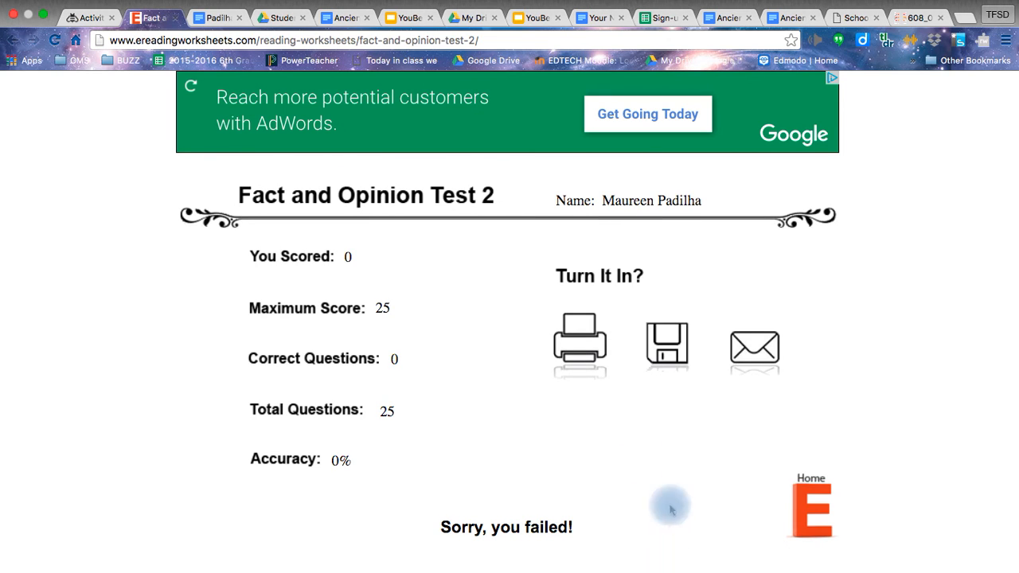
mouse_move(993, 212)
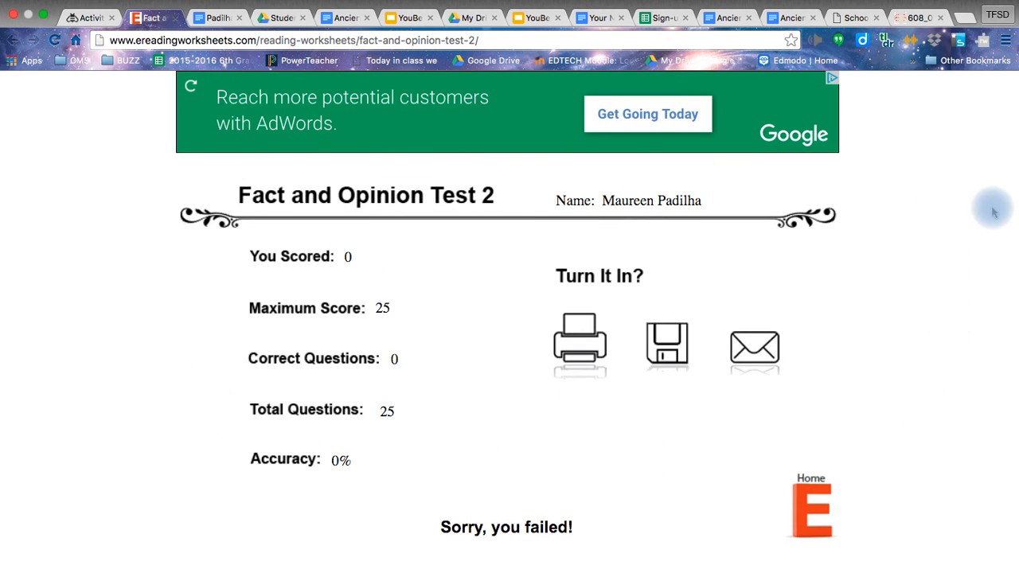
mouse_move(456, 535)
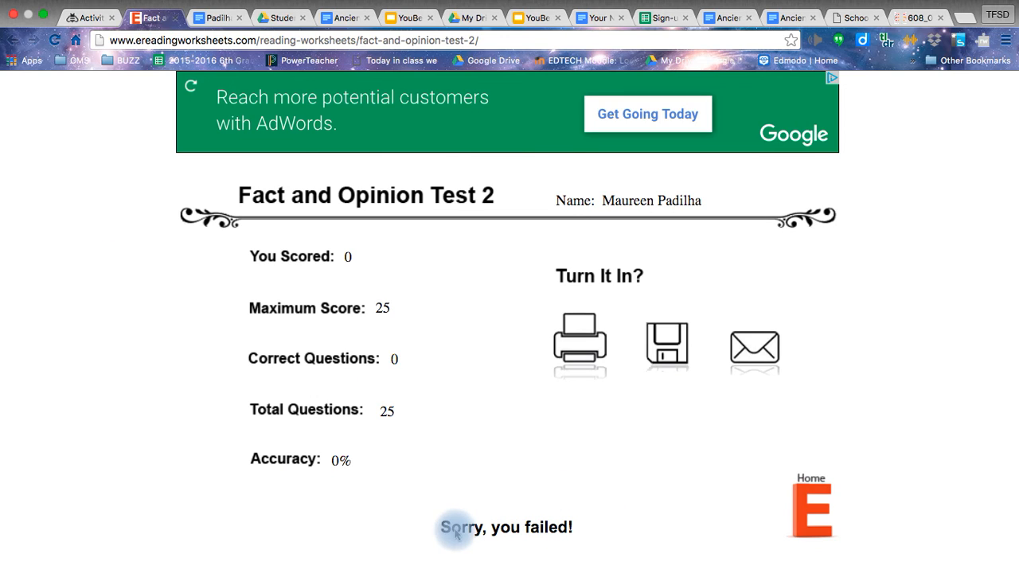
mouse_move(541, 527)
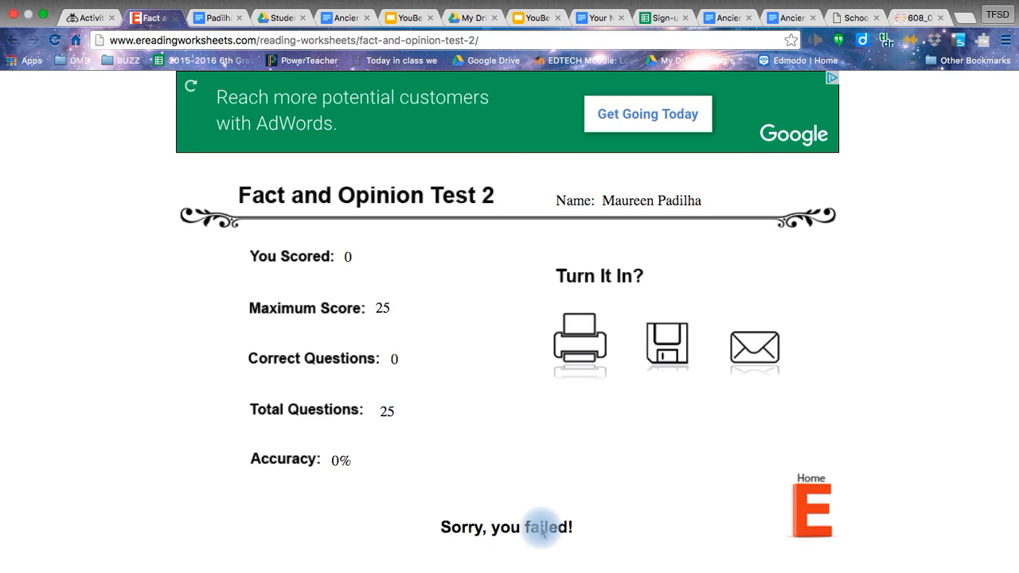
mouse_move(142, 216)
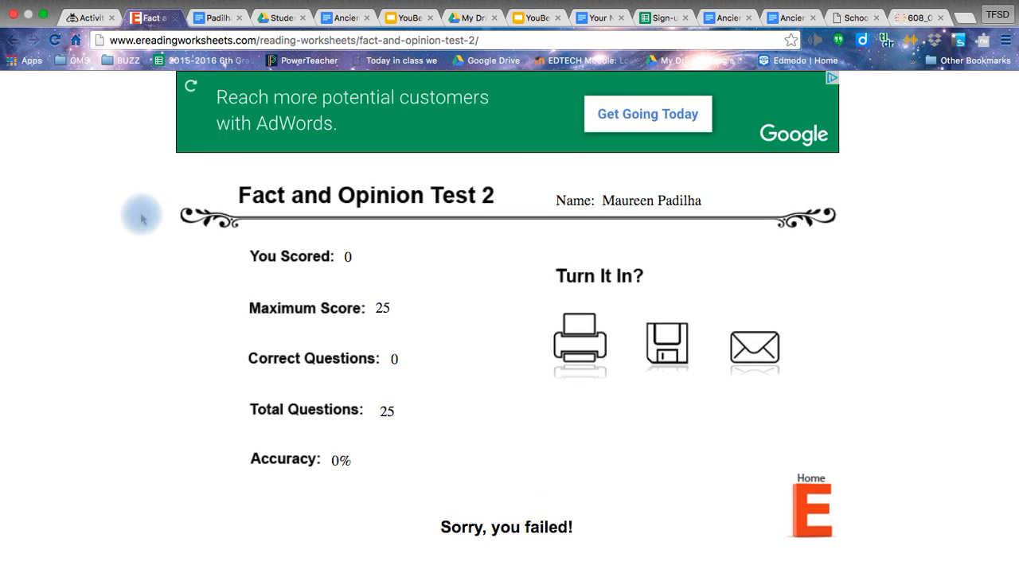
mouse_move(169, 188)
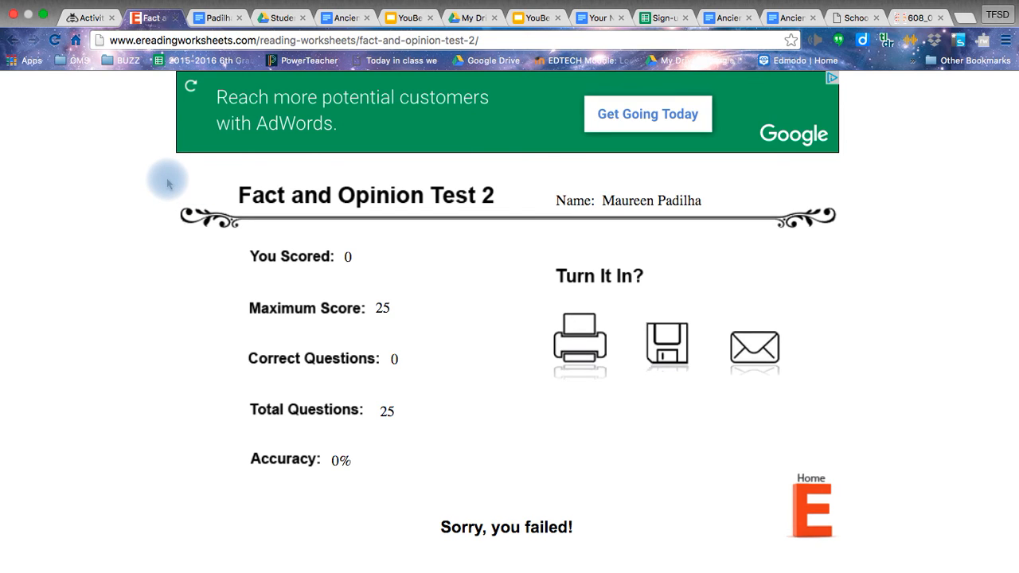
mouse_move(215, 290)
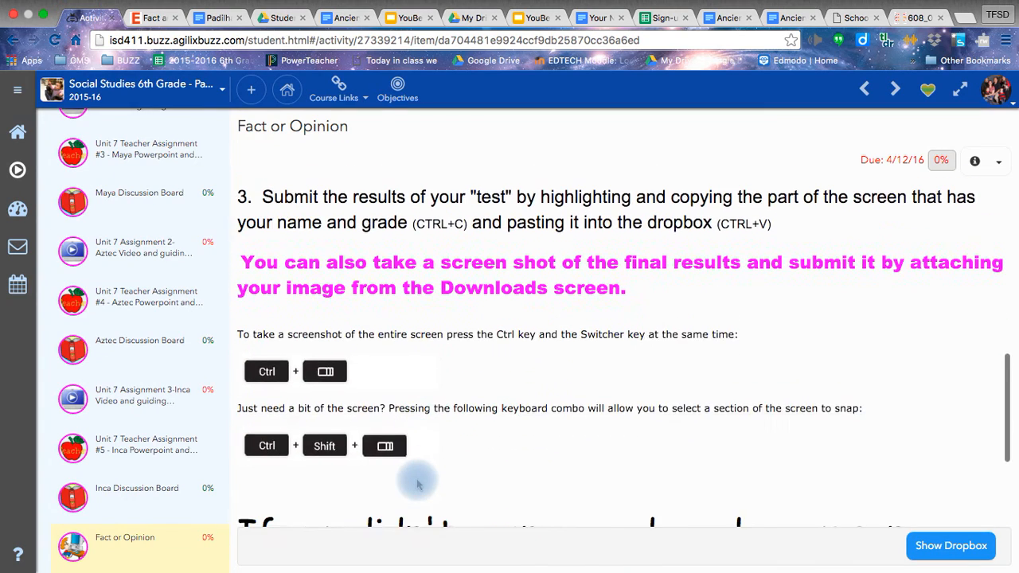
Read down the Fact or Opinion instructions and show its dropbox with attachments and comments
scroll(down, 3)
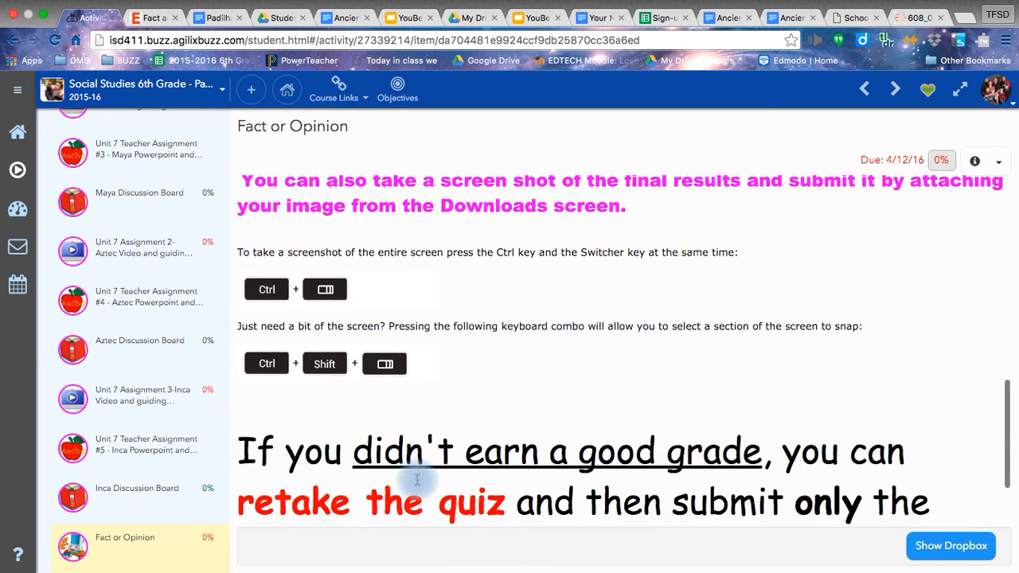
mouse_move(337, 305)
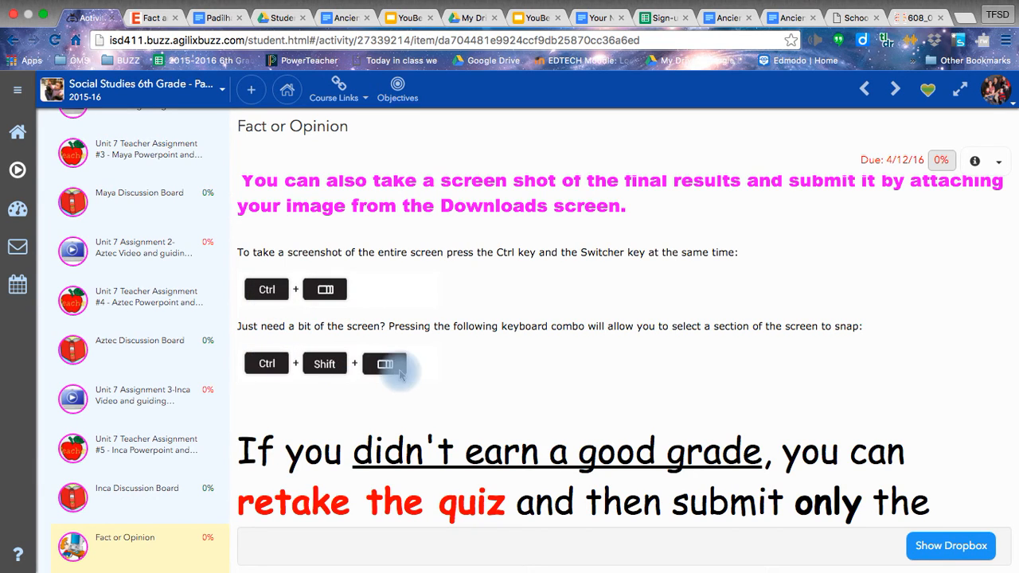
mouse_move(458, 294)
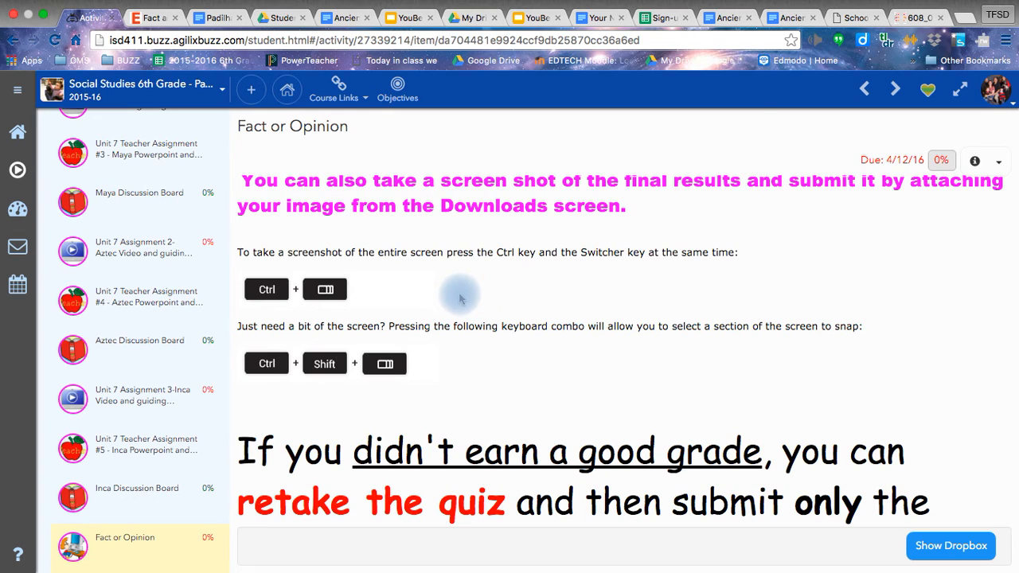
mouse_move(410, 254)
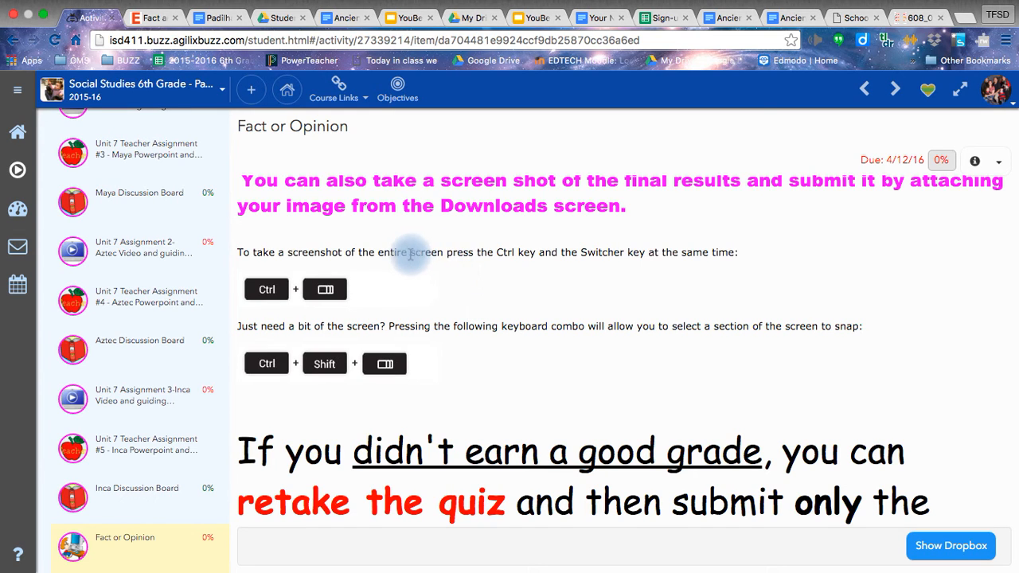
drag(408, 251, 691, 375)
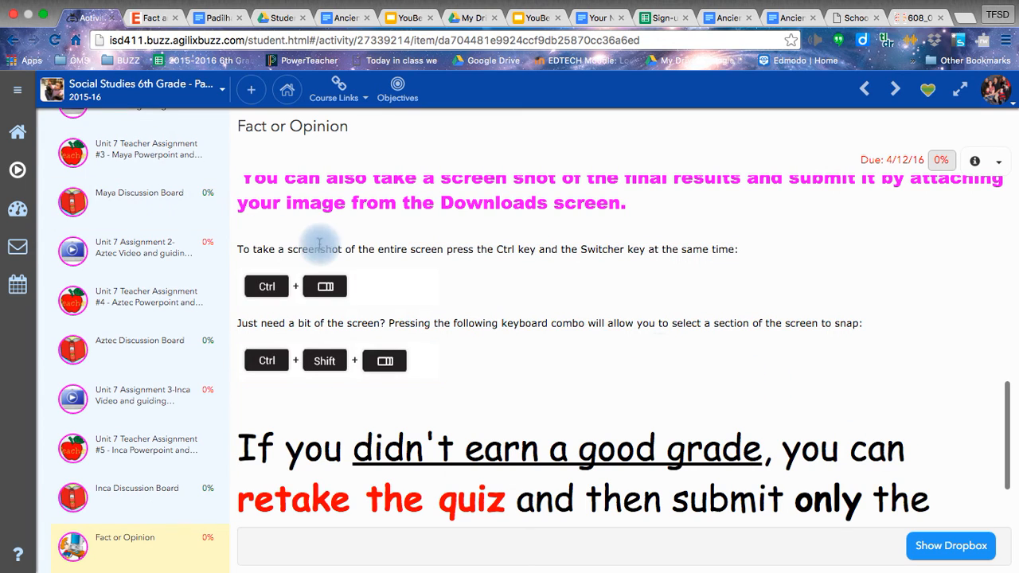
mouse_move(770, 414)
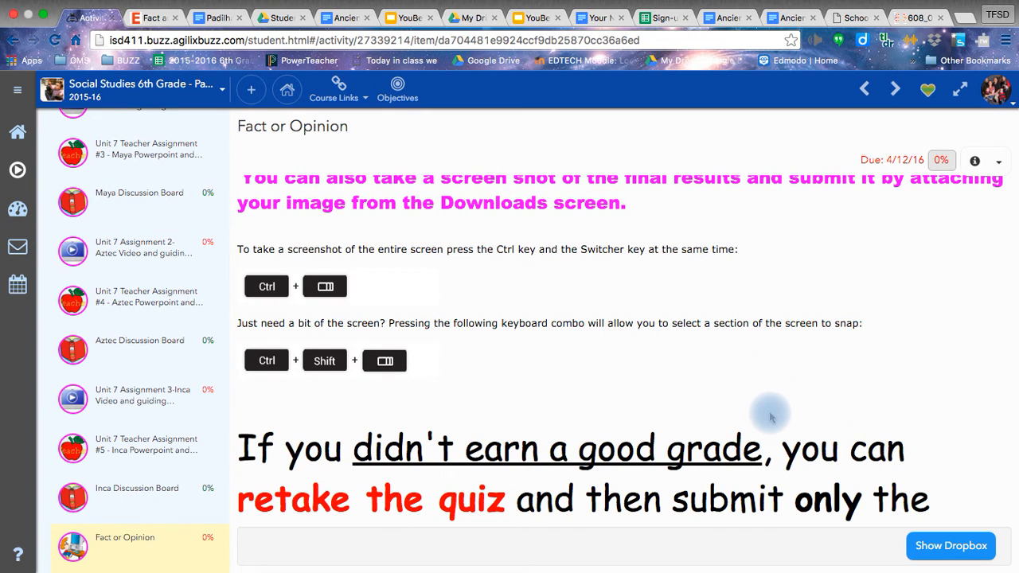
scroll(down, 3)
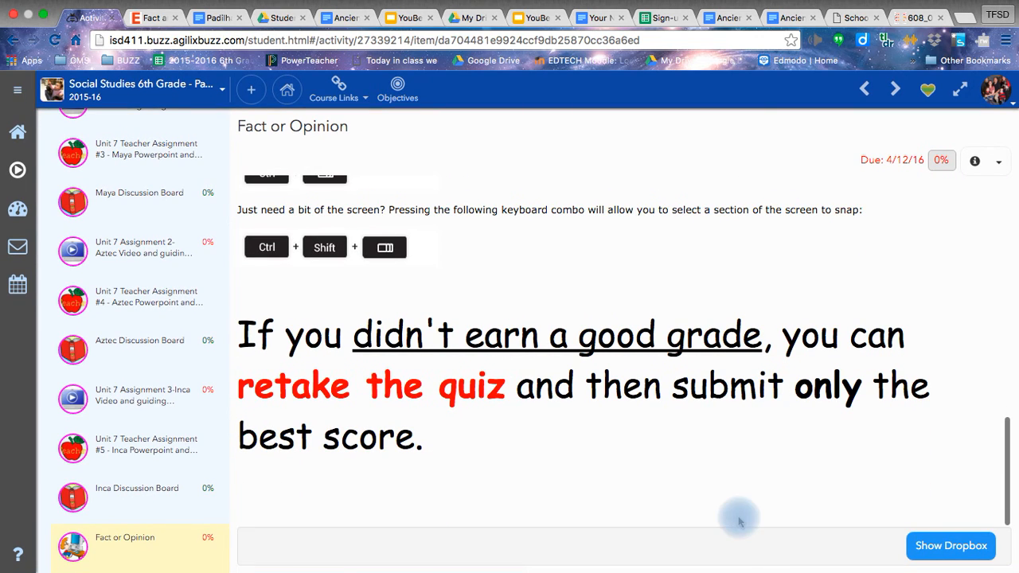
click(951, 544)
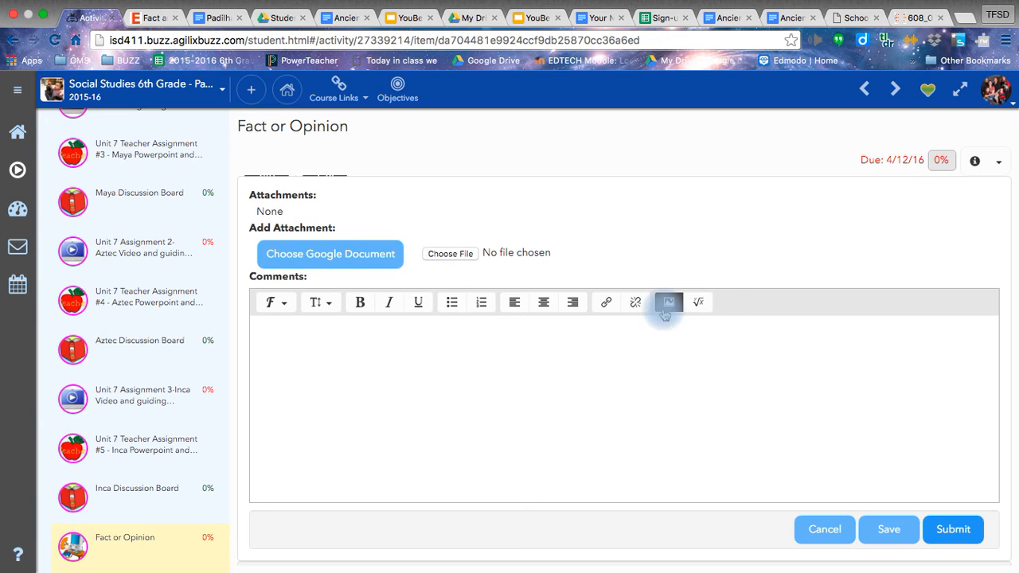
mouse_move(668, 303)
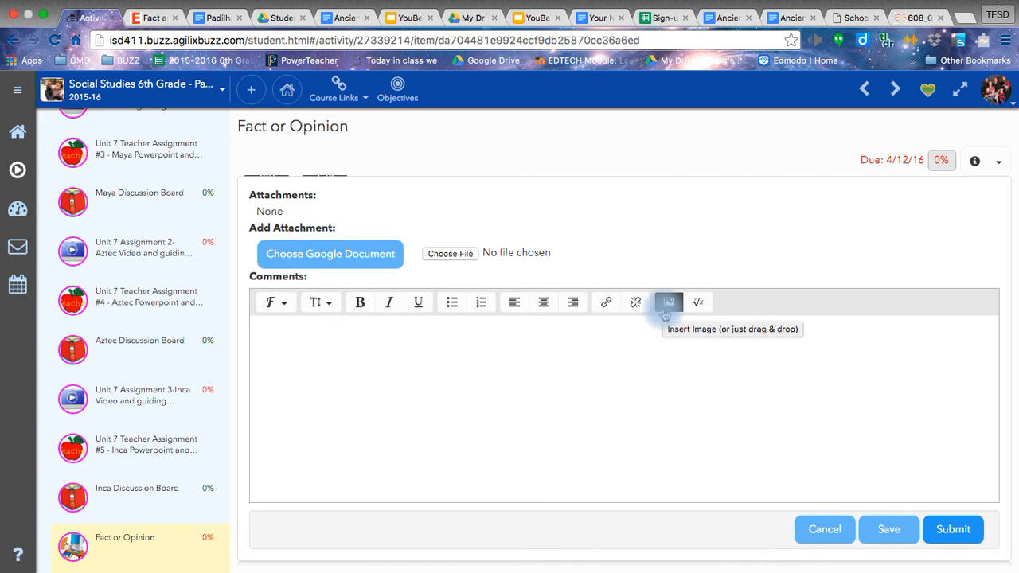
mouse_move(449, 253)
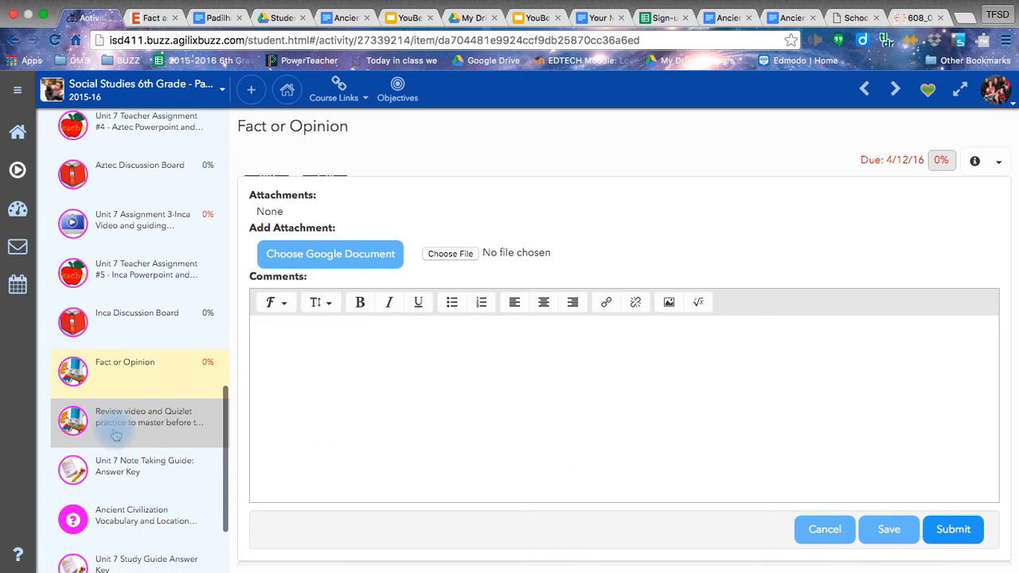
Read the Review video and Quizlet practice activity, show its dropbox, then cancel it
click(114, 422)
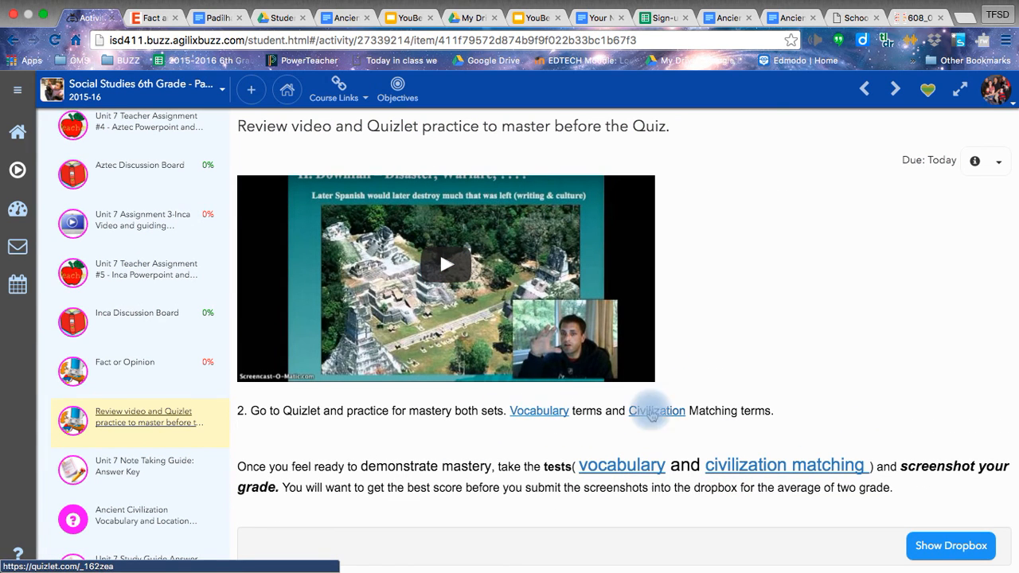
mouse_move(656, 414)
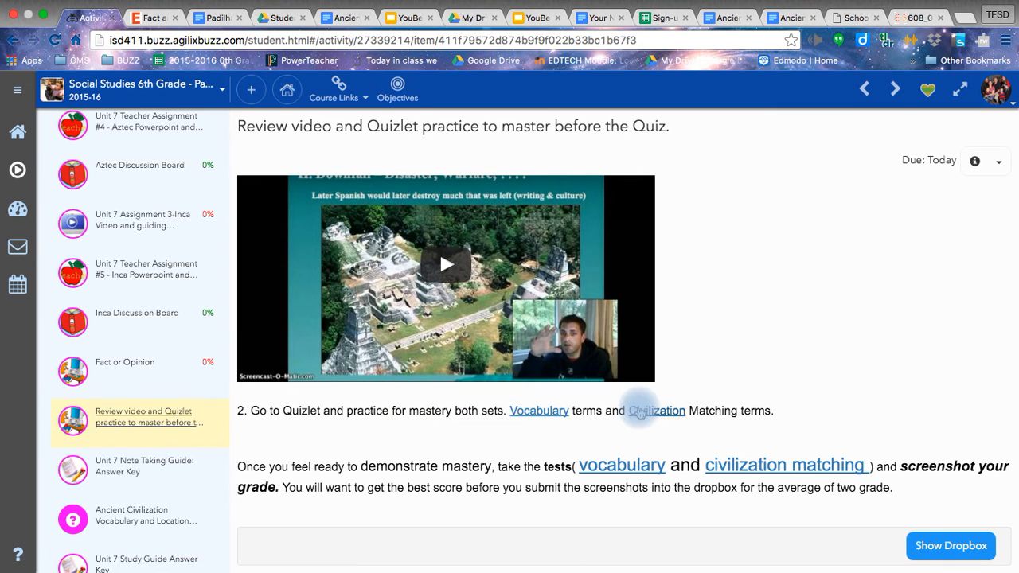
mouse_move(538, 410)
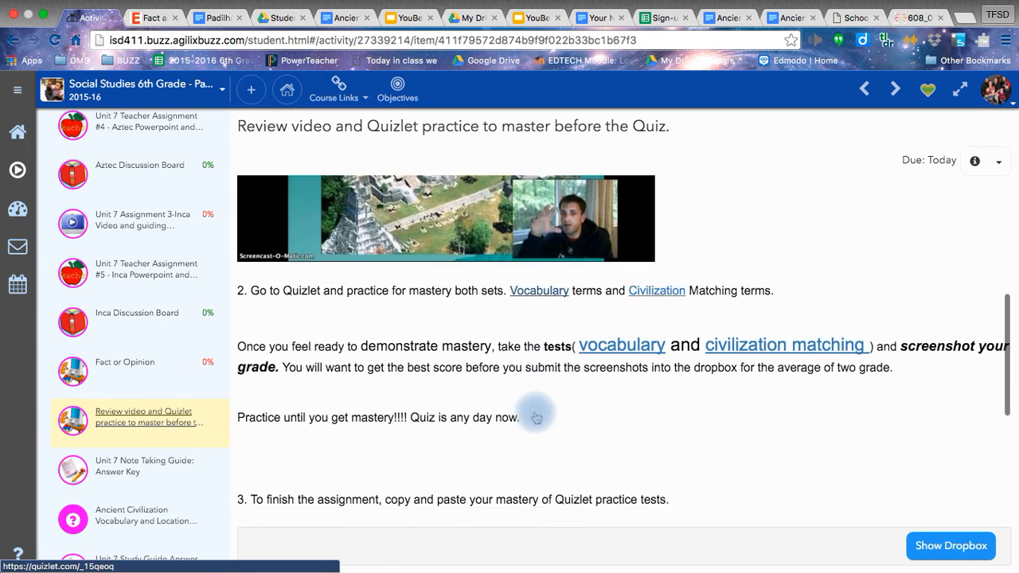
scroll(down, 3)
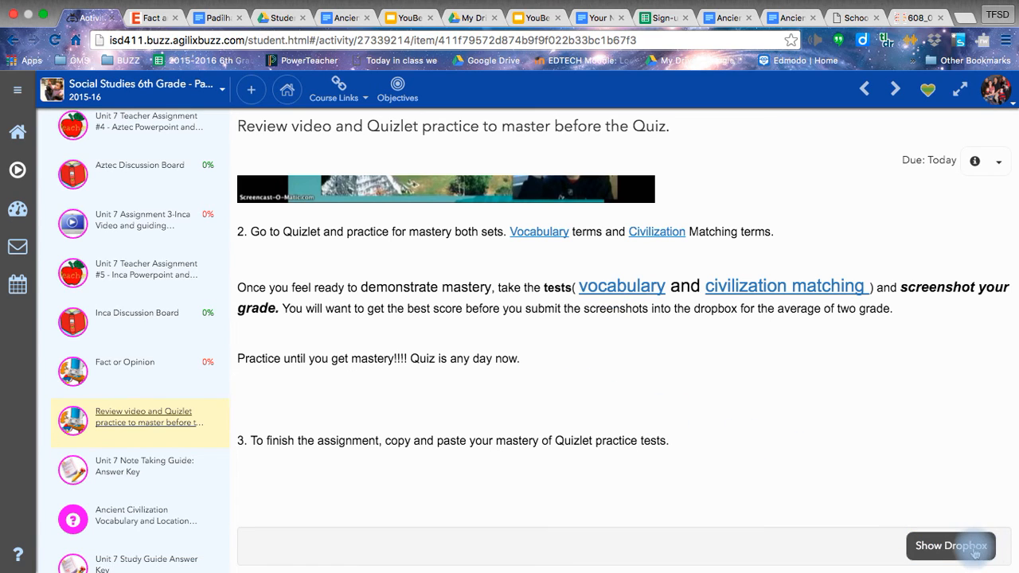
click(951, 546)
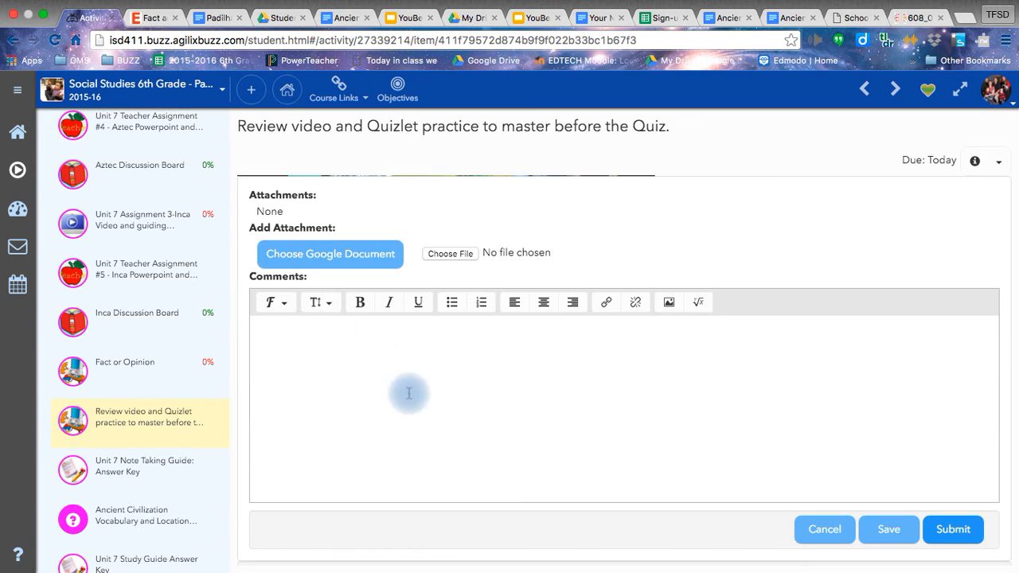
click(889, 529)
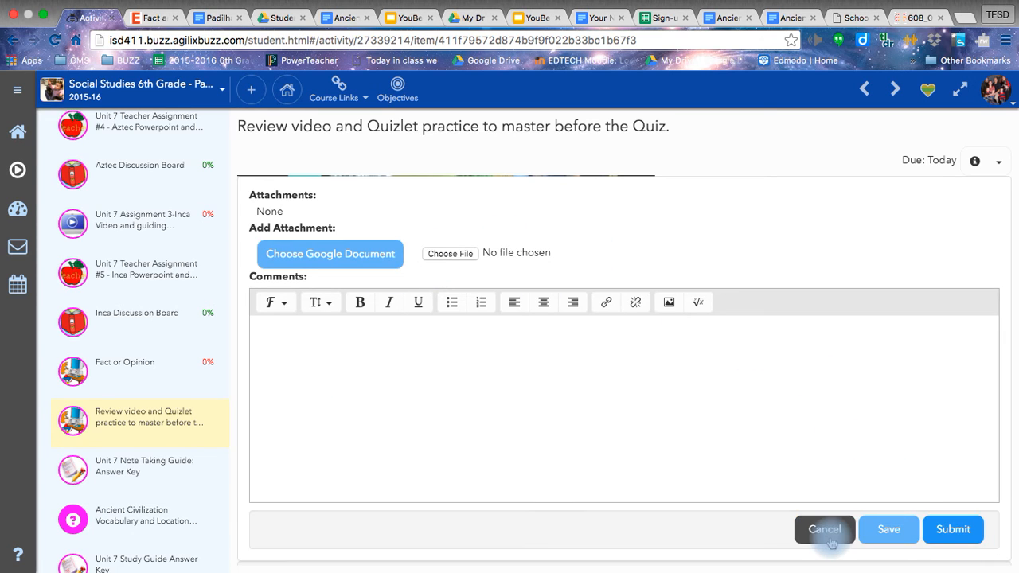
mouse_move(635, 267)
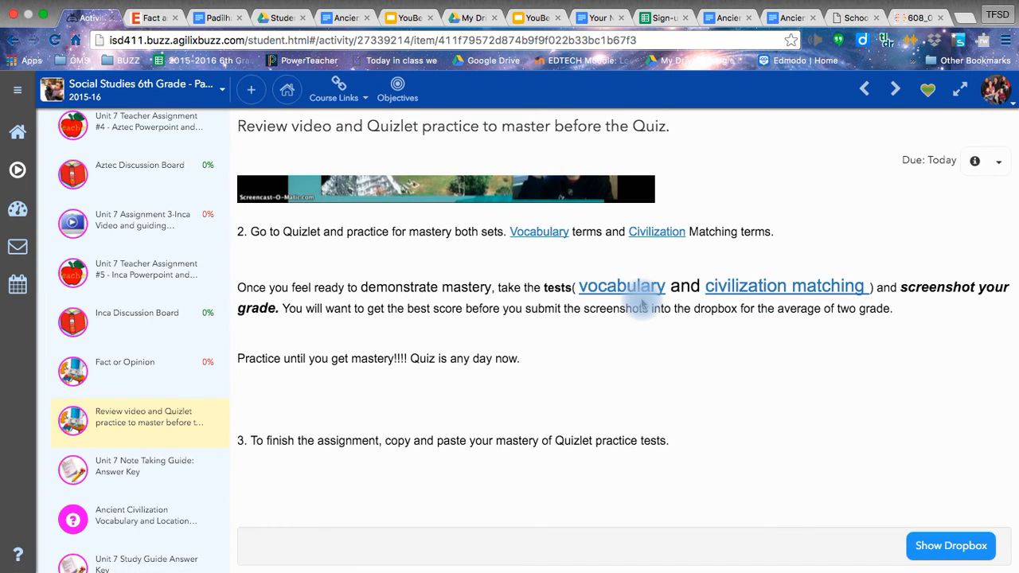
mouse_move(621, 286)
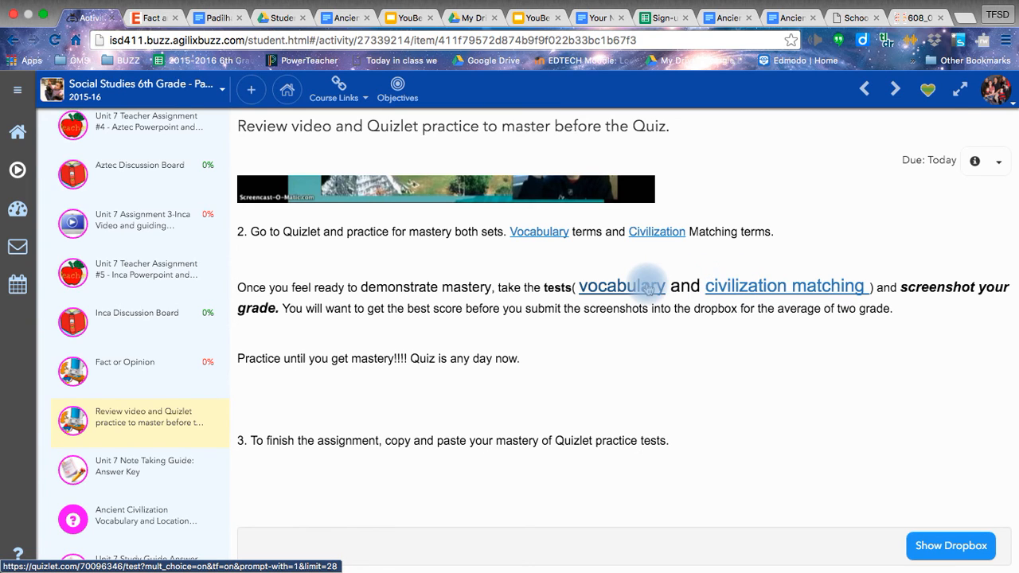
View the 14-question multiple choice Quizlet test on Unit 7 Vocabulary, then return to Buzz
click(621, 286)
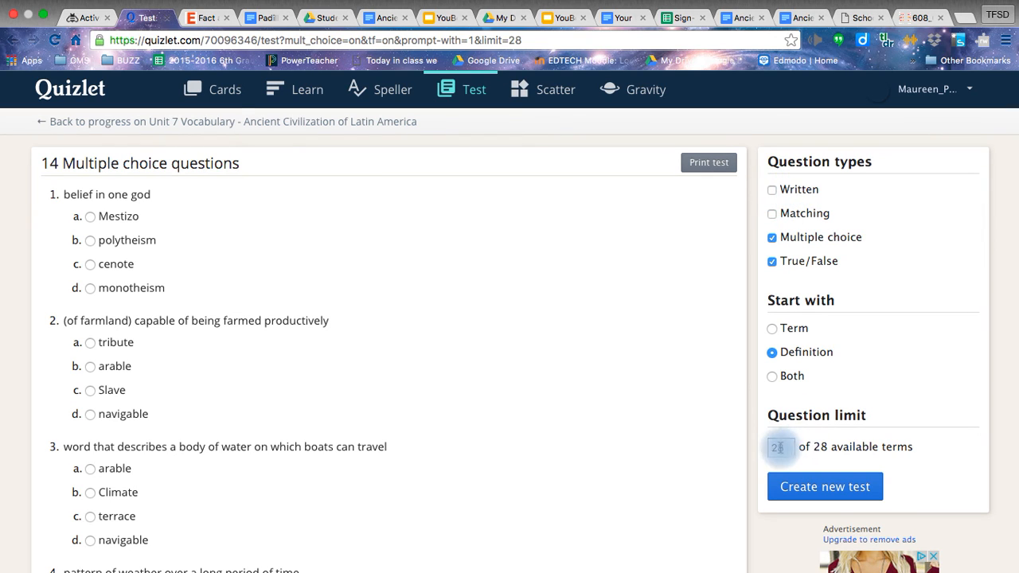
click(780, 446)
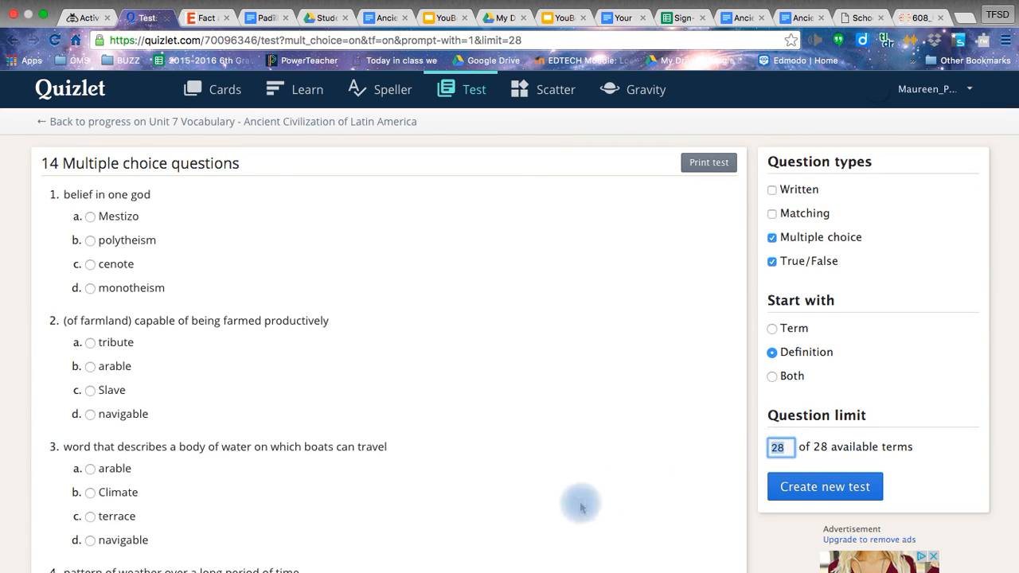
mouse_move(570, 439)
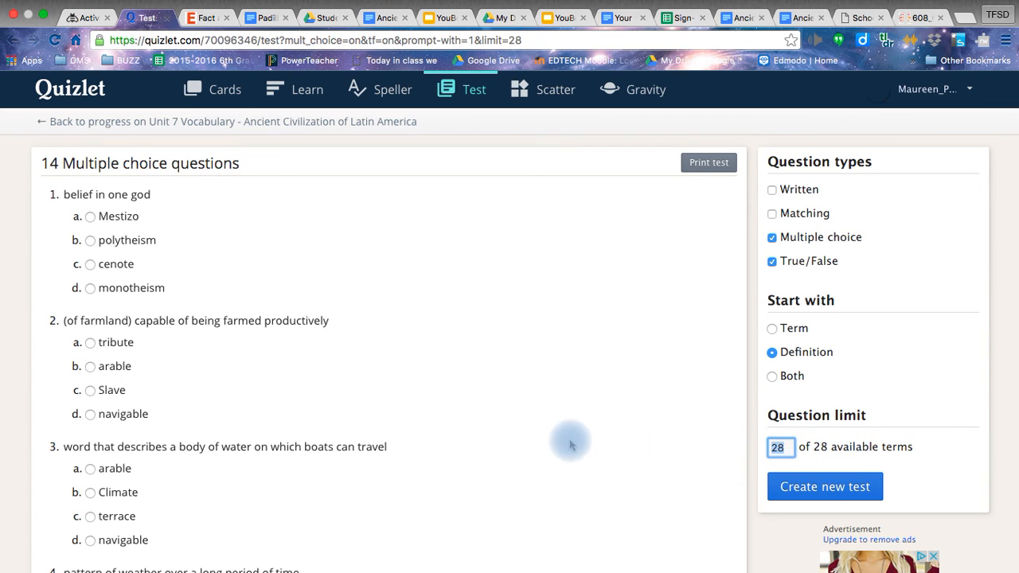
mouse_move(560, 444)
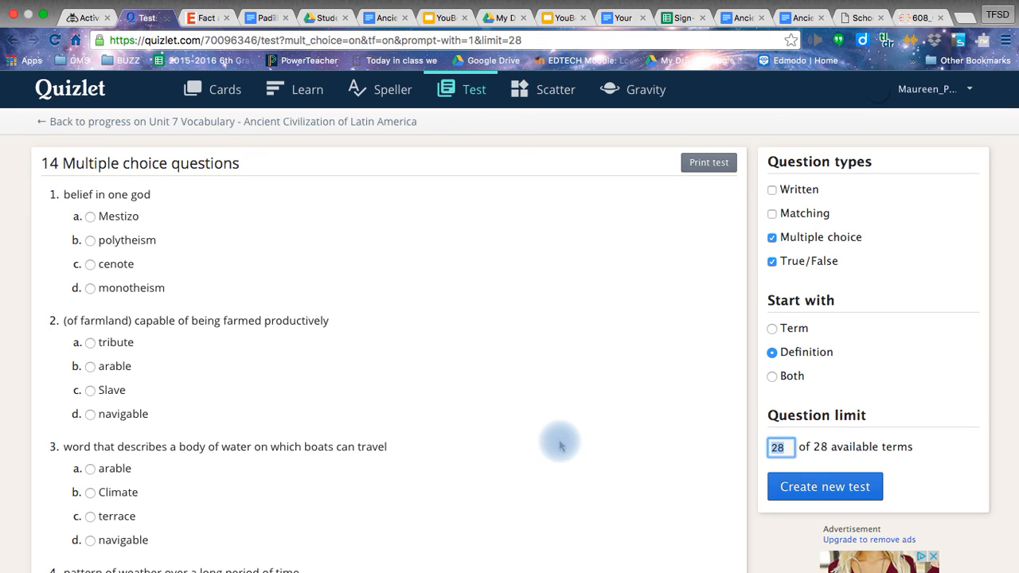
mouse_move(462, 217)
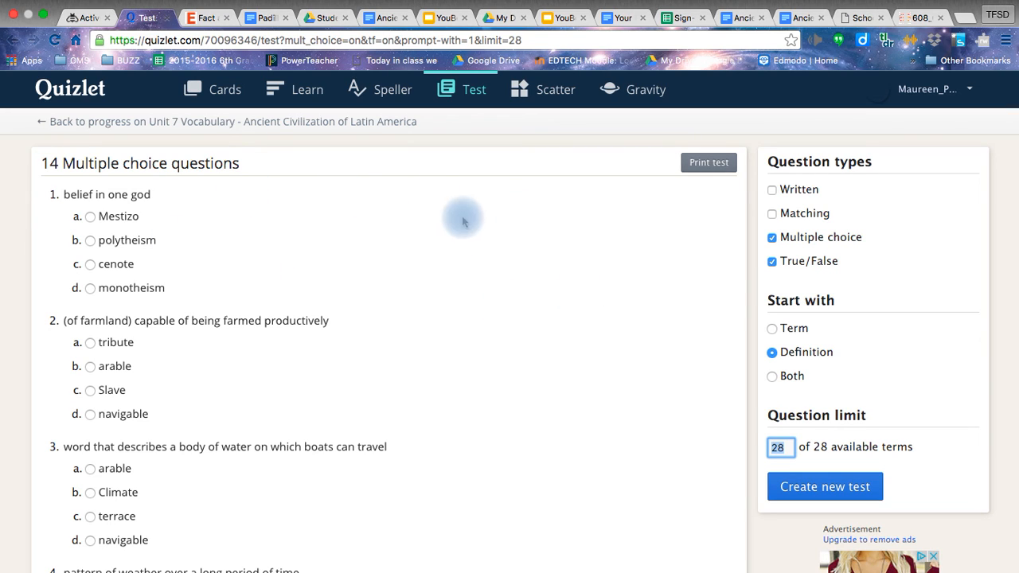
mouse_move(569, 226)
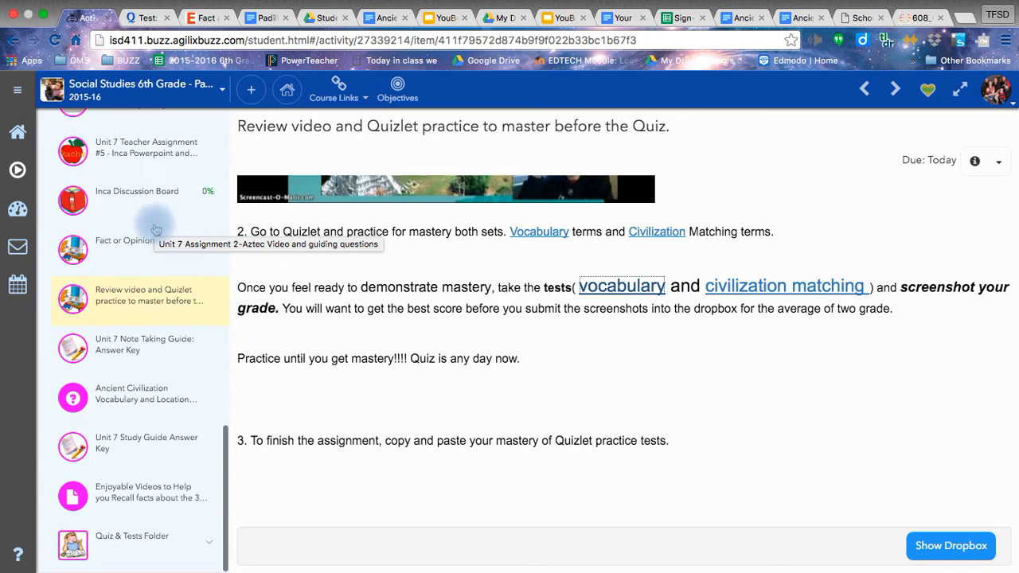
mouse_move(143, 344)
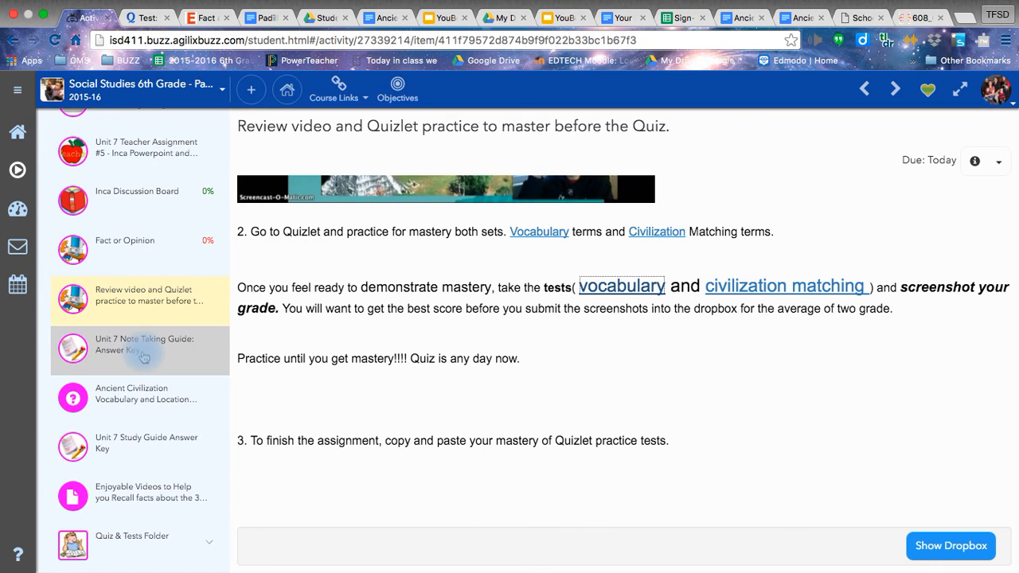
mouse_move(119, 351)
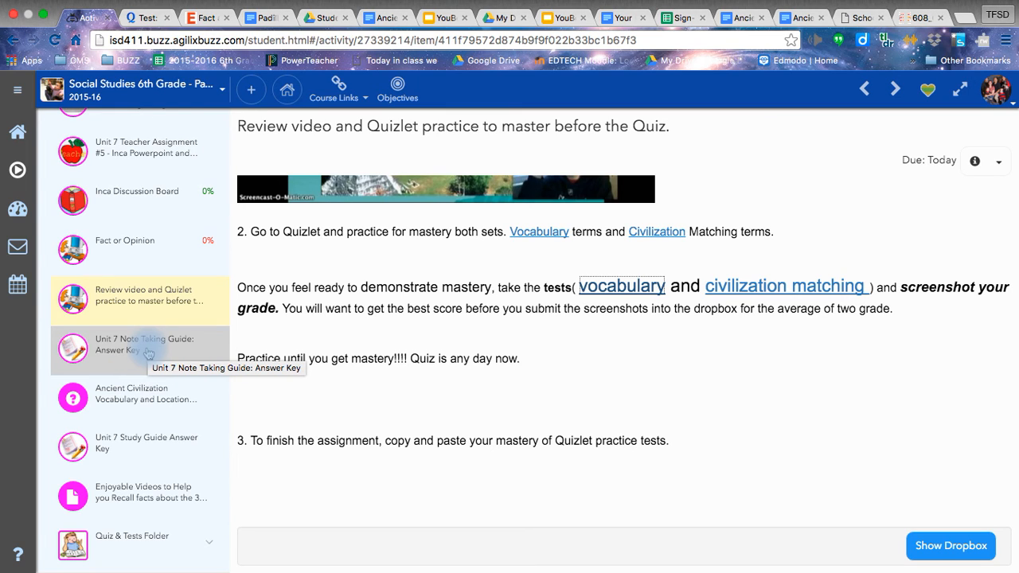
mouse_move(162, 350)
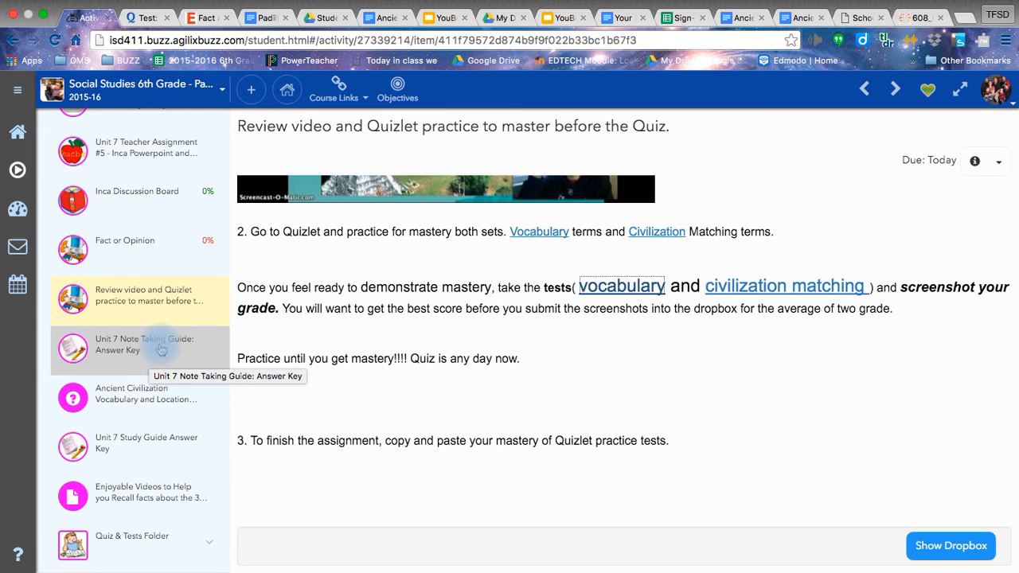
View the Unit 7 Note Taking Guide answer key, then the Vocabulary and Location Quiz intro
click(140, 343)
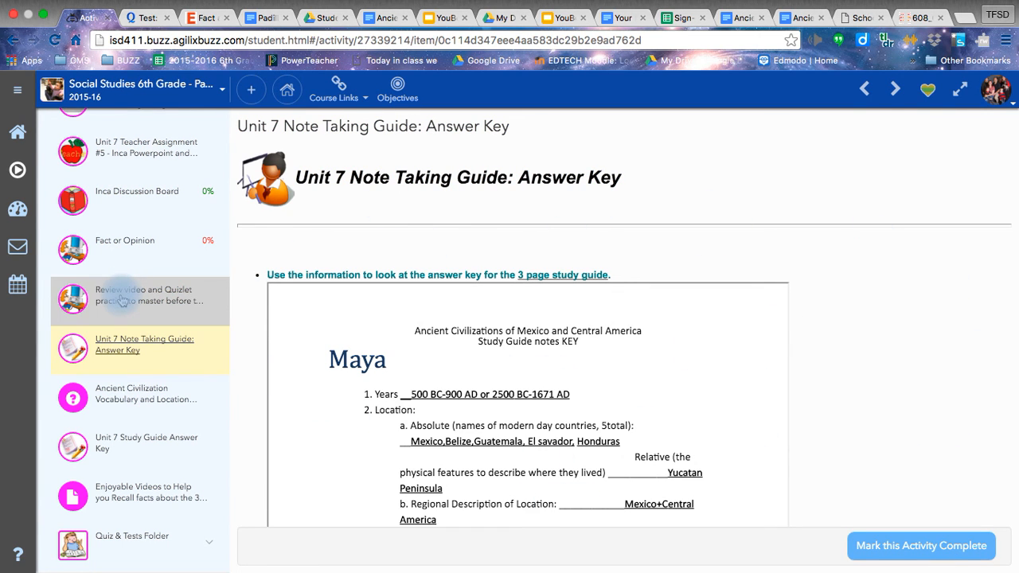
mouse_move(140, 398)
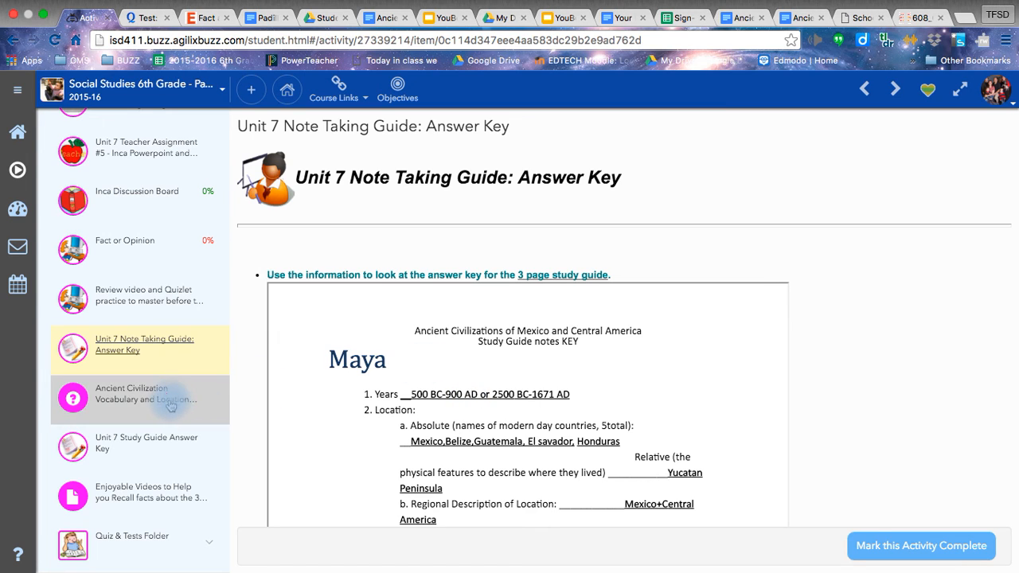
click(140, 394)
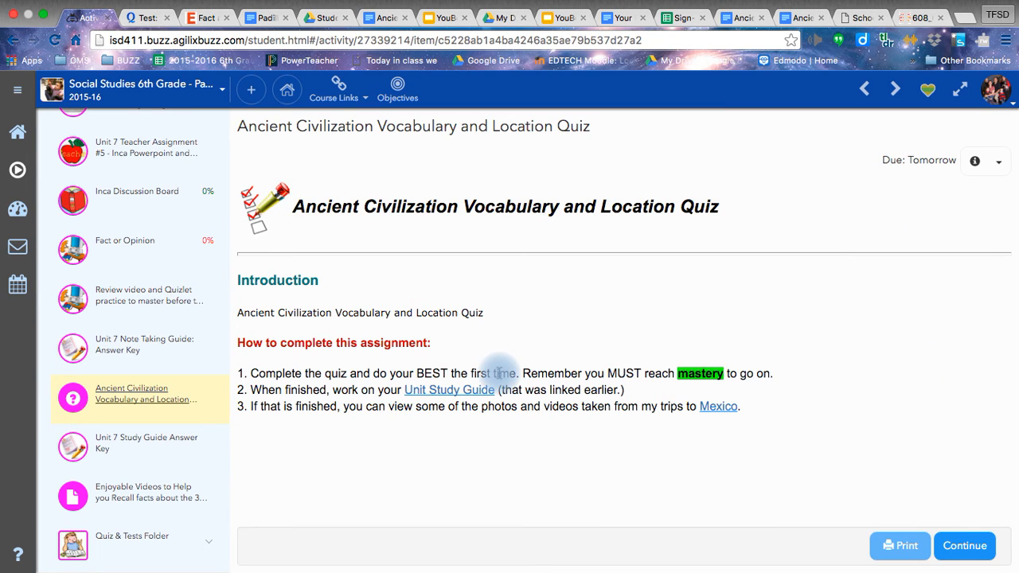
Go to the Enjoyable Videos page with its Horrible History playlists for the 3 civilizations
scroll(down, 3)
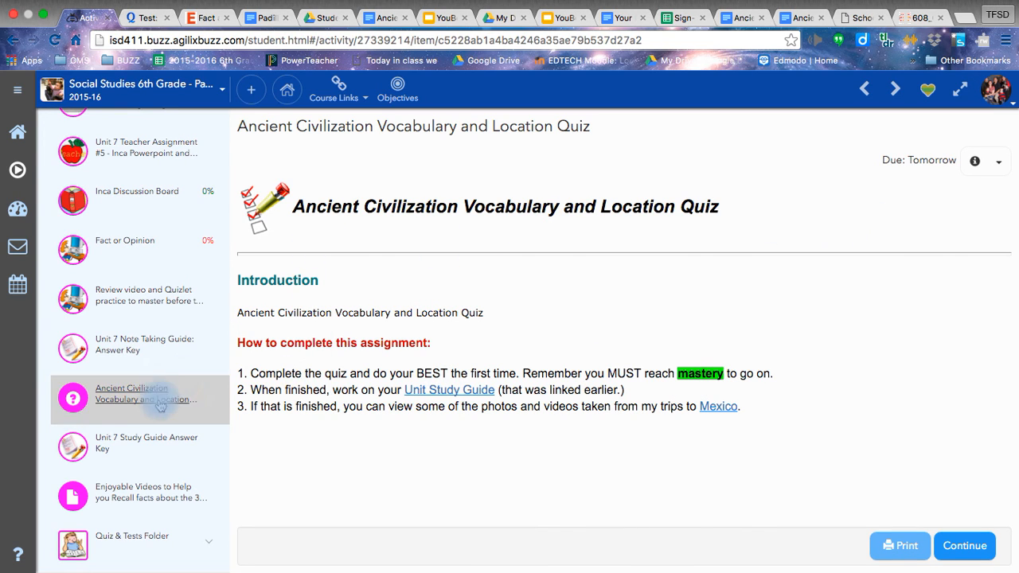
mouse_move(140, 344)
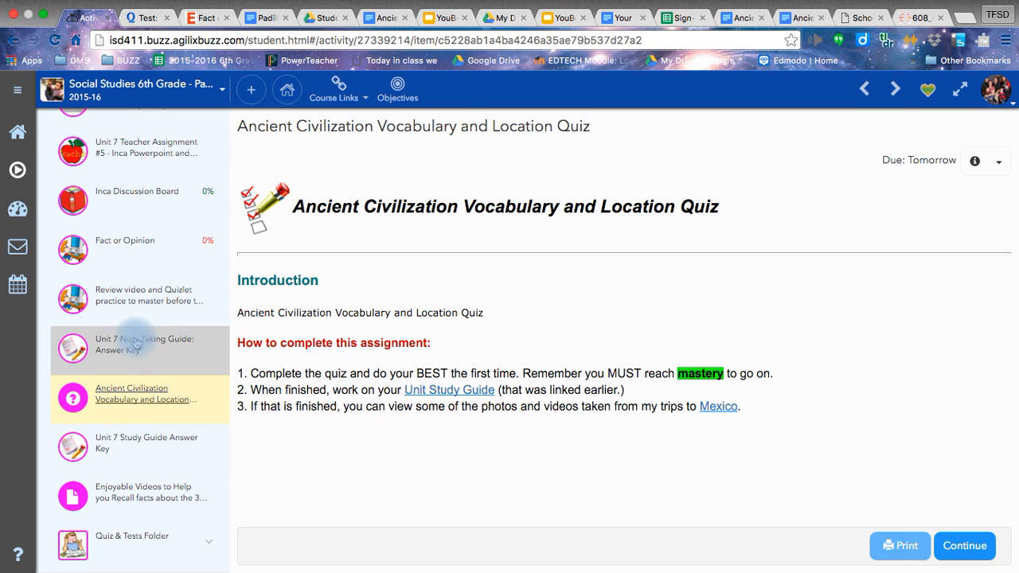
mouse_move(503, 444)
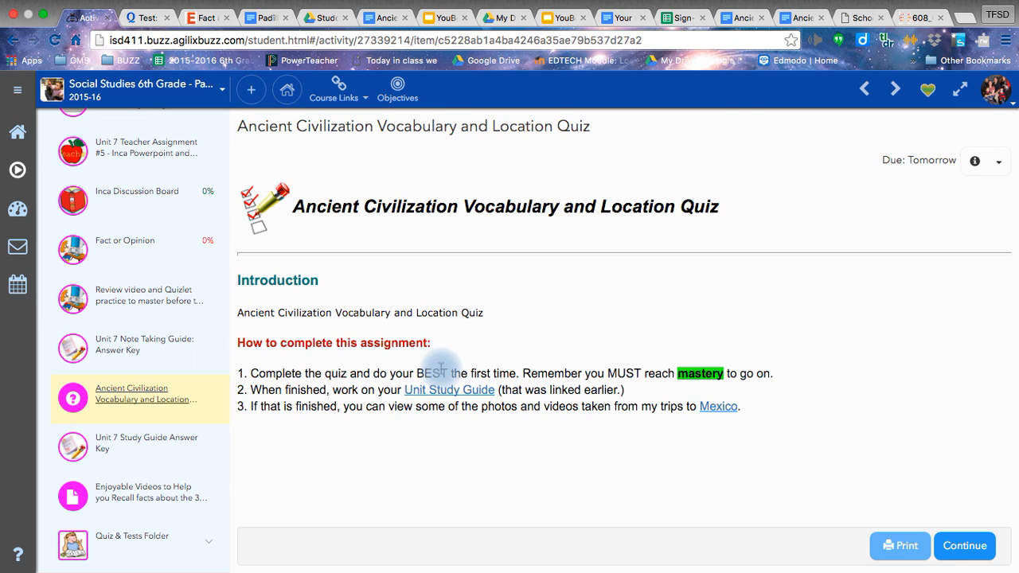
mouse_move(130, 443)
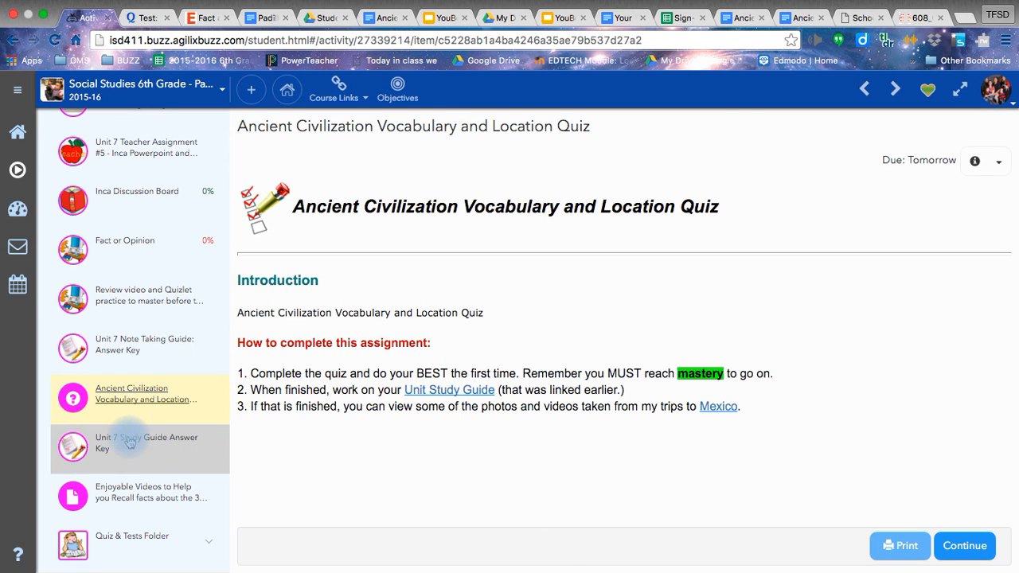
mouse_move(130, 449)
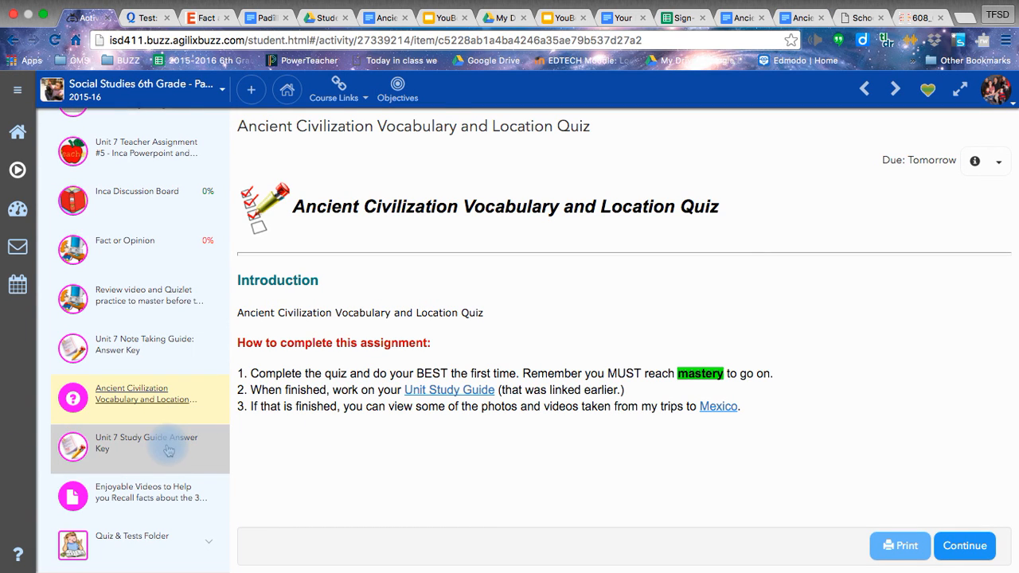
mouse_move(109, 503)
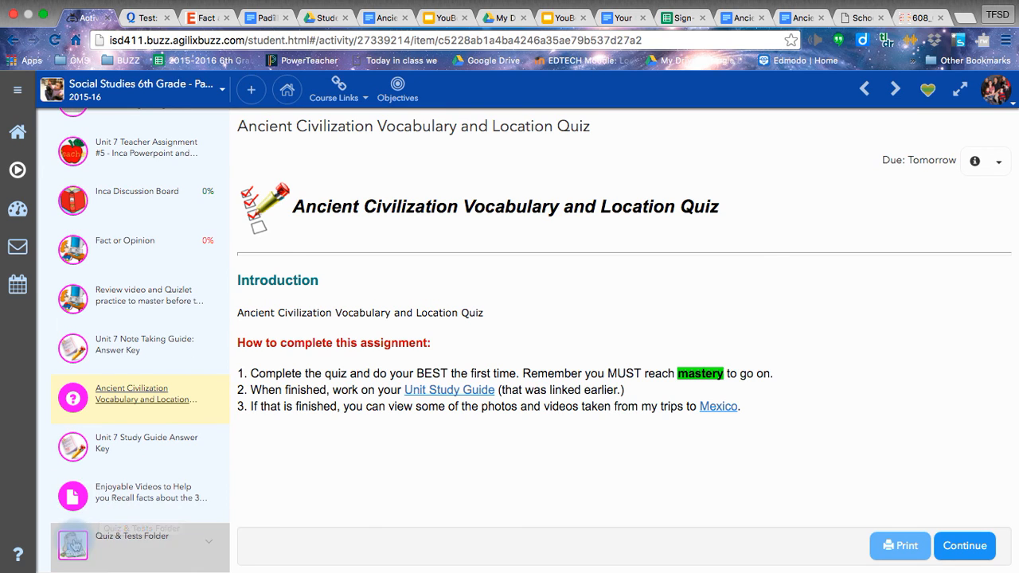
click(149, 492)
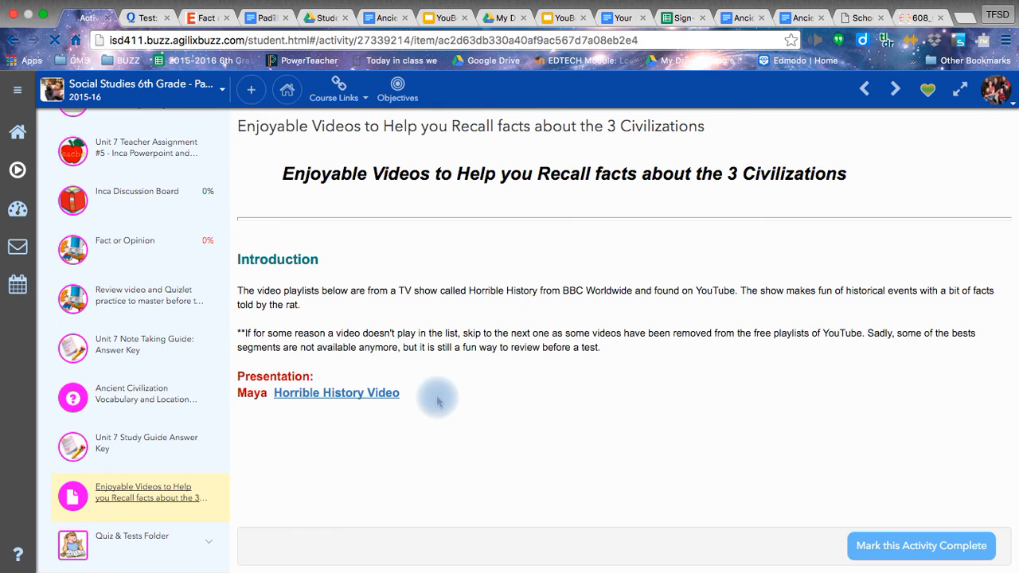
Embed the Maya Horrible History video player and scroll down the review videos page
click(336, 392)
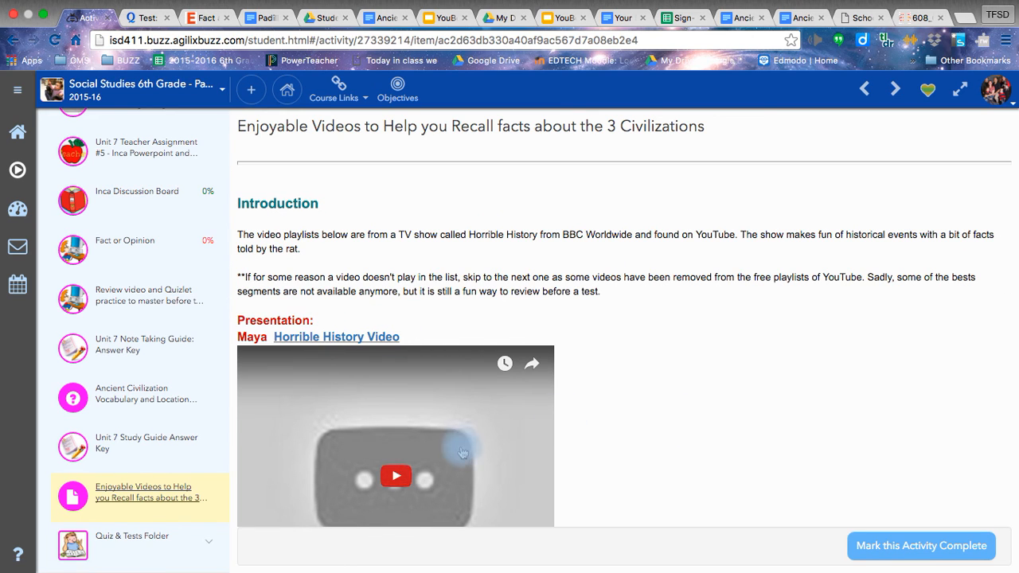
scroll(down, 3)
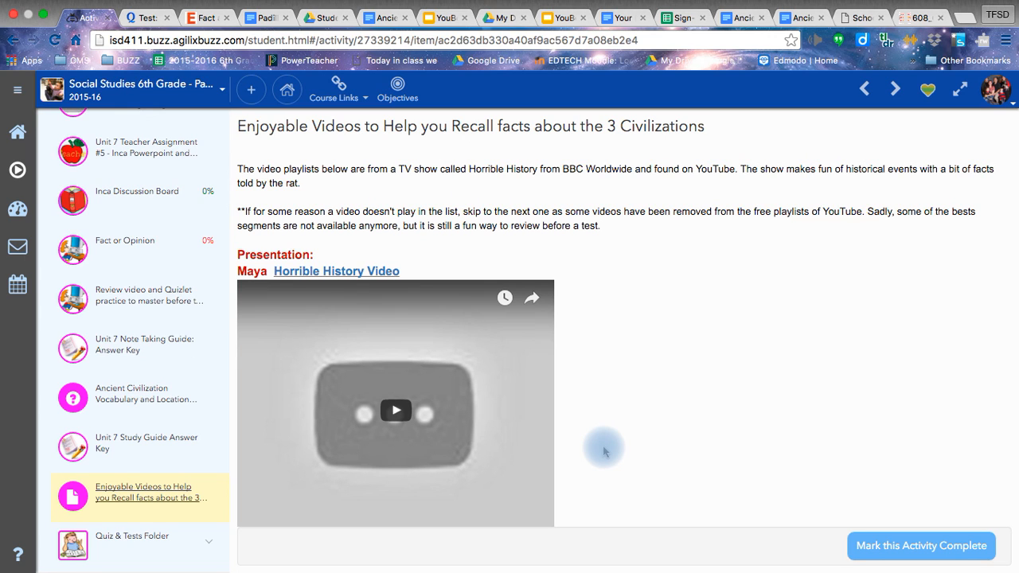
scroll(down, 3)
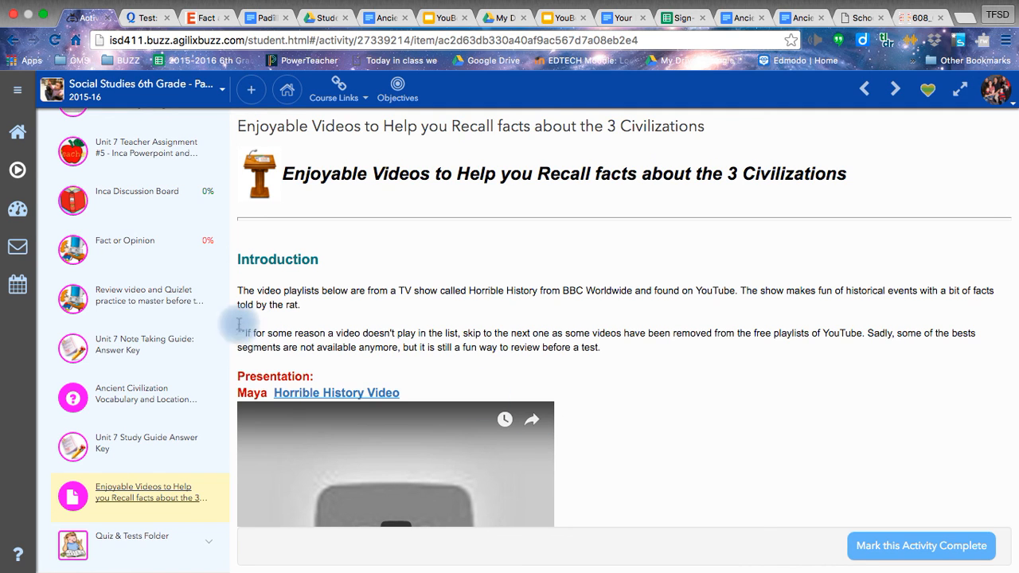
scroll(down, 3)
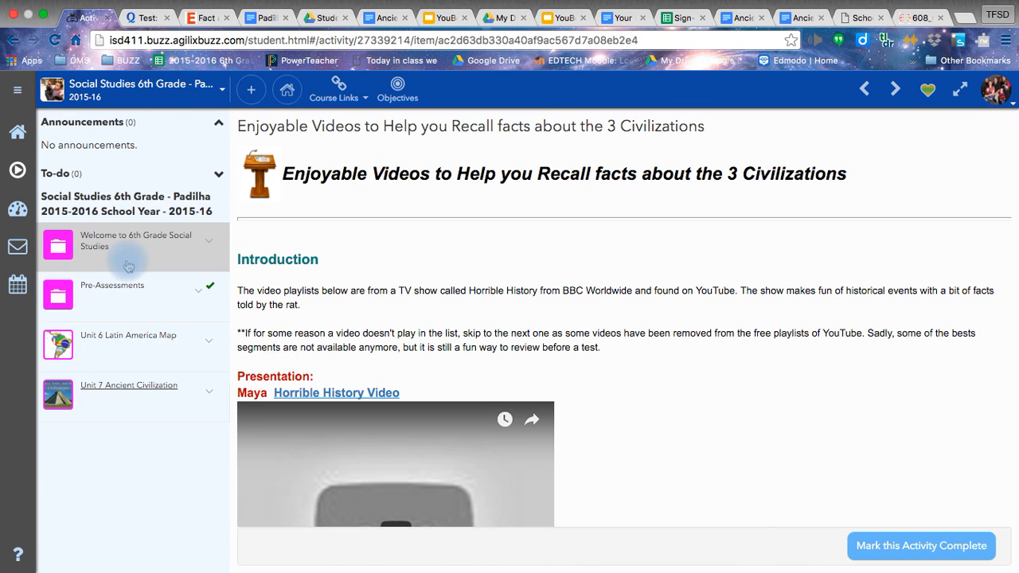
Reopen the Unit 7 Ancient Civilization folder and scroll its Folder Contents list
click(127, 384)
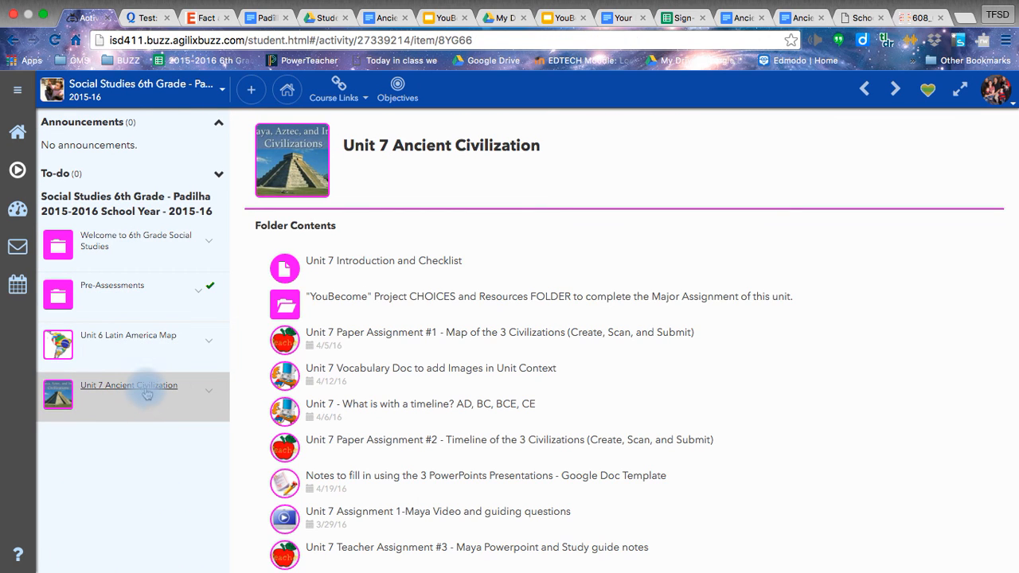
mouse_move(146, 392)
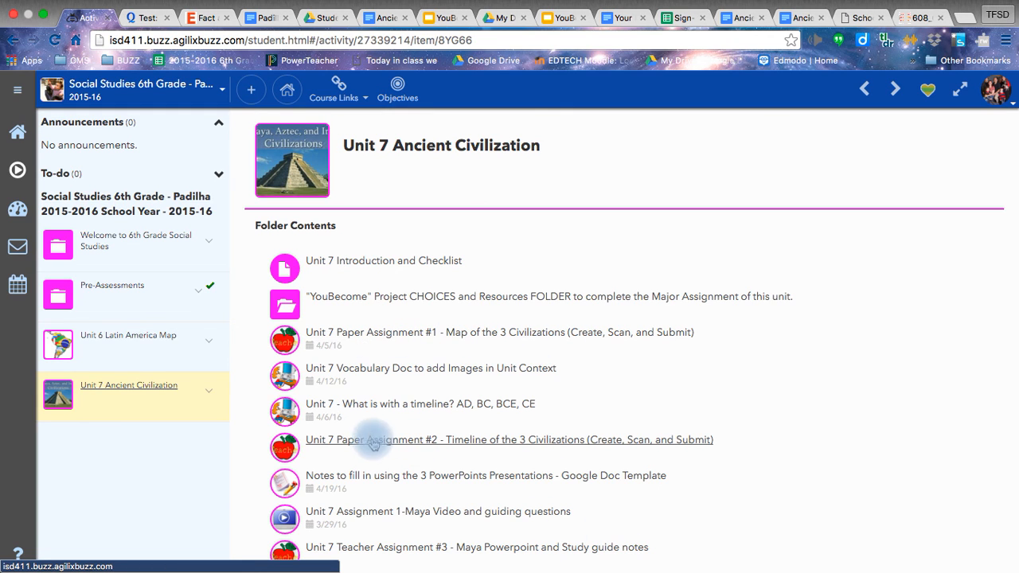
scroll(down, 3)
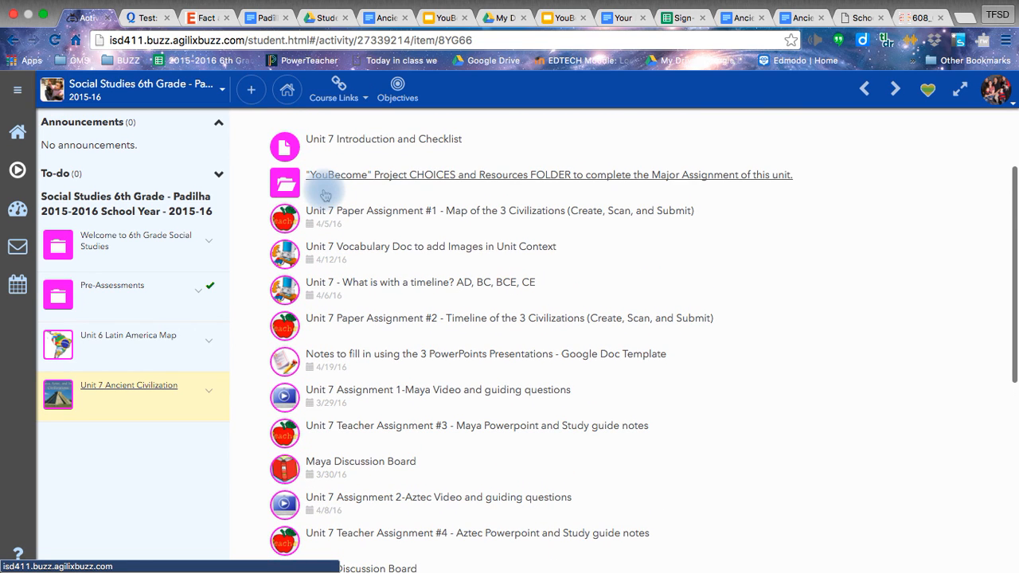
mouse_move(589, 198)
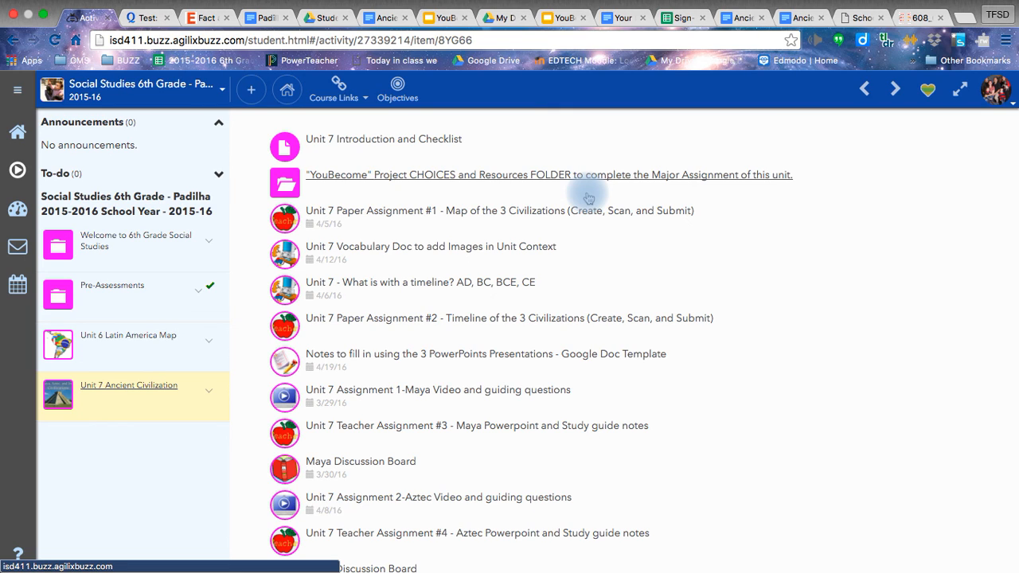
mouse_move(525, 318)
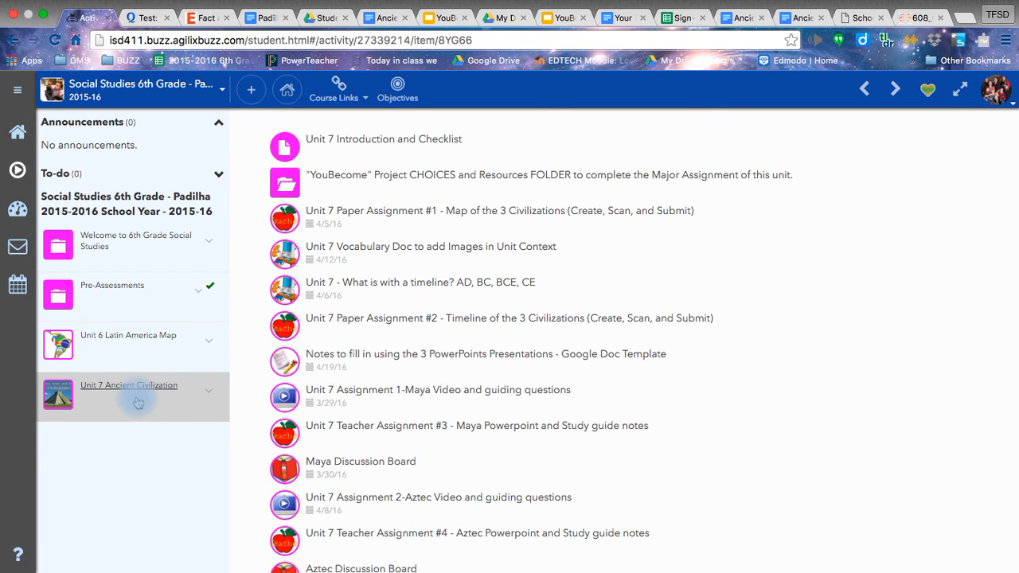
mouse_move(129, 385)
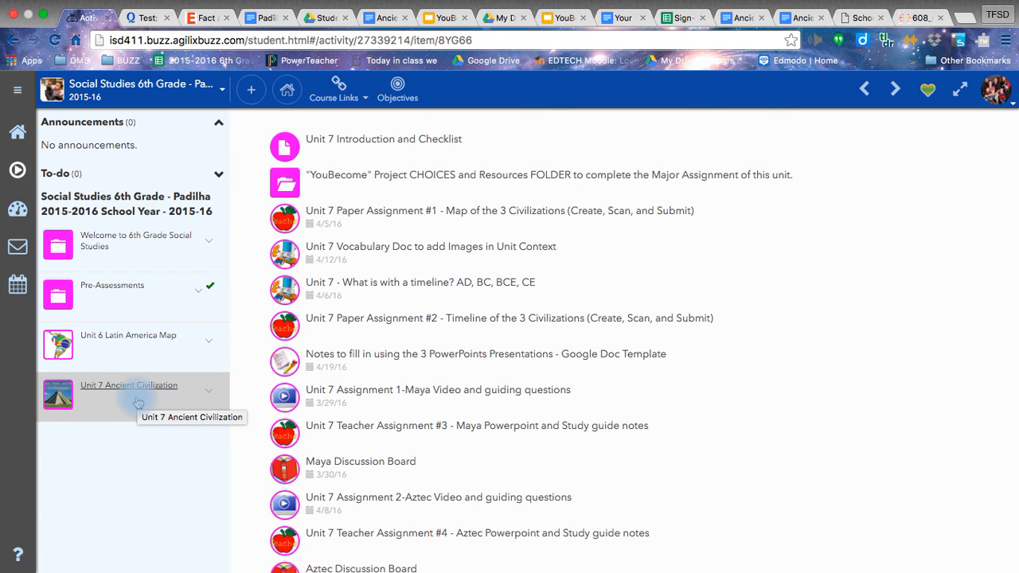